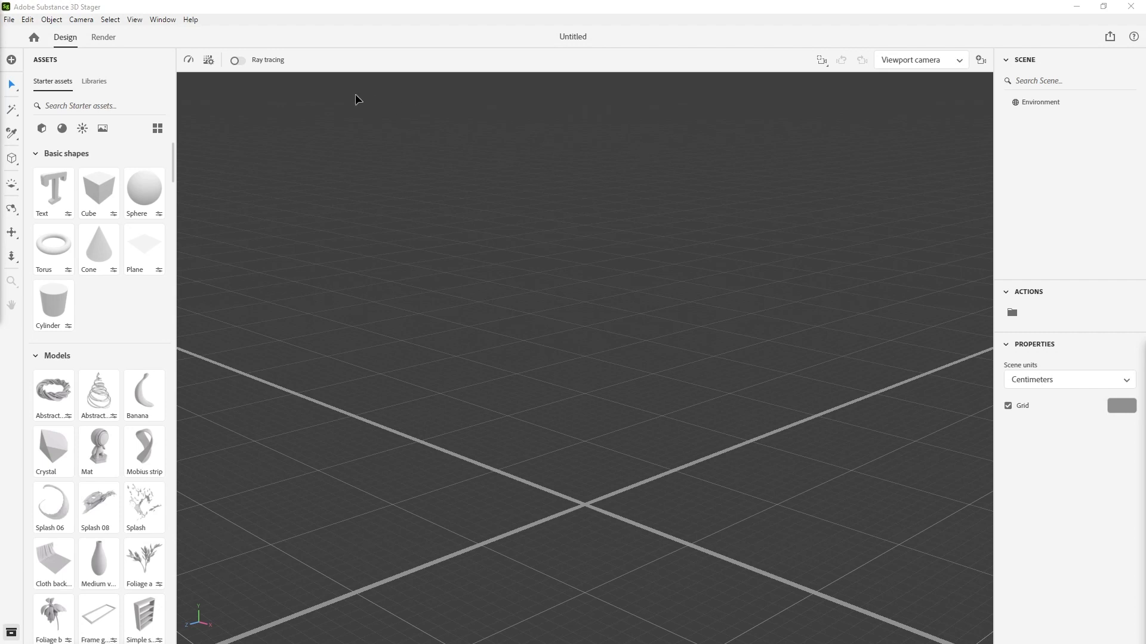
pyautogui.moveTo(542, 497)
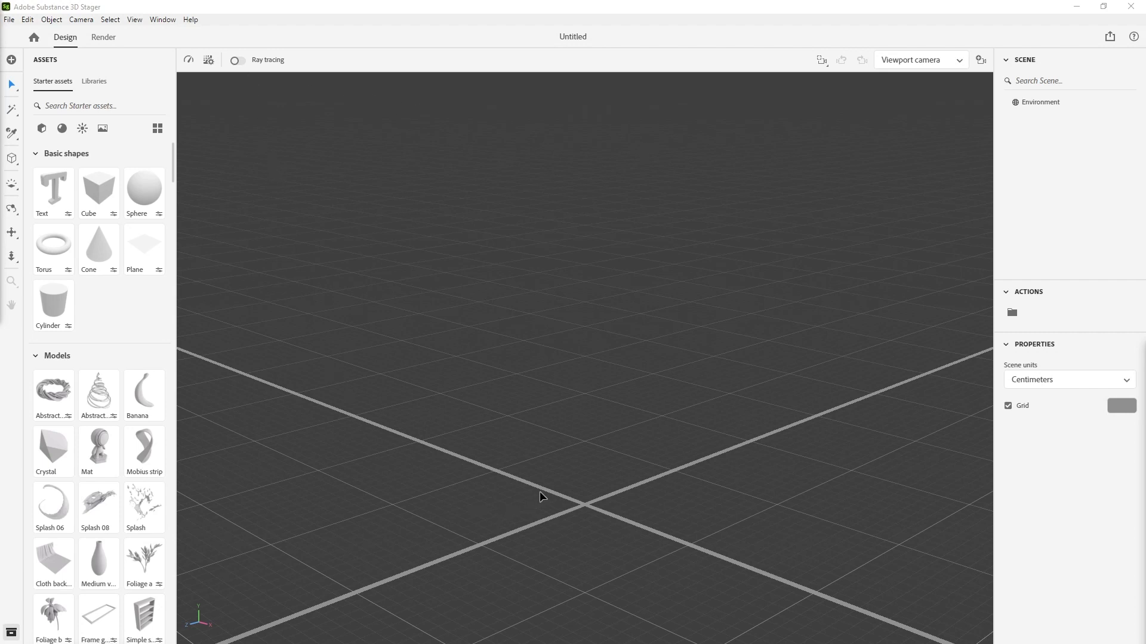
pyautogui.moveTo(571, 517)
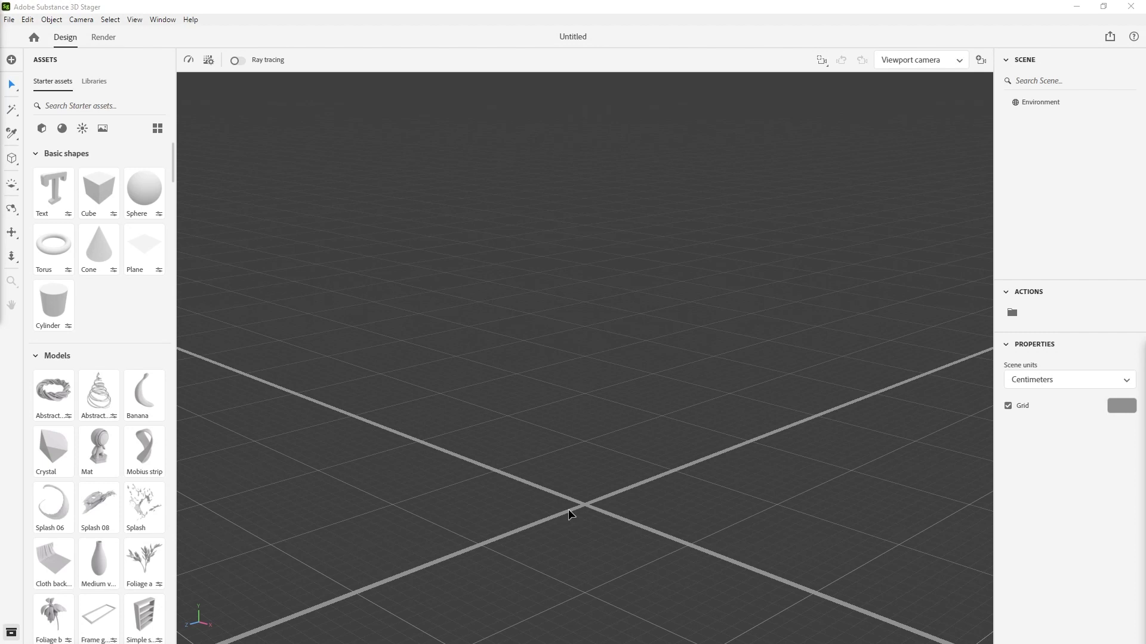
pyautogui.moveTo(581, 472)
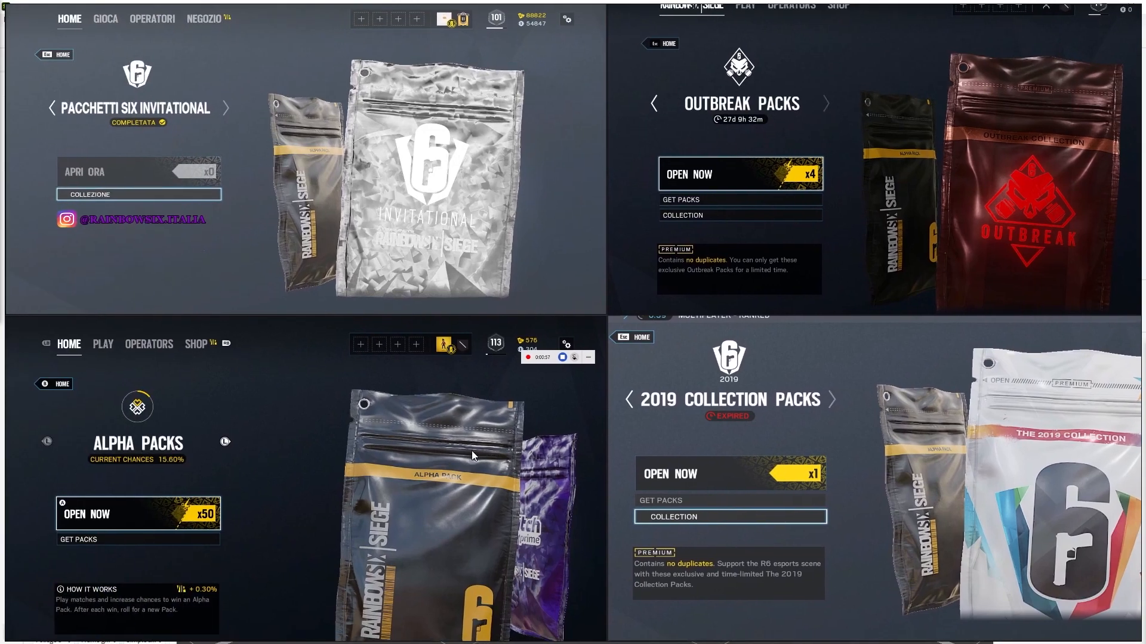
pyautogui.moveTo(742, 446)
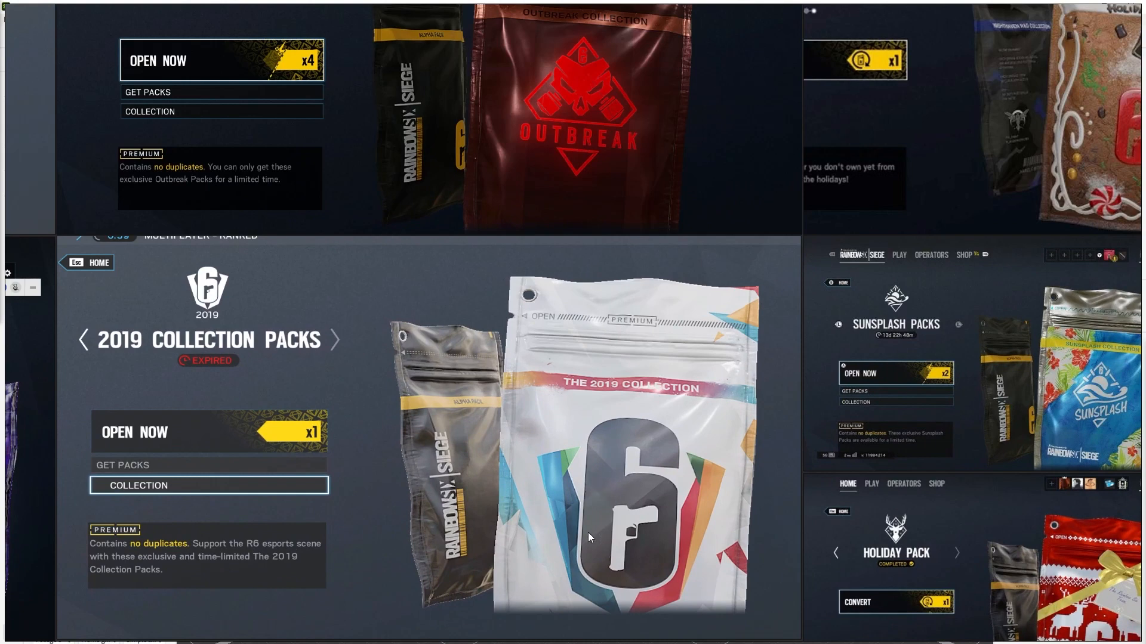
pyautogui.moveTo(513, 570)
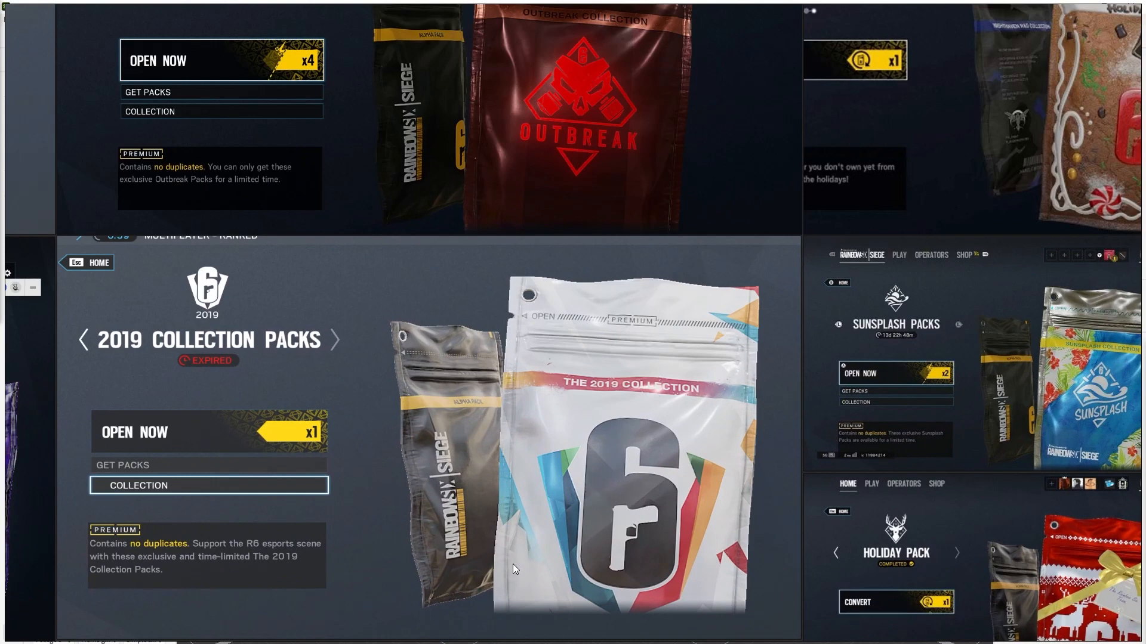
pyautogui.moveTo(530, 392)
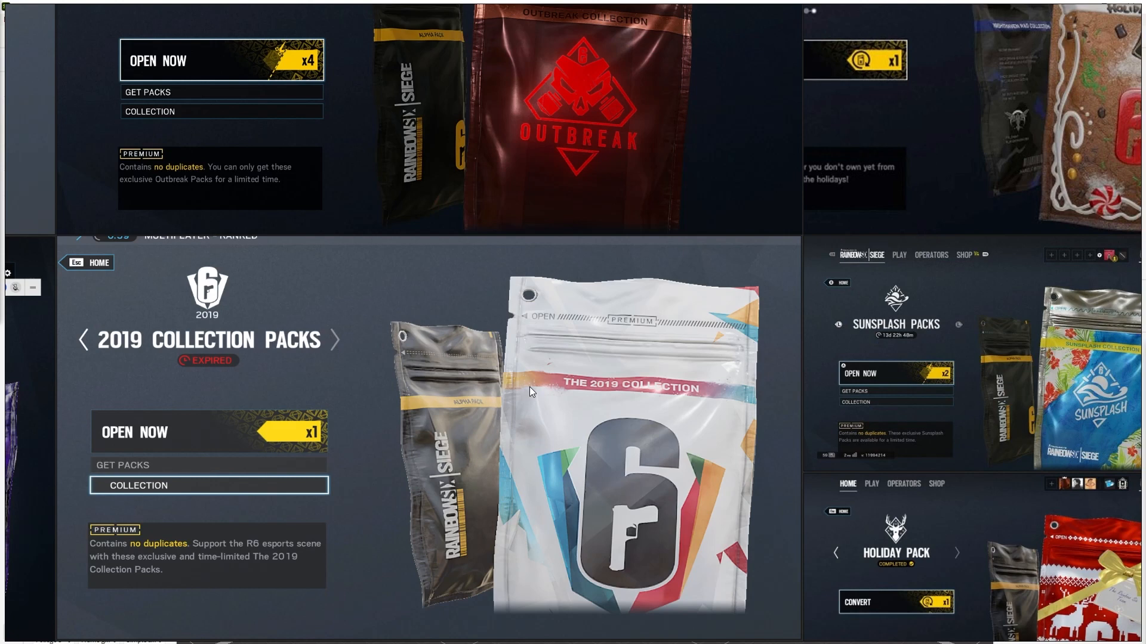
pyautogui.moveTo(533, 399)
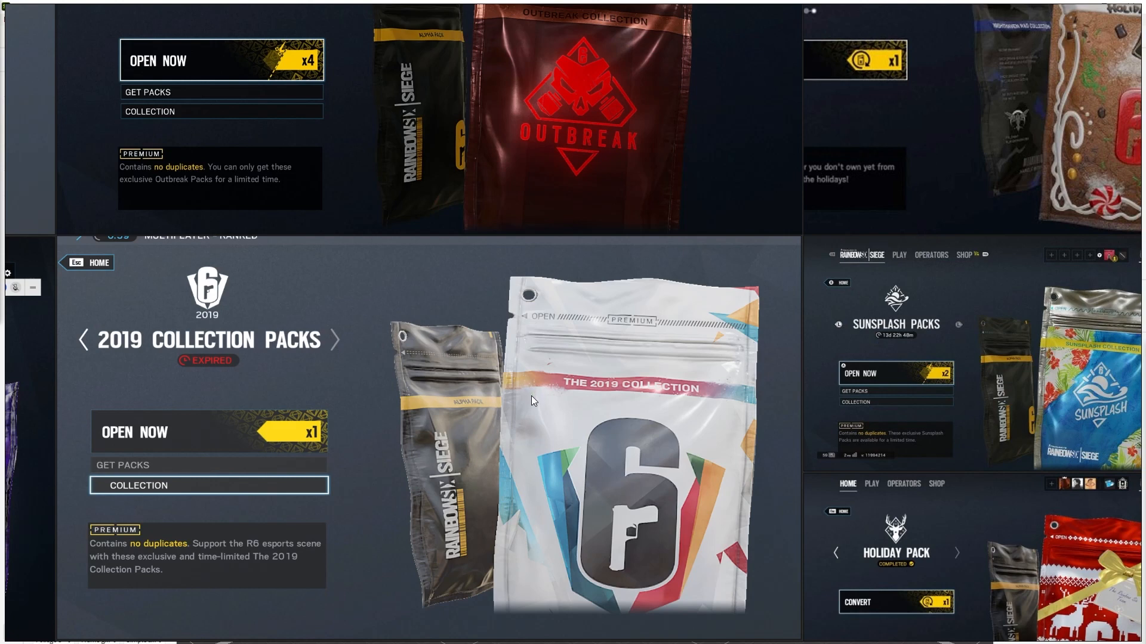
pyautogui.moveTo(594, 392)
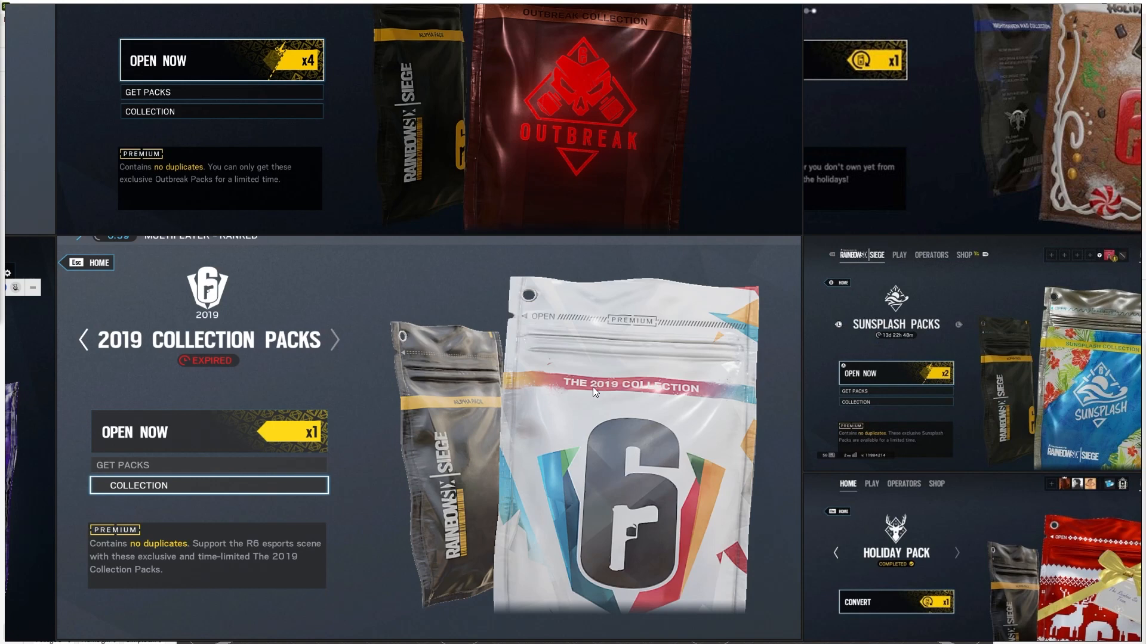
# - Zoom in on the 2019 Collection pouch in the pack reference collage
pyautogui.scroll(-3)
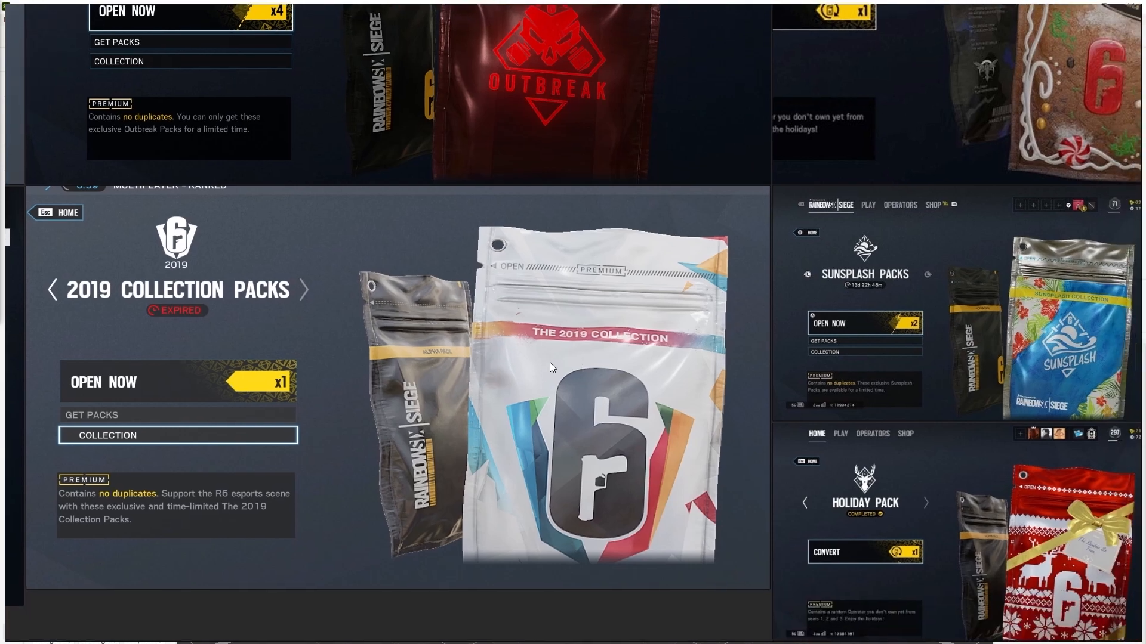
pyautogui.moveTo(541, 379)
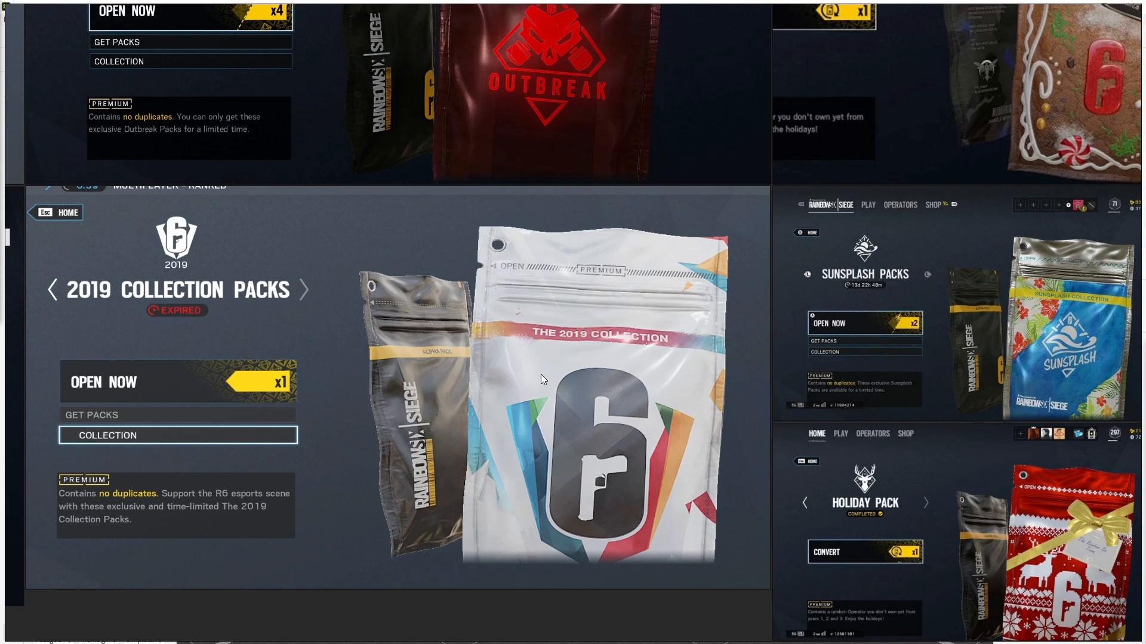
pyautogui.moveTo(518, 394)
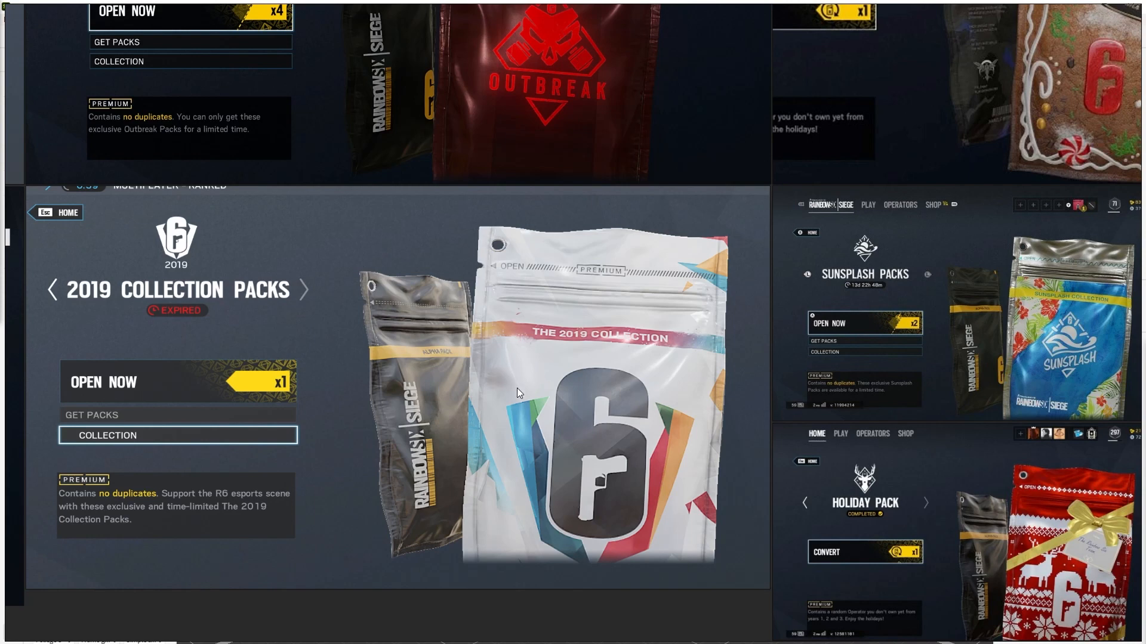
pyautogui.moveTo(557, 320)
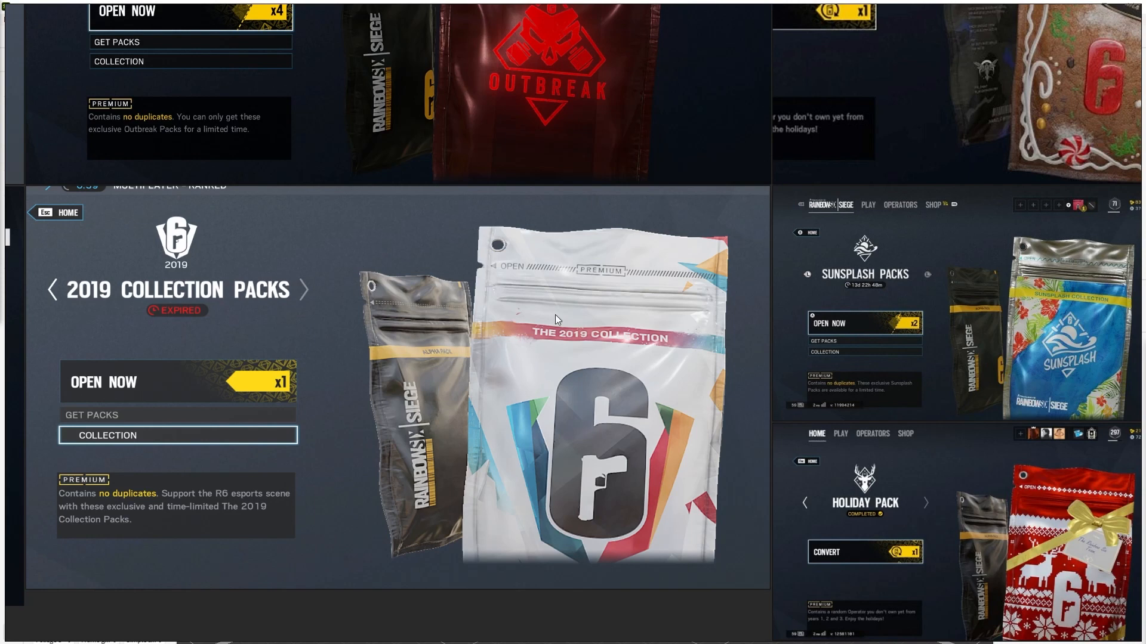
pyautogui.moveTo(697, 345)
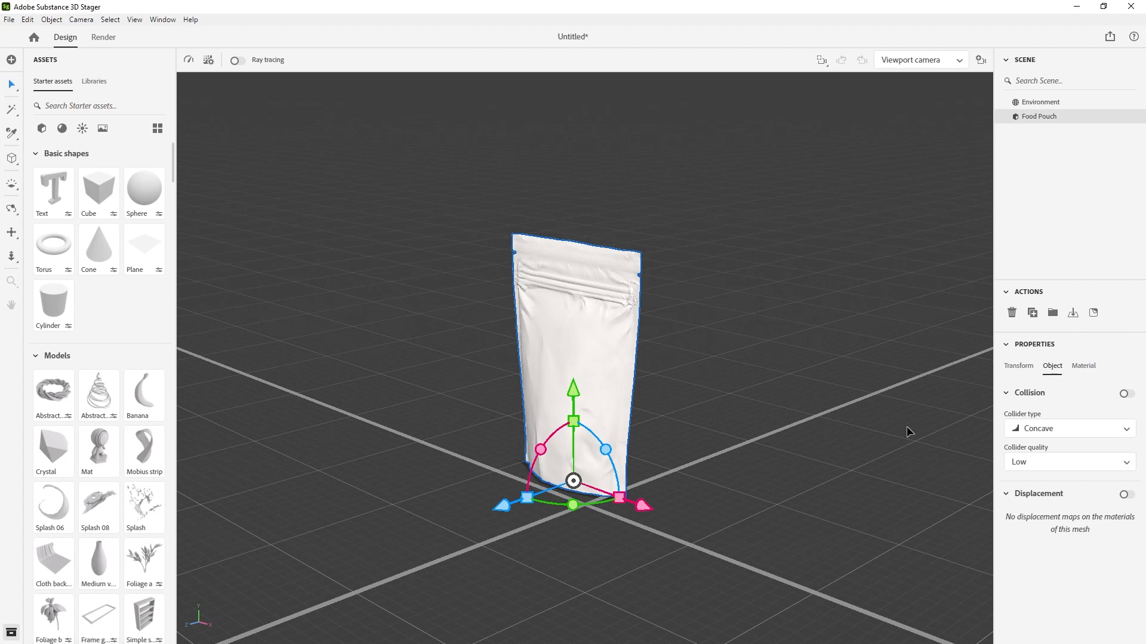
# - Show the Food Pouch's Transform values and add a camera from the current view
pyautogui.click(1018, 365)
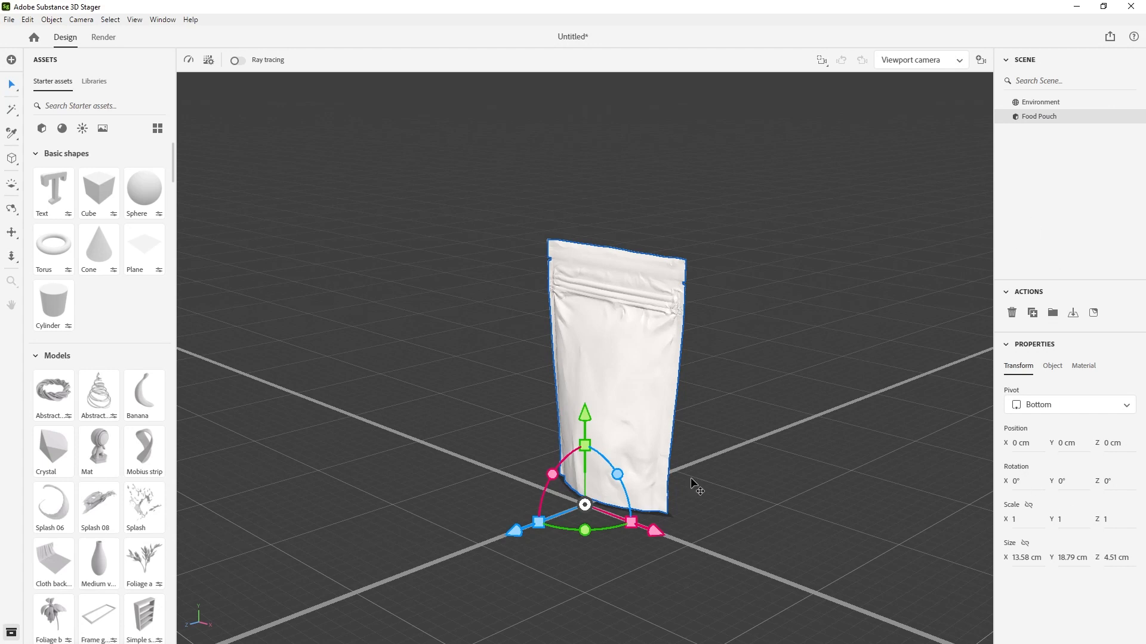
pyautogui.click(979, 60)
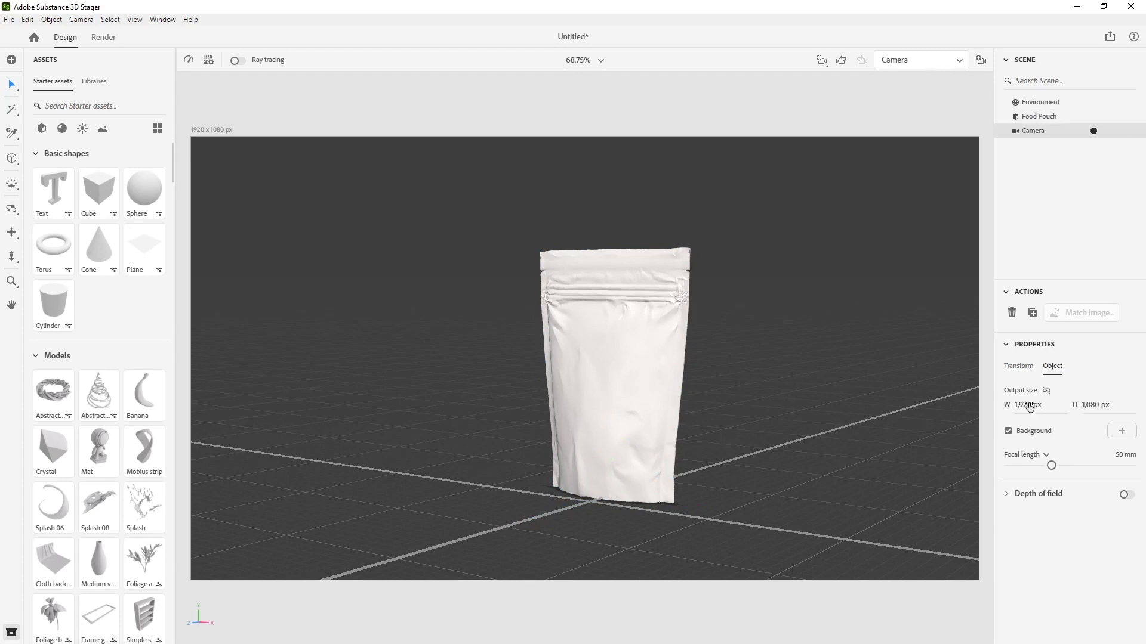
# - Set the camera output width to 1080 and move it closer onto the pouch
pyautogui.write('1080')
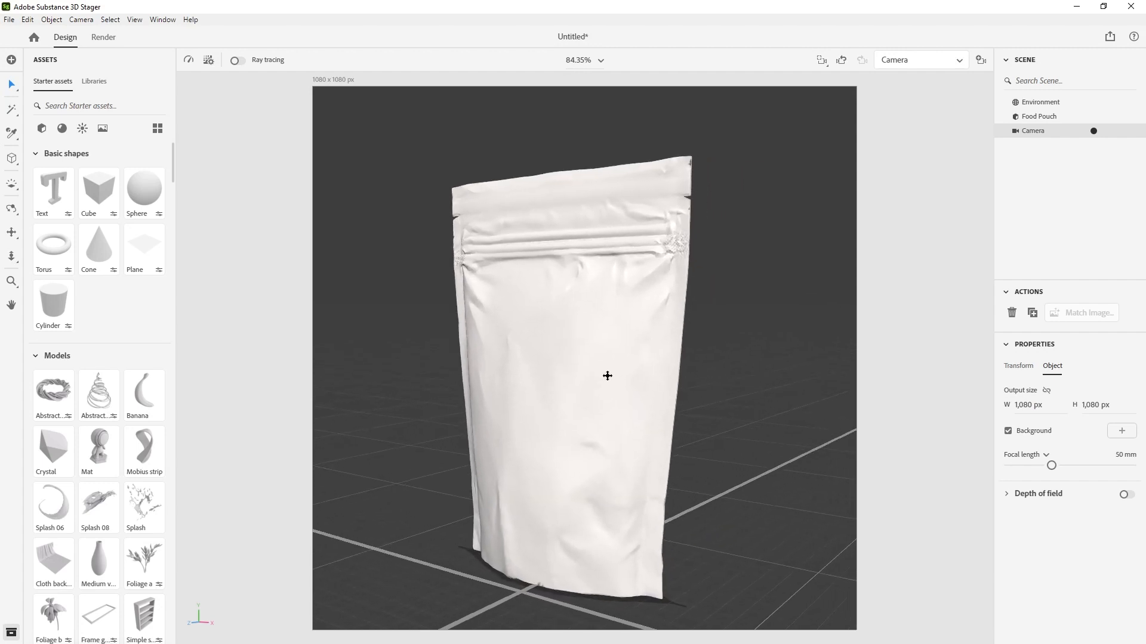
pyautogui.moveTo(607, 376); pyautogui.dragTo(630, 371)
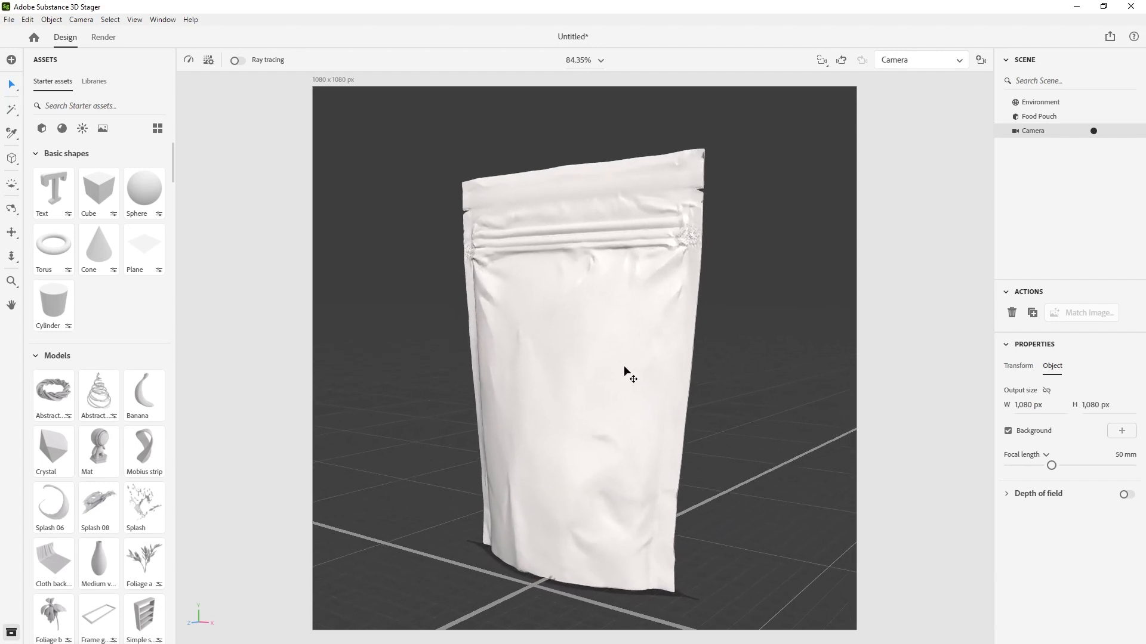
pyautogui.moveTo(627, 373); pyautogui.dragTo(749, 401)
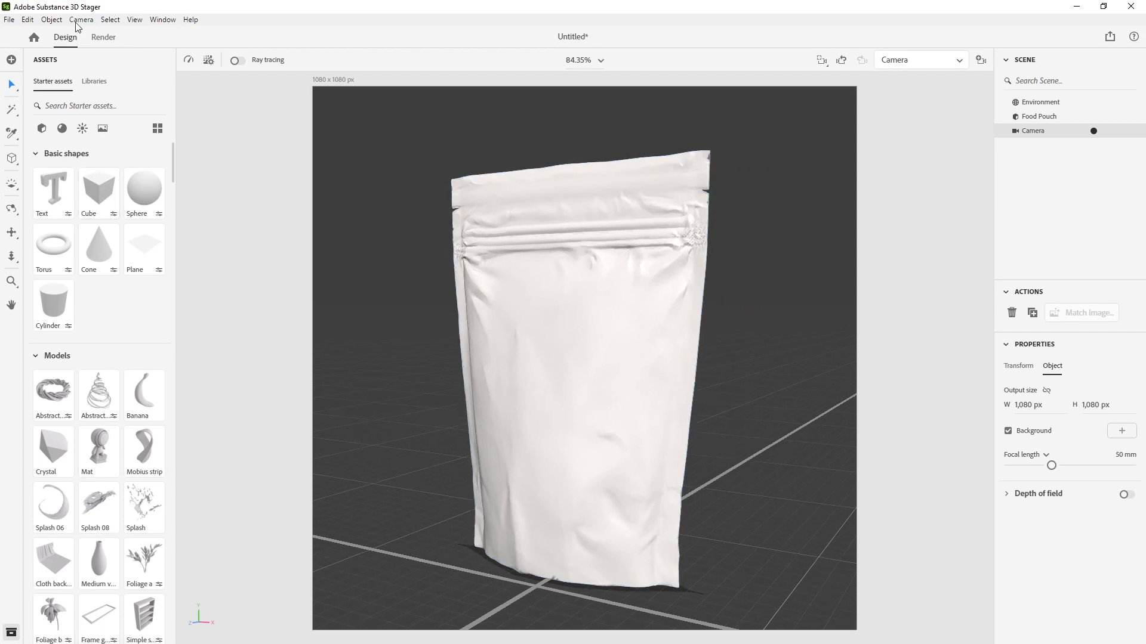
pyautogui.moveTo(299, 90)
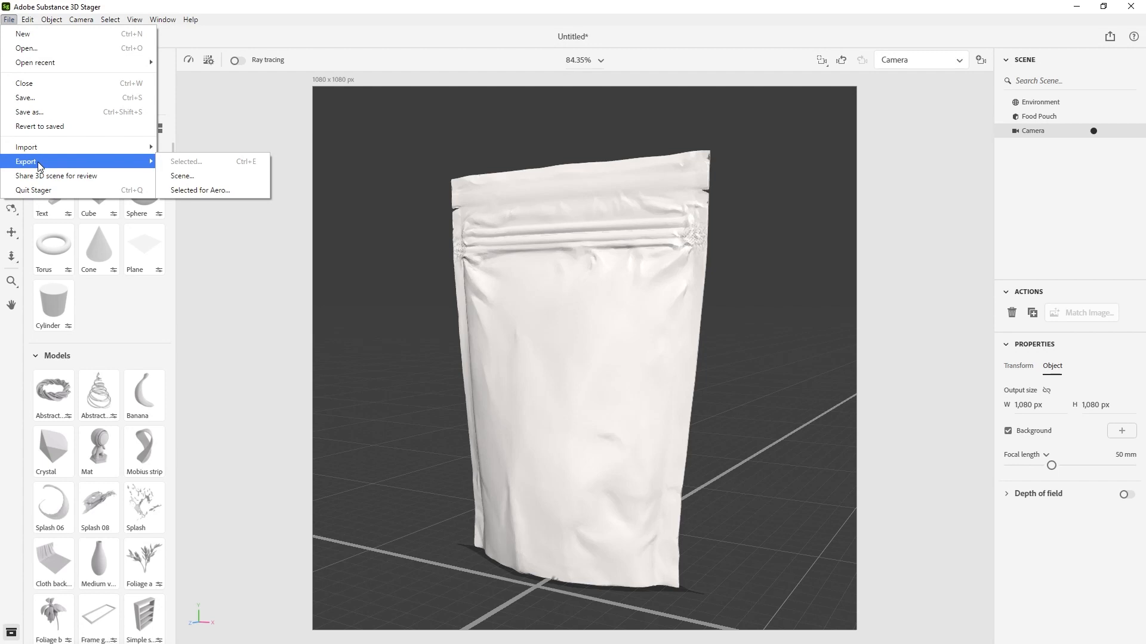
# - Export the whole scene in GLTF format via File > Export > Scene
pyautogui.click(182, 176)
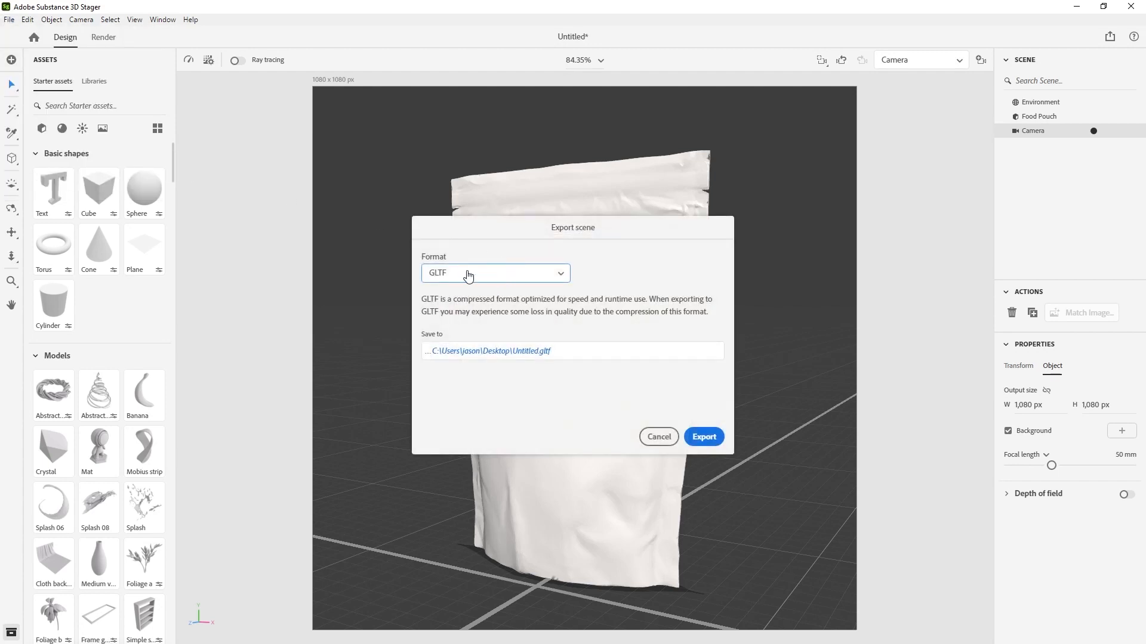
pyautogui.moveTo(466, 276)
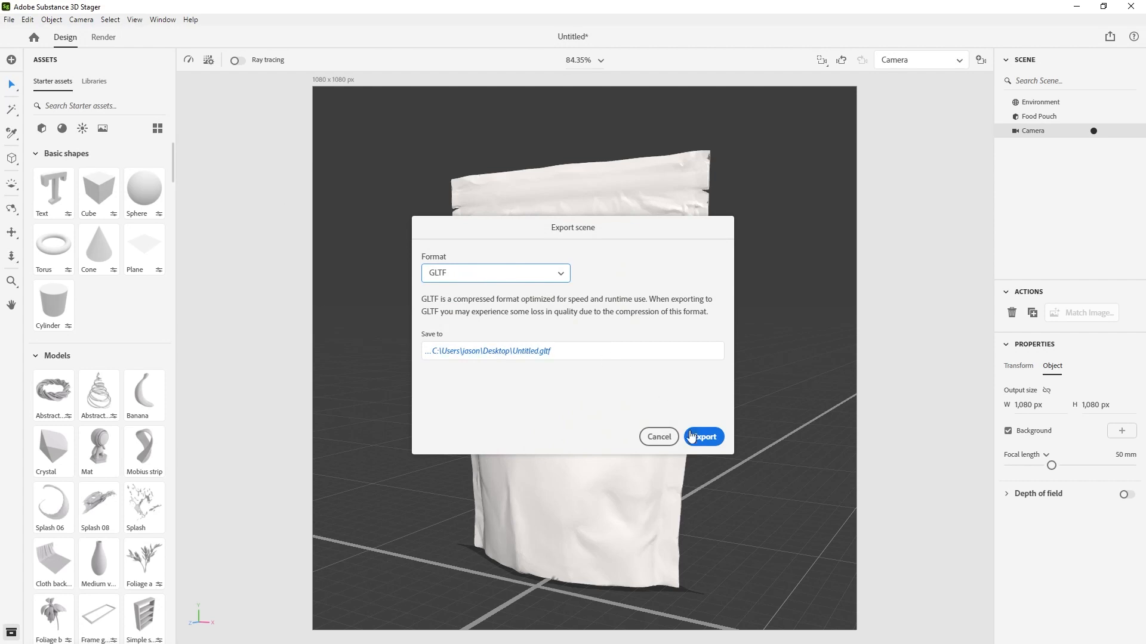
pyautogui.click(701, 437)
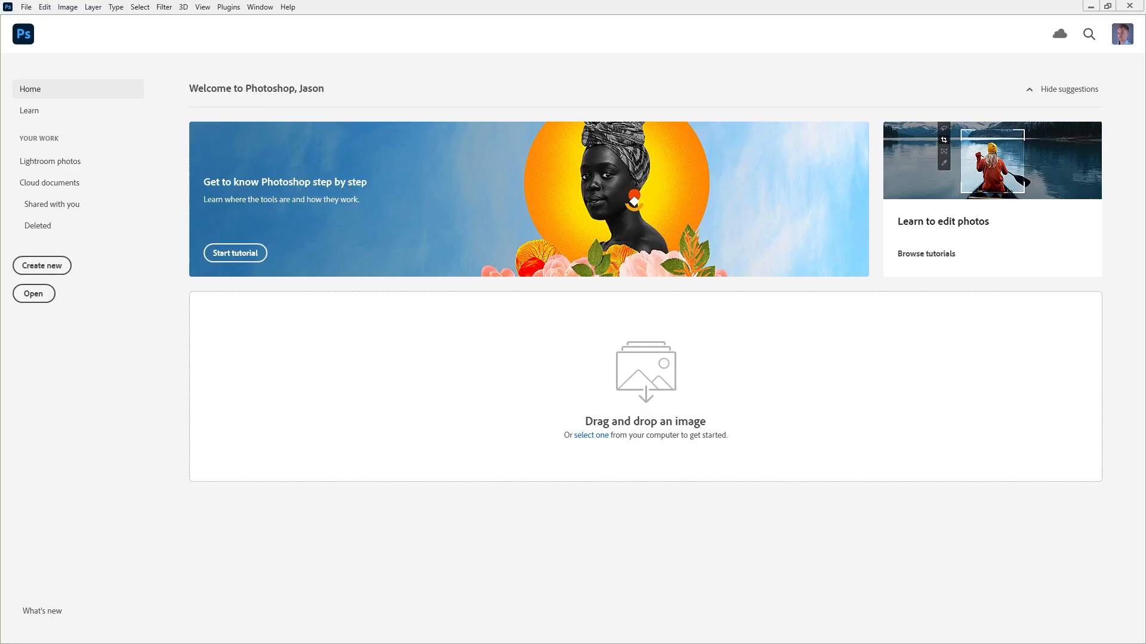
pyautogui.moveTo(550, 531)
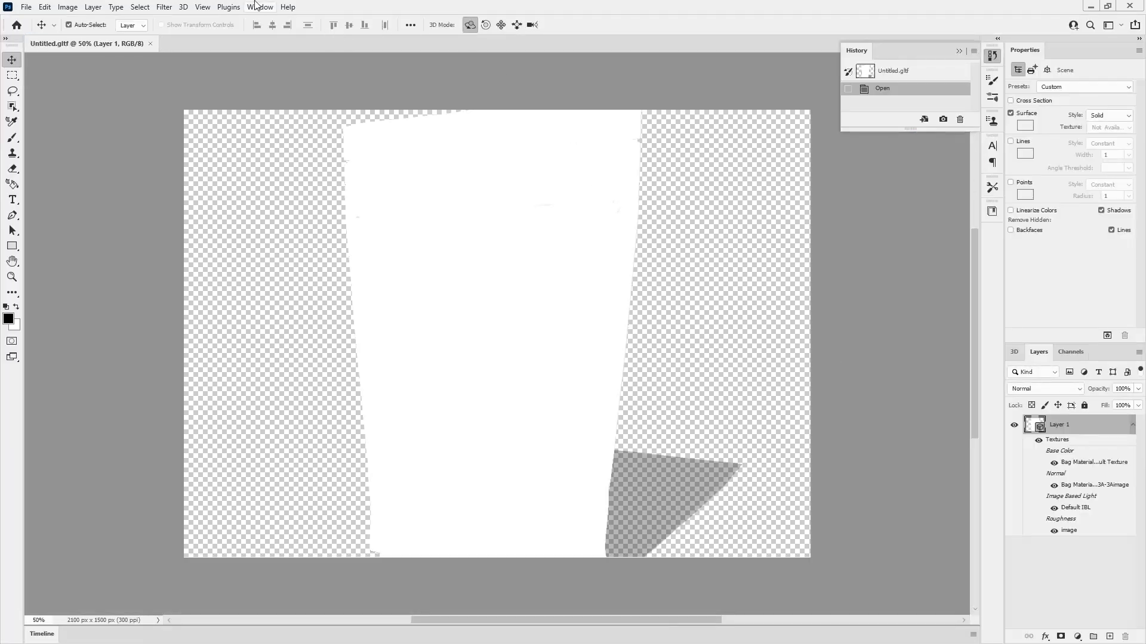
# - Switch Photoshop to the 3D workspace via Window > Workspace
pyautogui.click(260, 6)
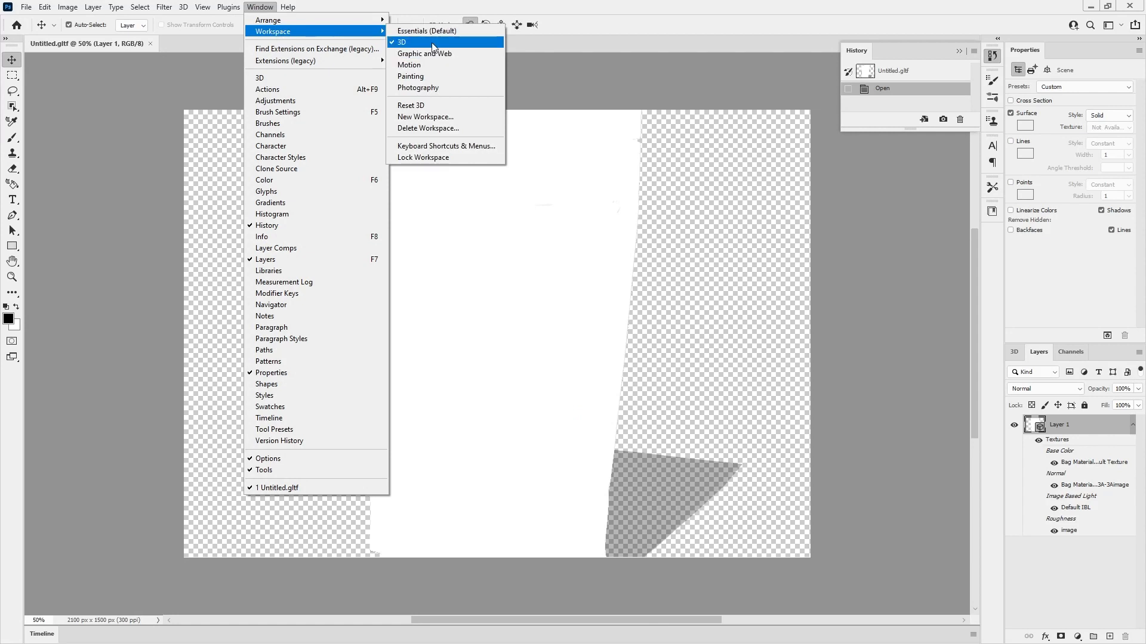
pyautogui.click(400, 42)
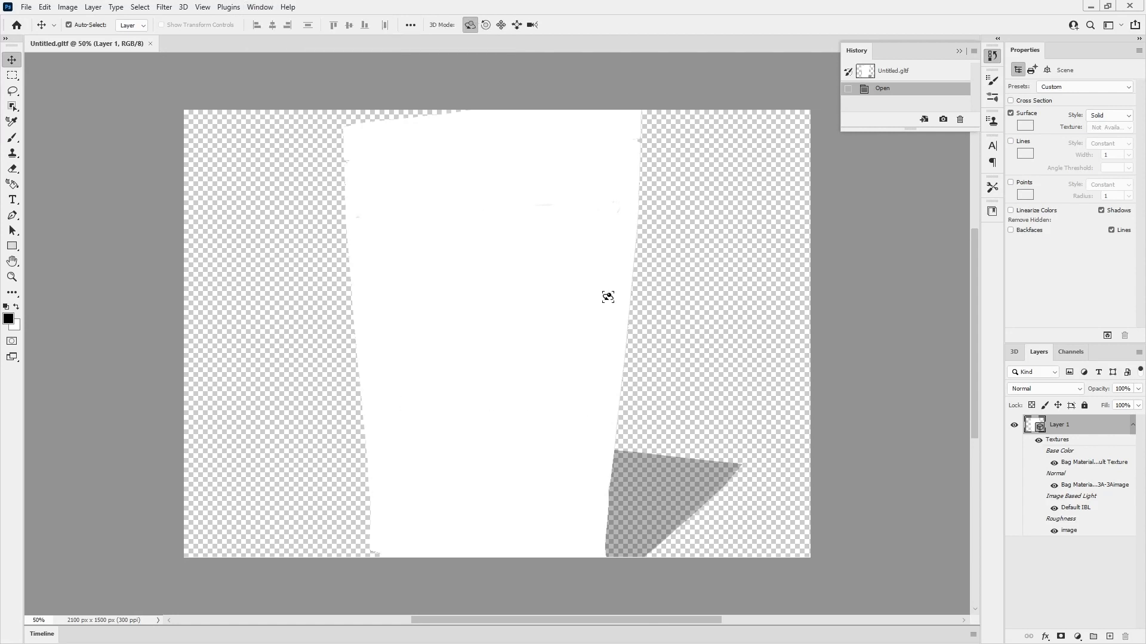
pyautogui.moveTo(517, 322)
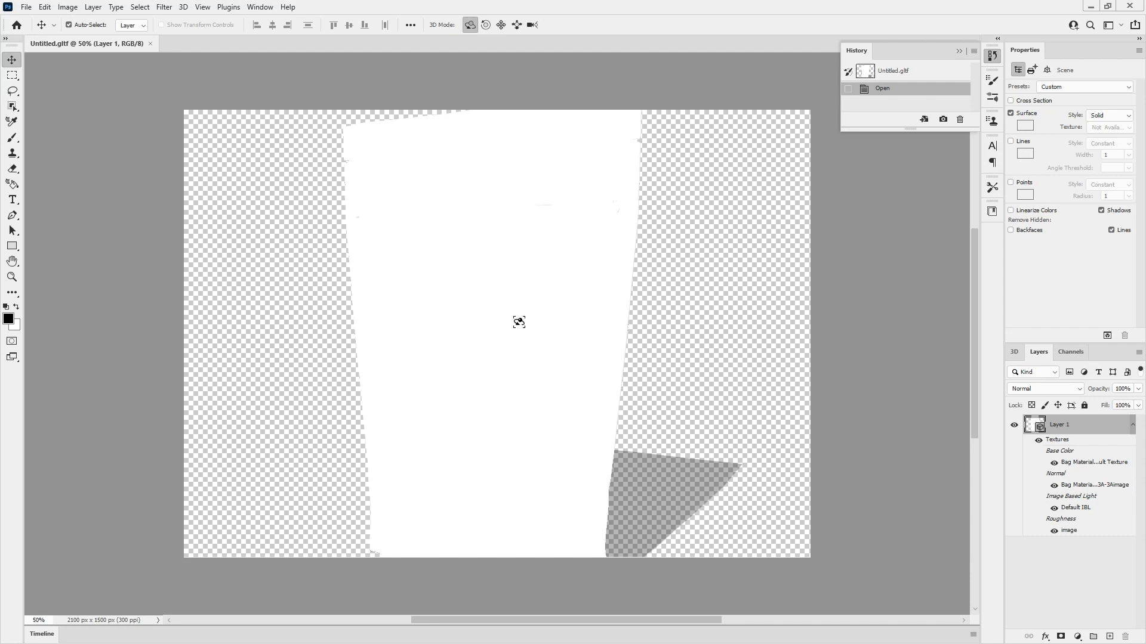
pyautogui.moveTo(515, 219)
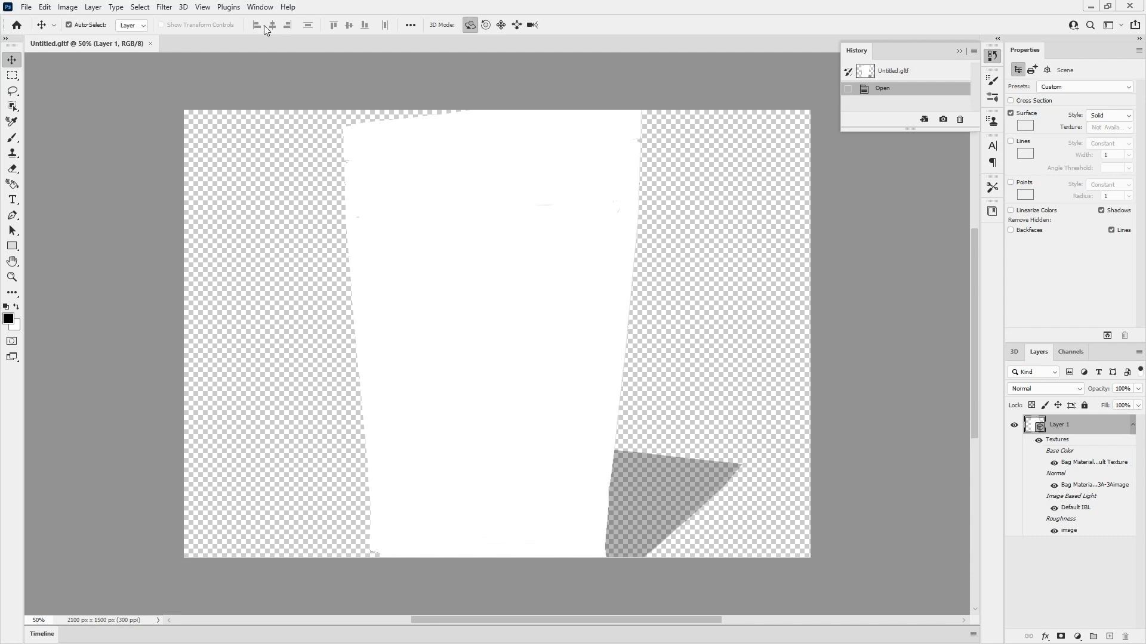
pyautogui.moveTo(447, 277)
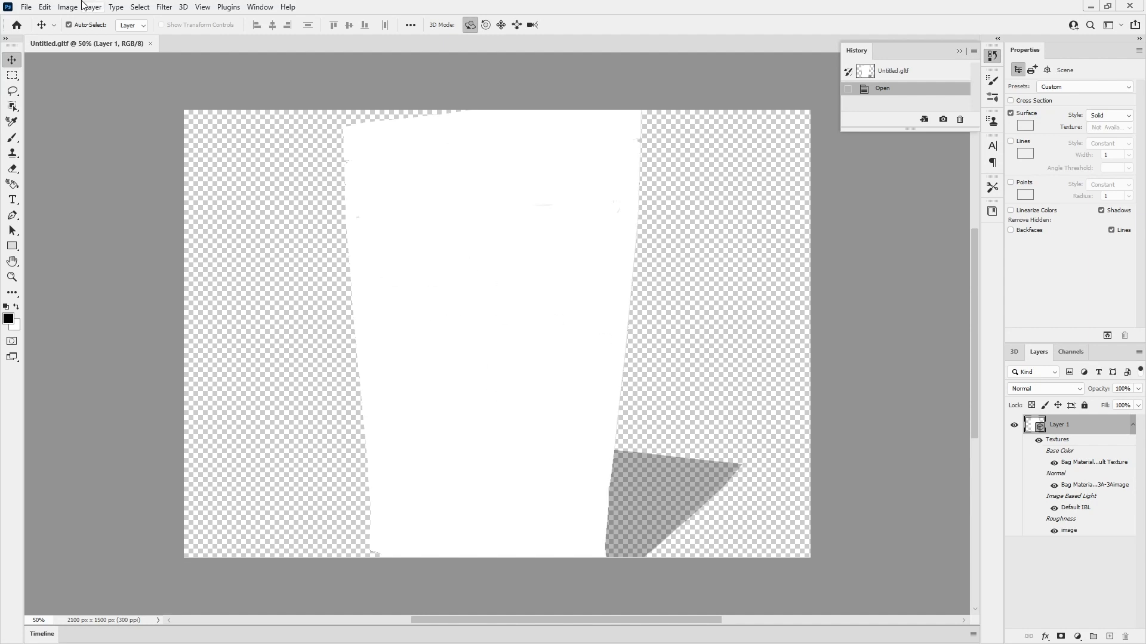
# - Set the canvas height to 2100 pixels in Canvas Size
pyautogui.click(86, 108)
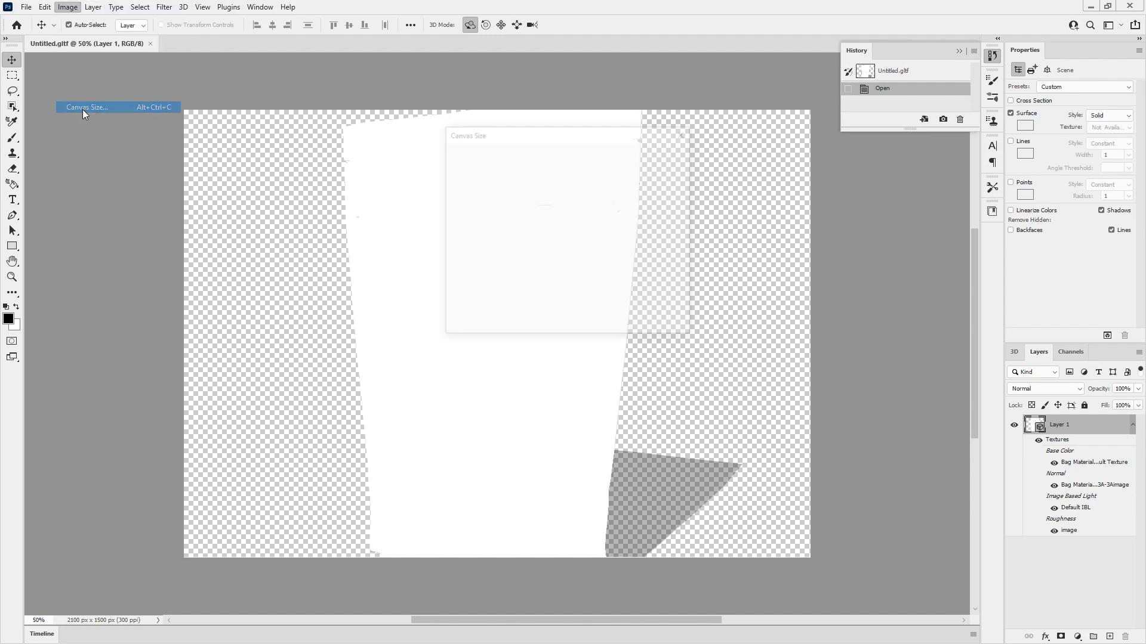
pyautogui.click(86, 108)
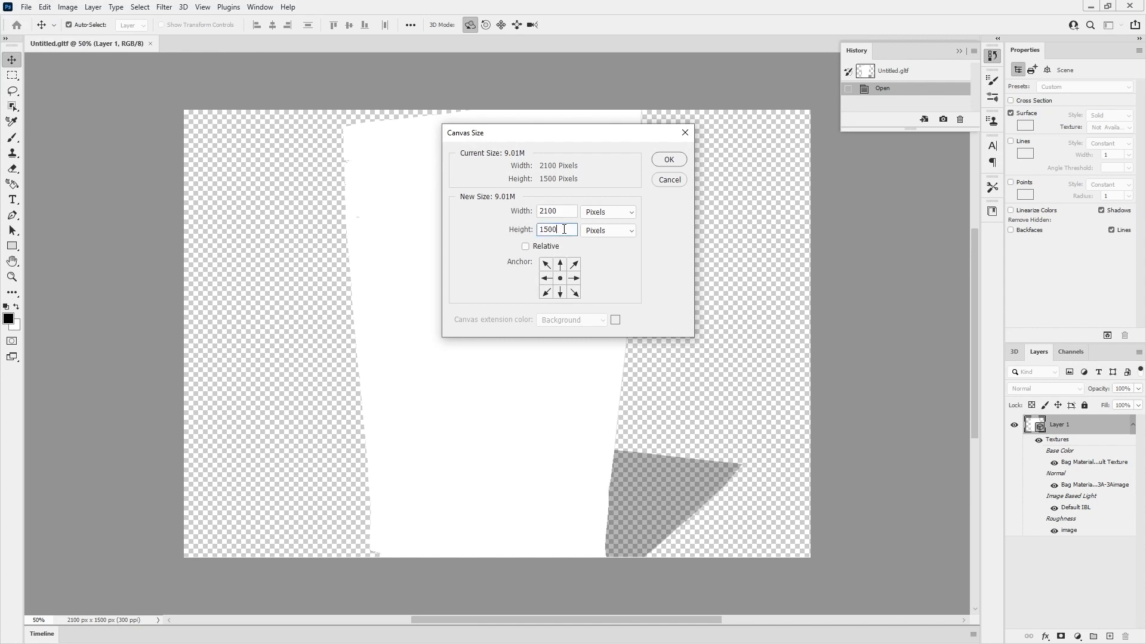
pyautogui.write('2100')
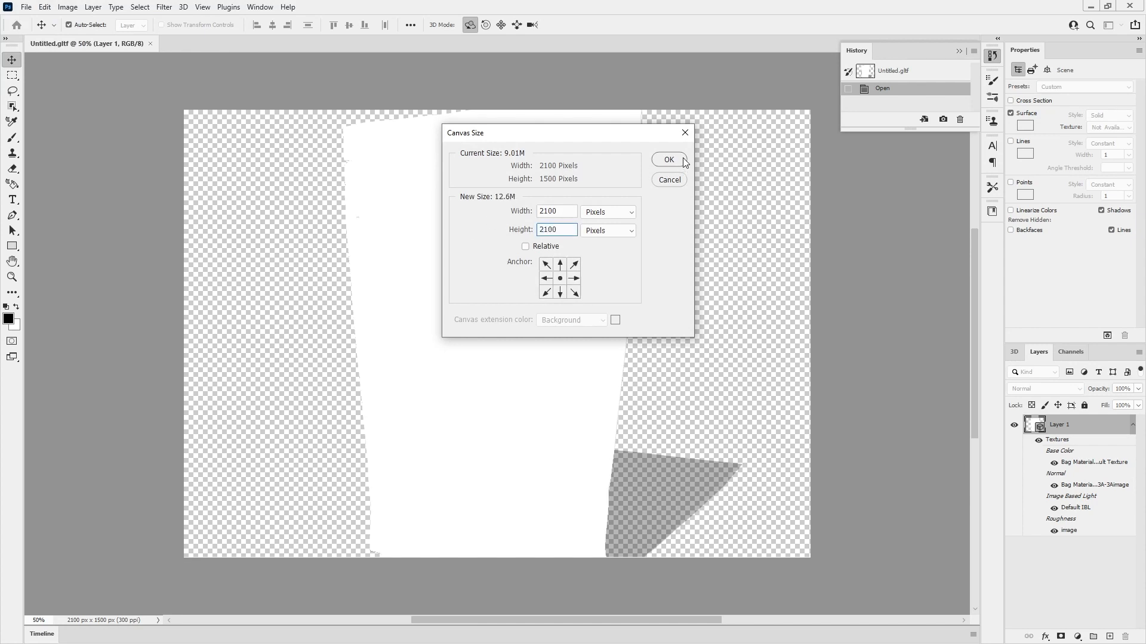
pyautogui.click(667, 160)
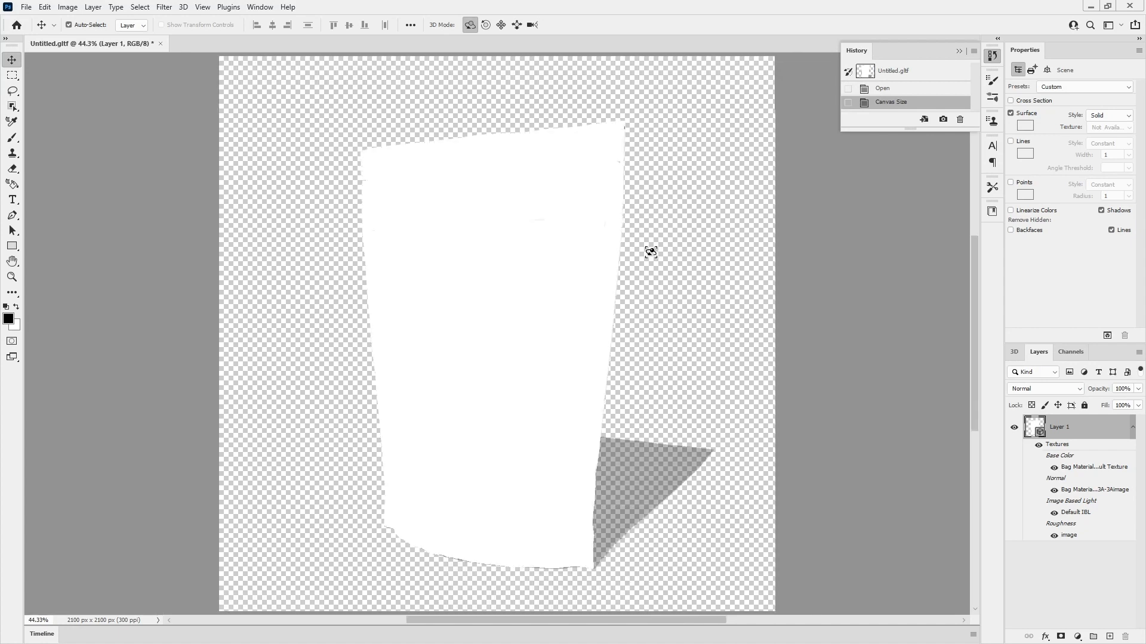
pyautogui.moveTo(1053, 601)
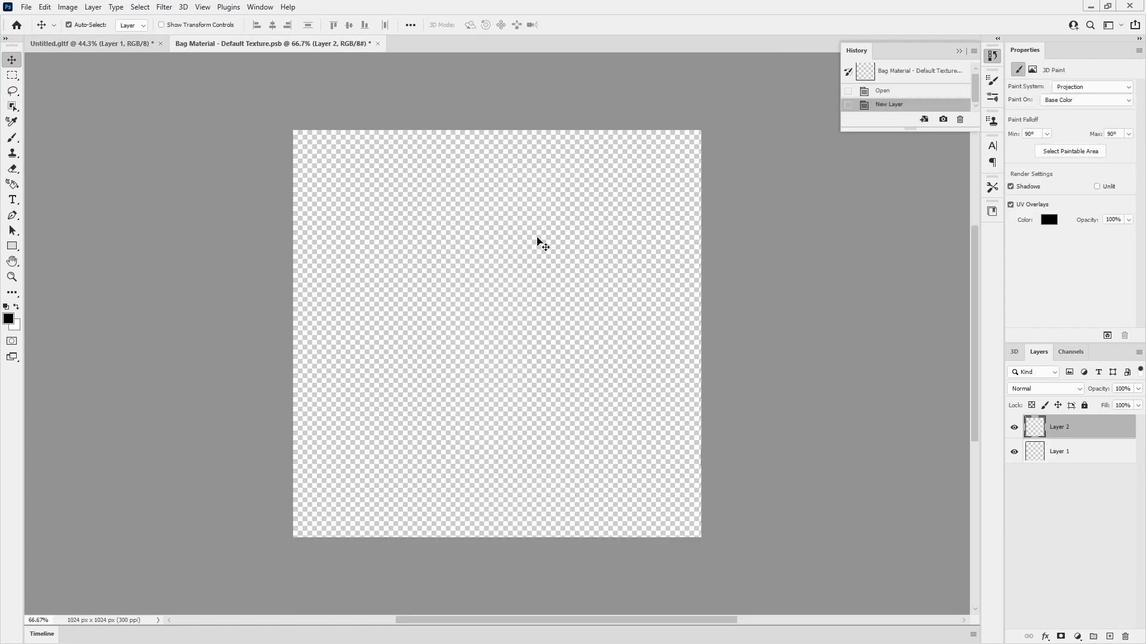
pyautogui.moveTo(686, 281)
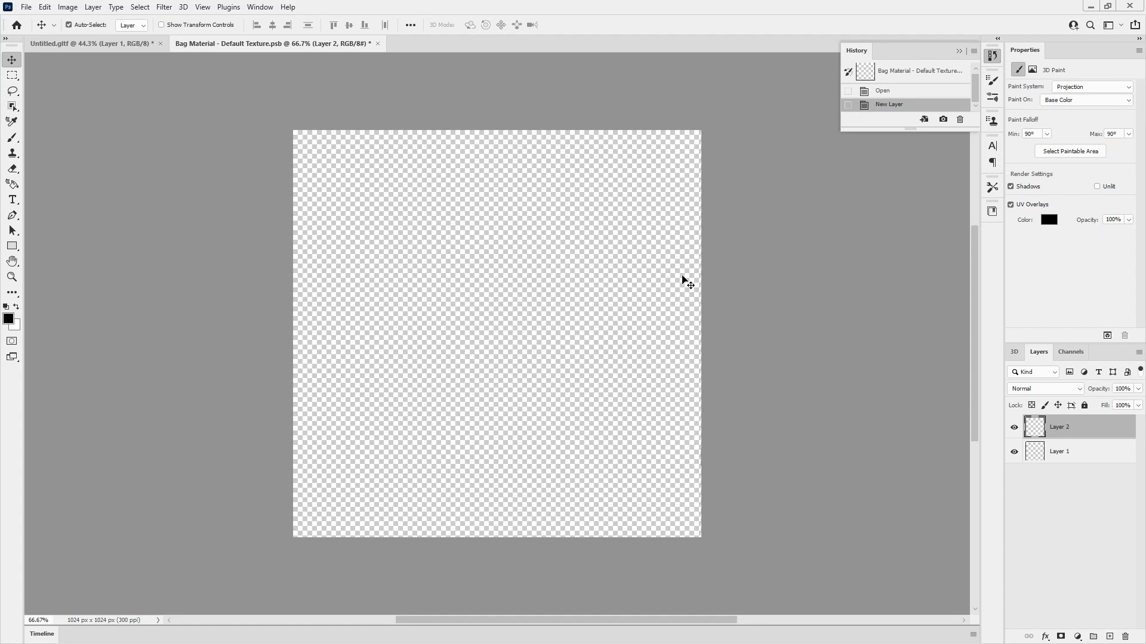
# - Brush a black diagonal stripe across the Base Color texture layer
pyautogui.click(13, 138)
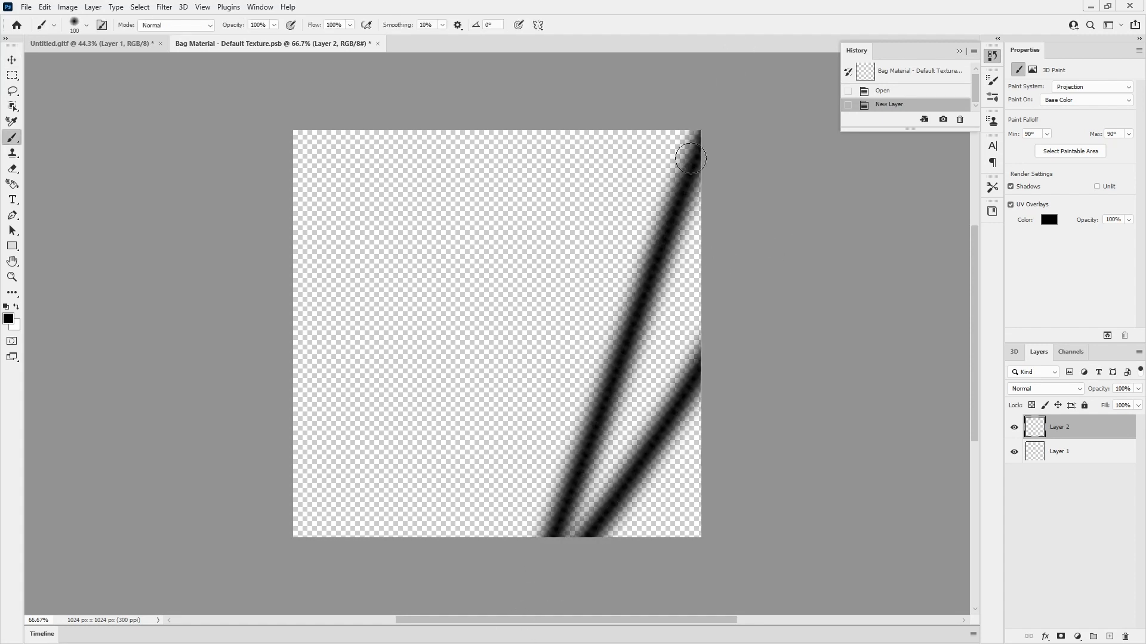
pyautogui.moveTo(687, 154); pyautogui.dragTo(315, 518)
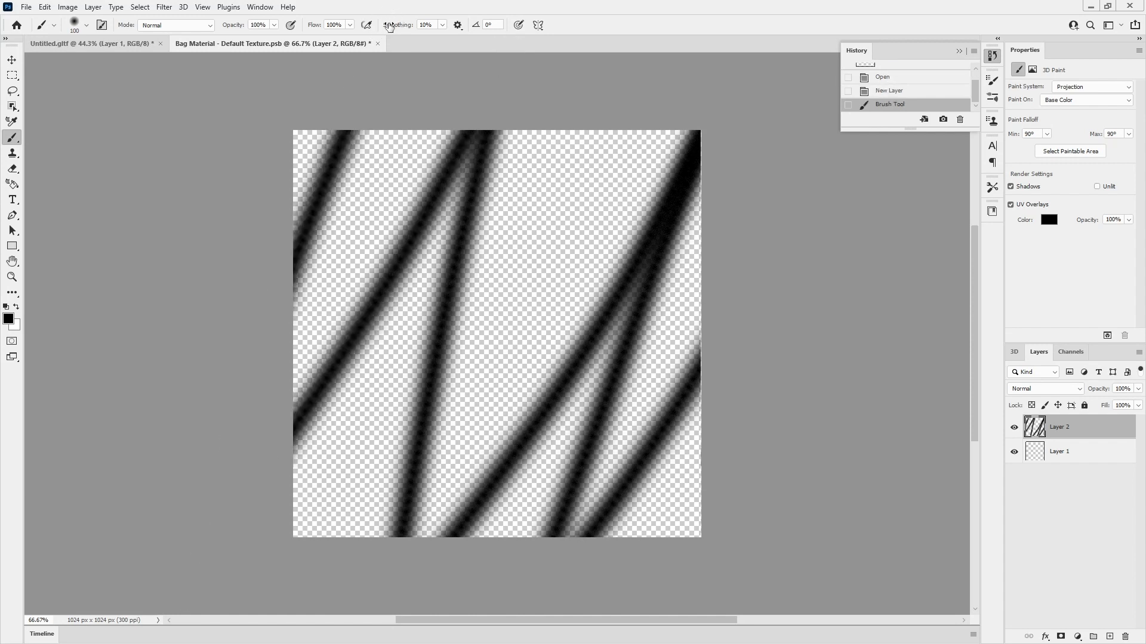
pyautogui.click(88, 43)
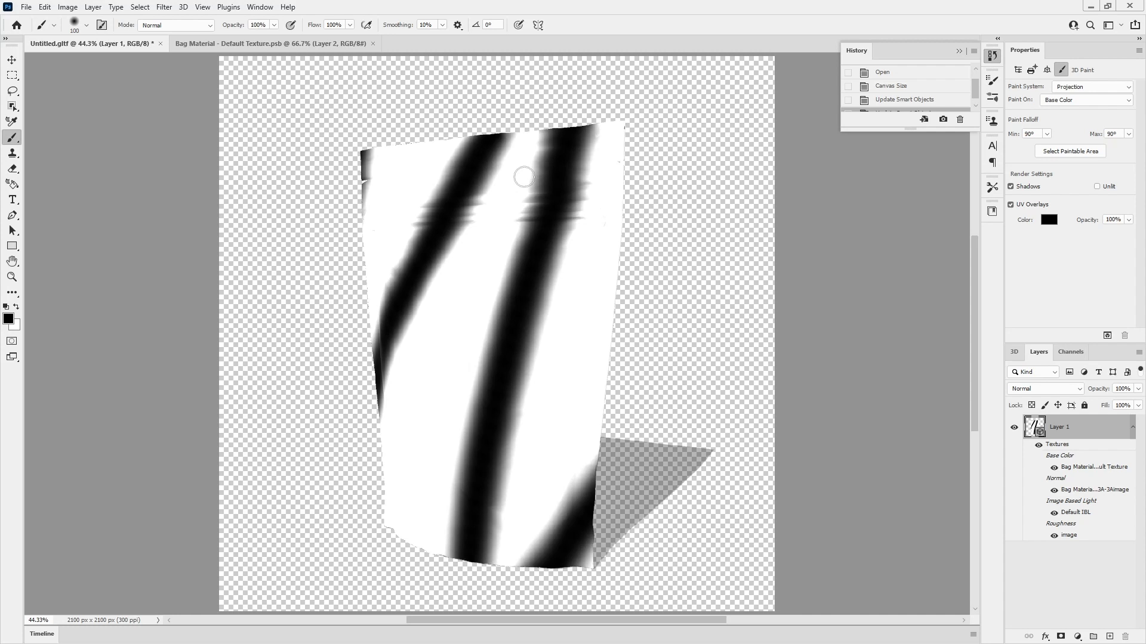
pyautogui.moveTo(528, 309)
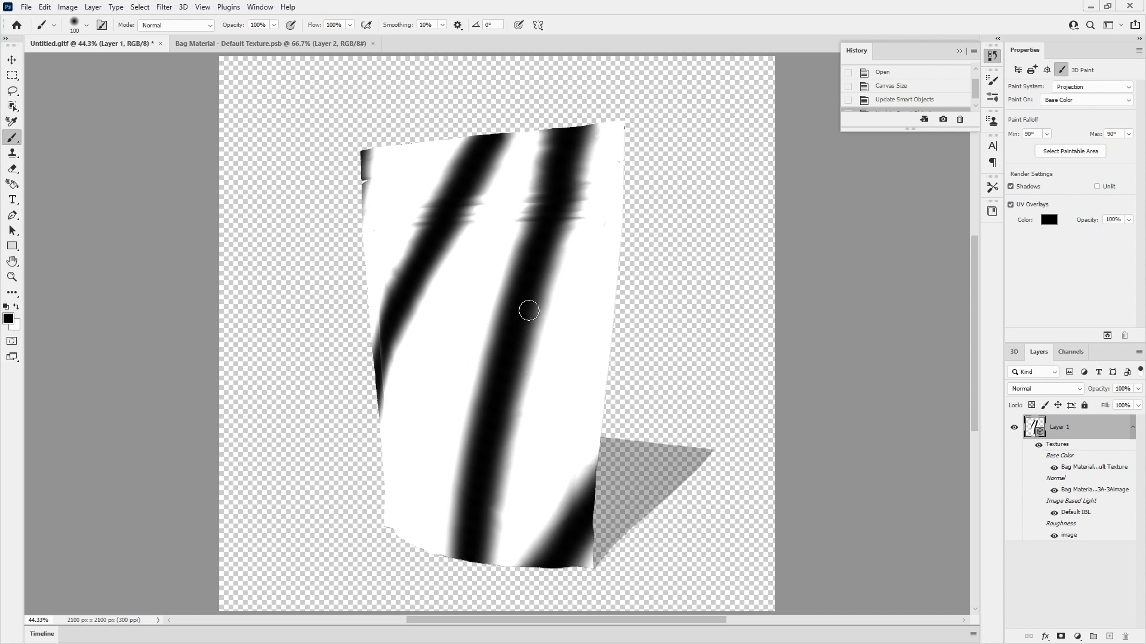
pyautogui.moveTo(485, 272)
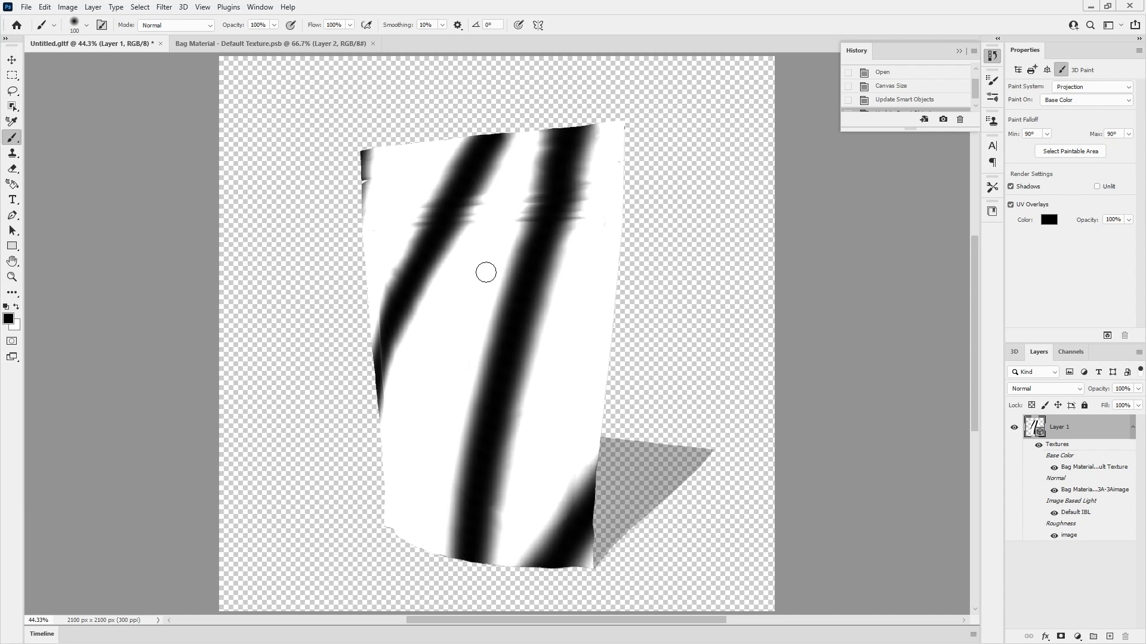
pyautogui.moveTo(456, 308)
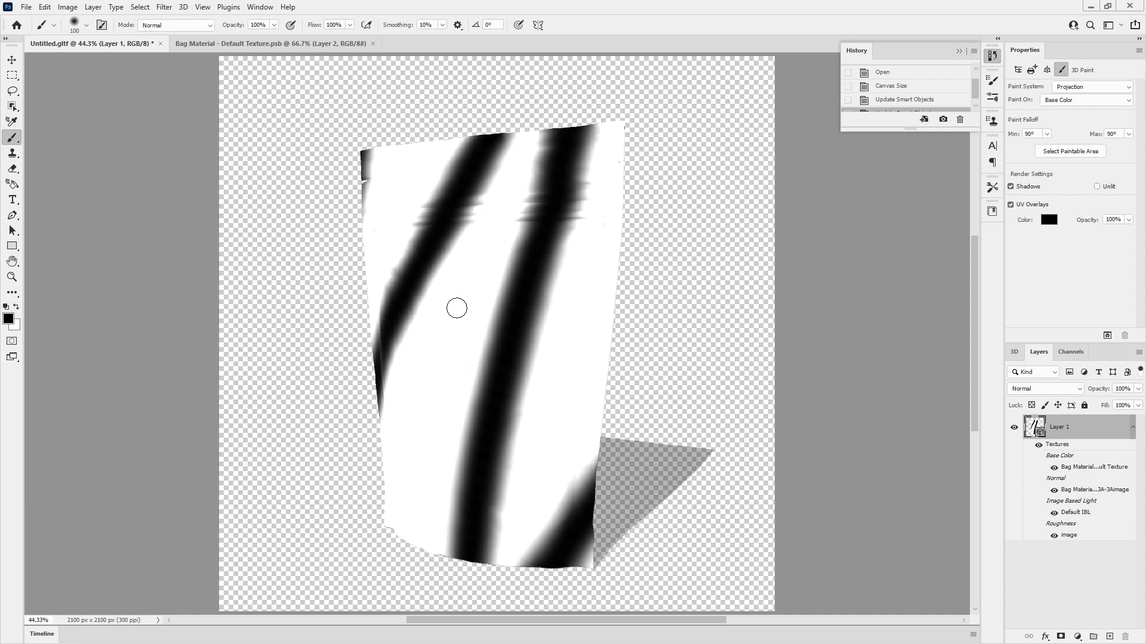
pyautogui.moveTo(482, 258)
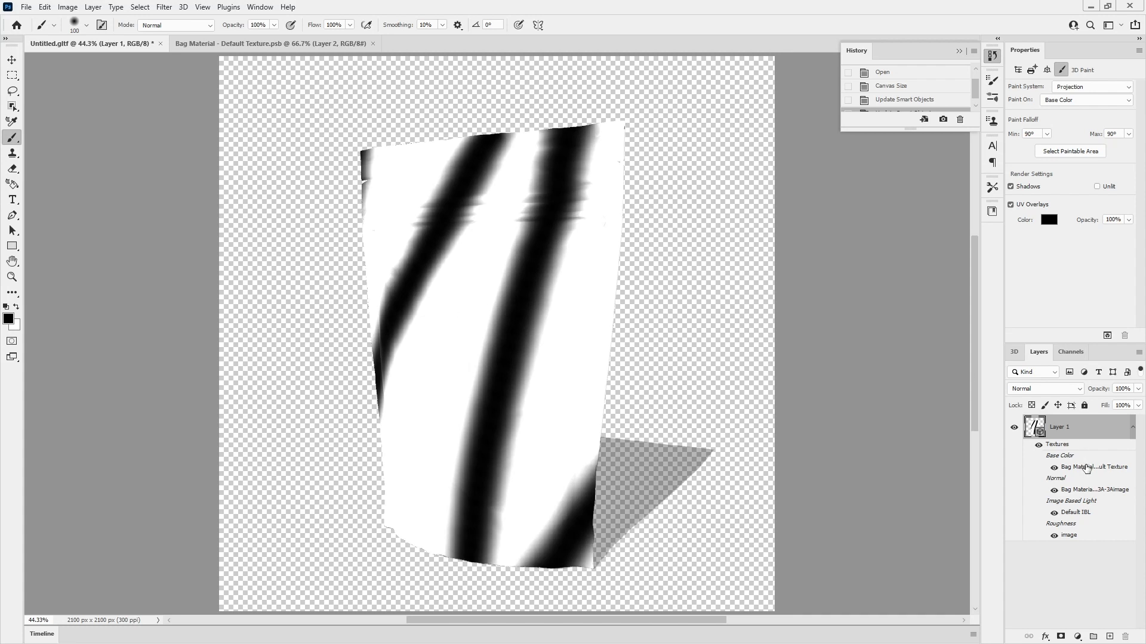
# - Set the Bag Material's Opacity texture to Bag Material - Default Texture
pyautogui.click(1014, 351)
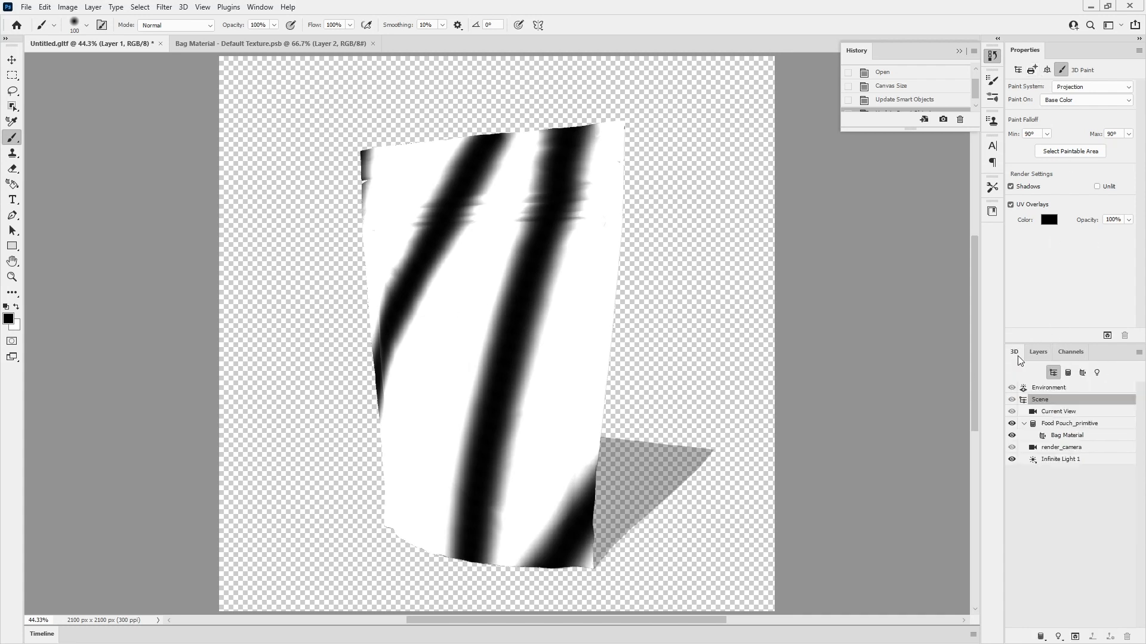
pyautogui.click(1066, 436)
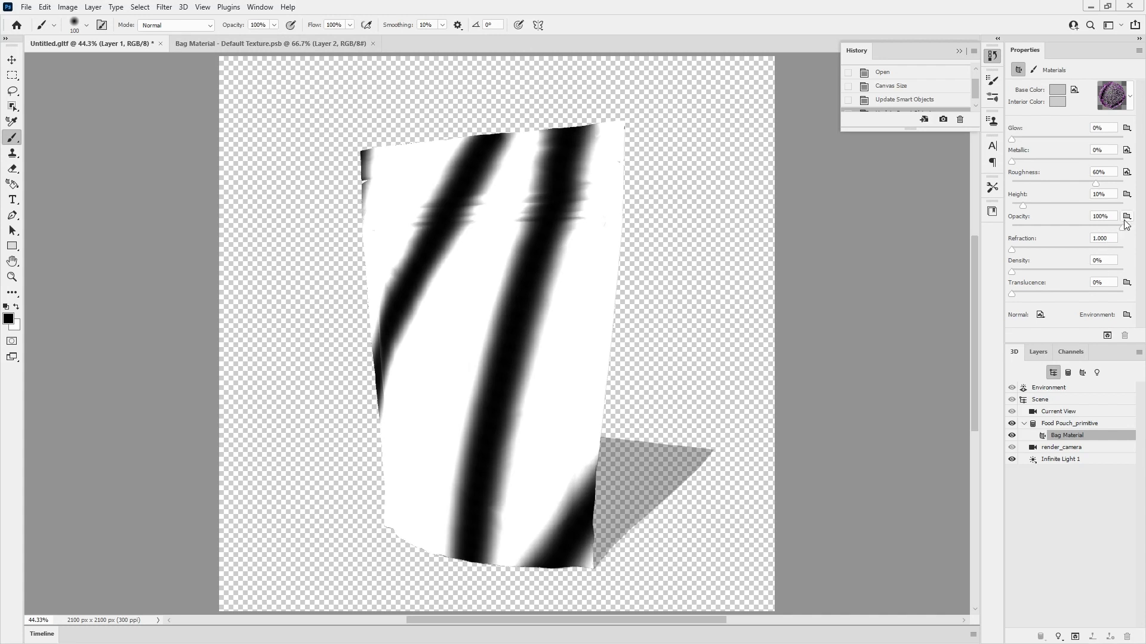
pyautogui.click(1127, 215)
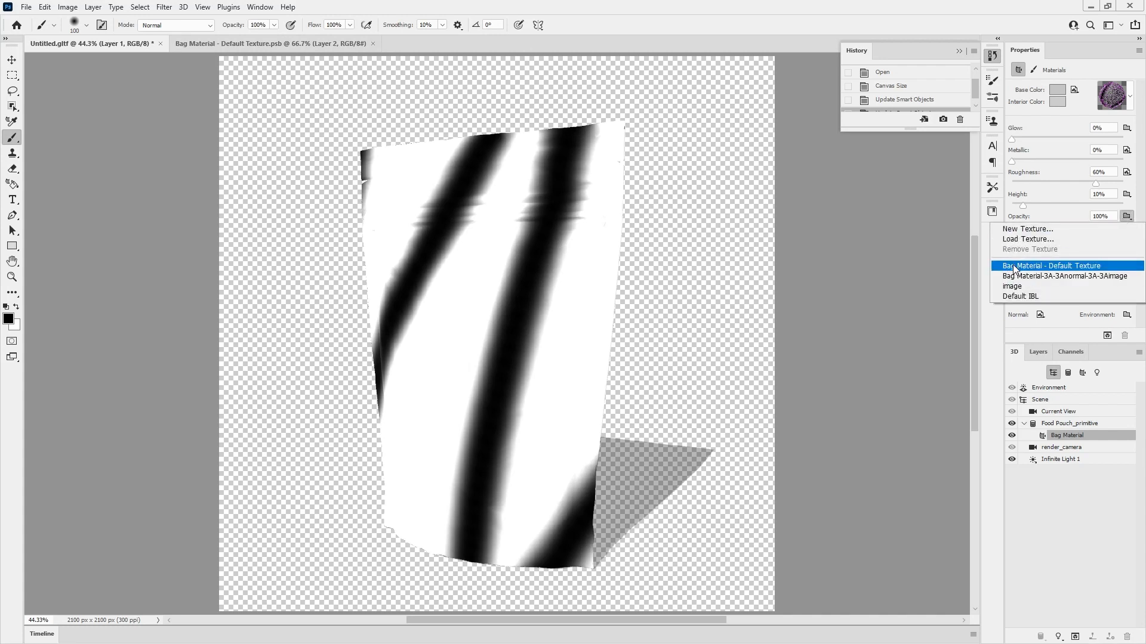
pyautogui.click(1052, 265)
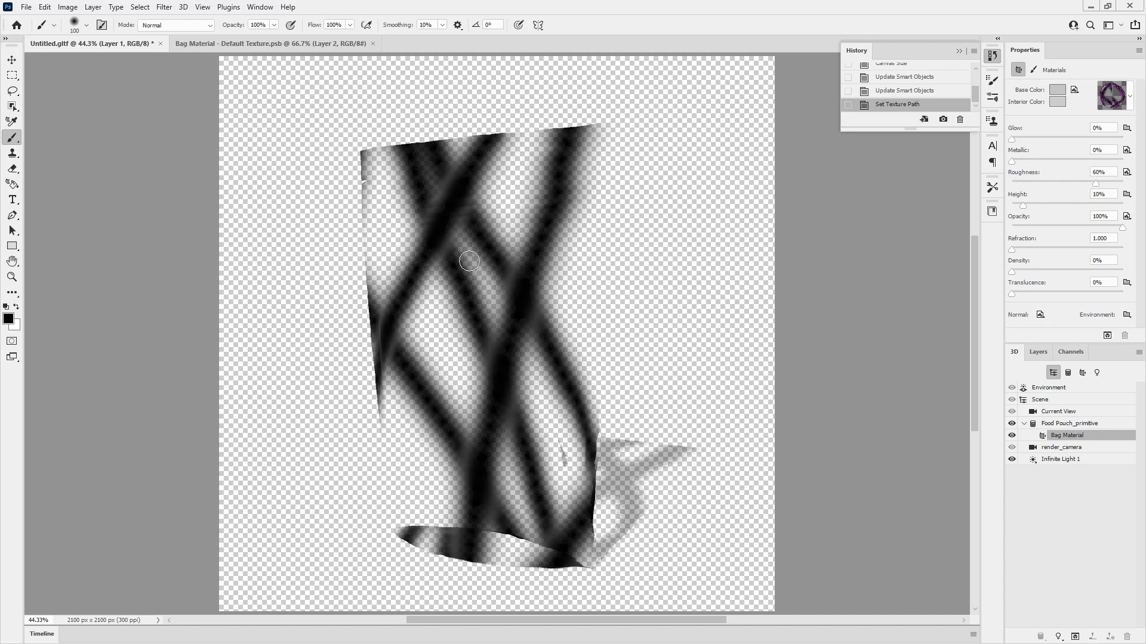
pyautogui.moveTo(489, 241)
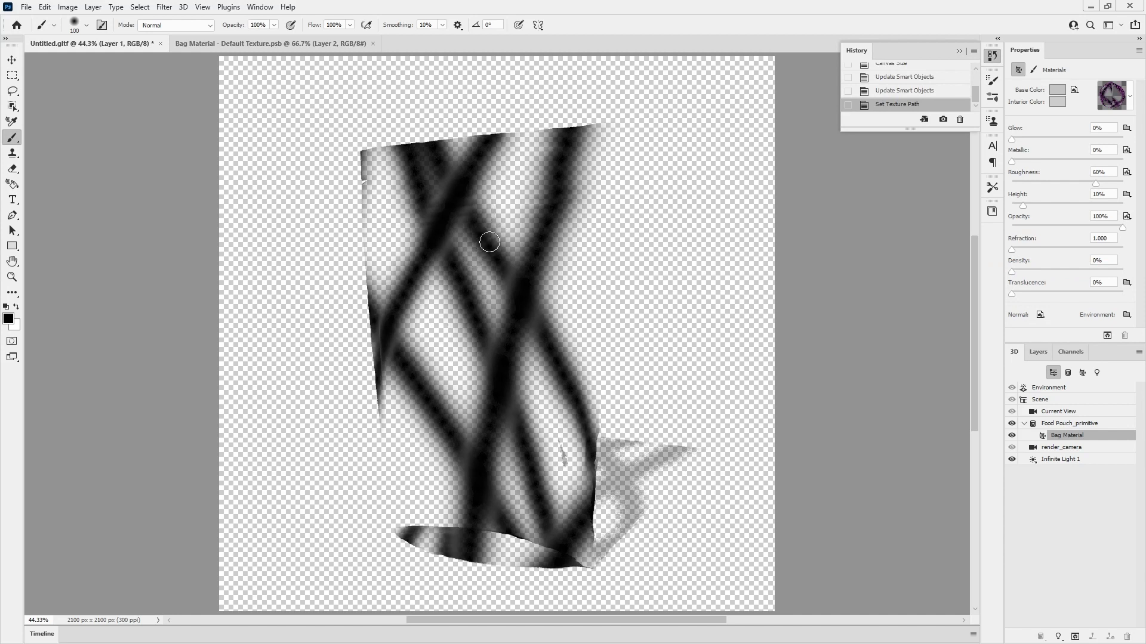
pyautogui.moveTo(484, 264)
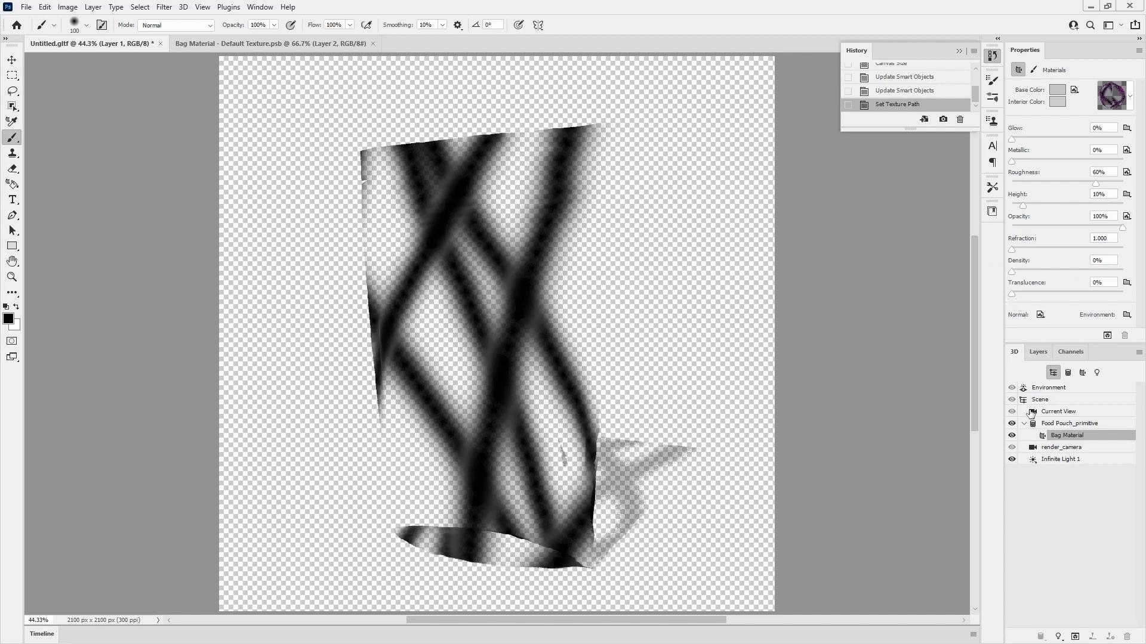
# - In the Scene render settings, enable Backfaces and turn off Shadows
pyautogui.click(1069, 424)
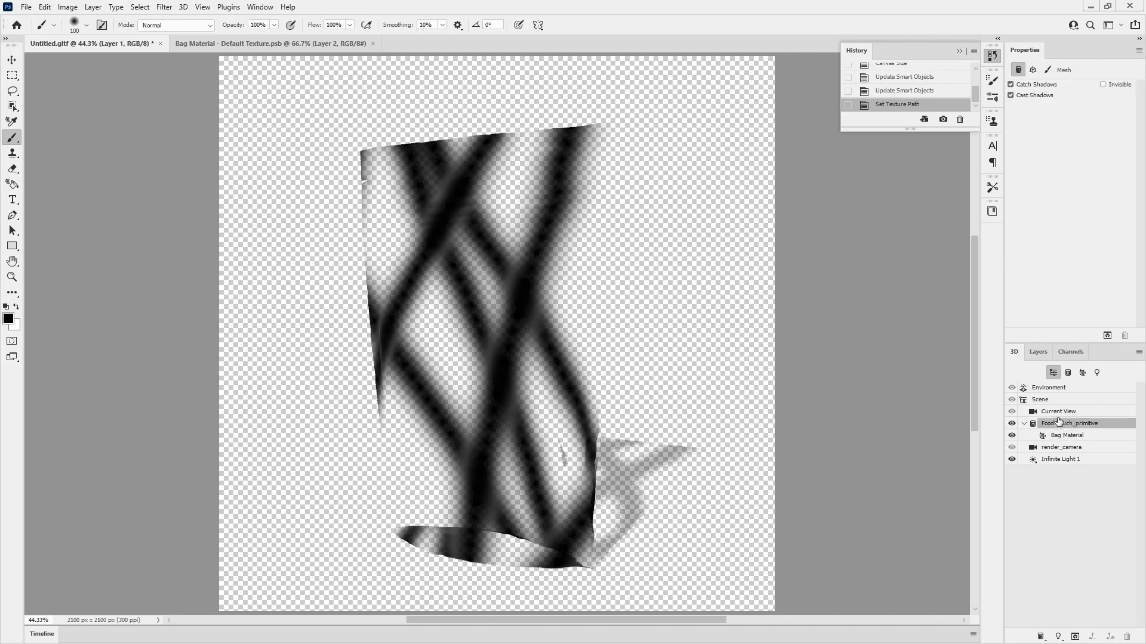
pyautogui.click(1038, 400)
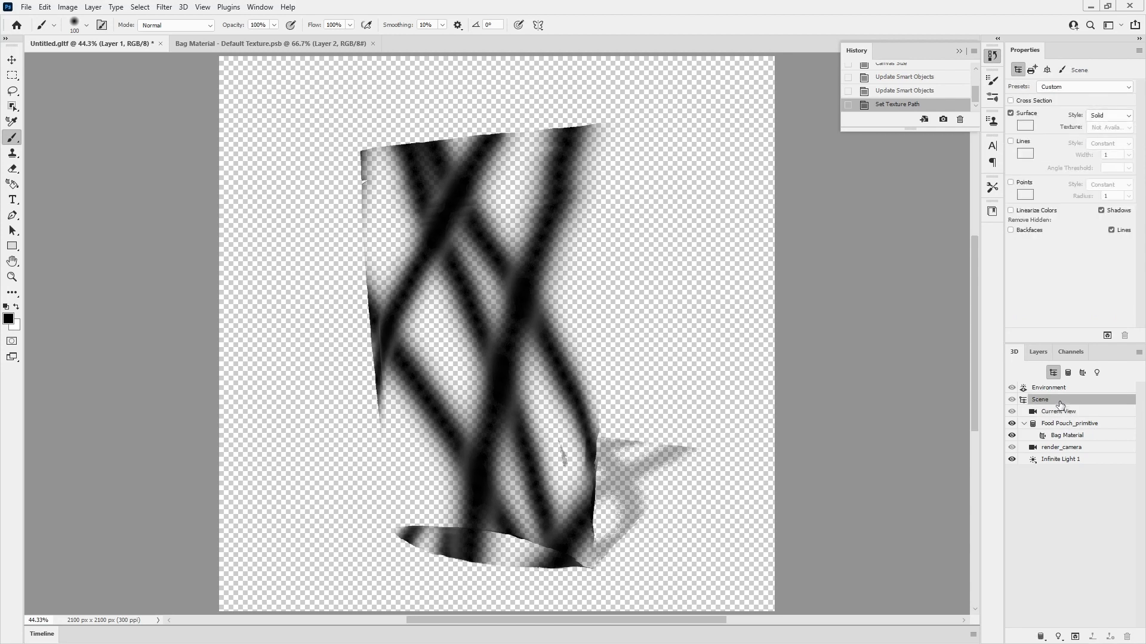
pyautogui.moveTo(1019, 221)
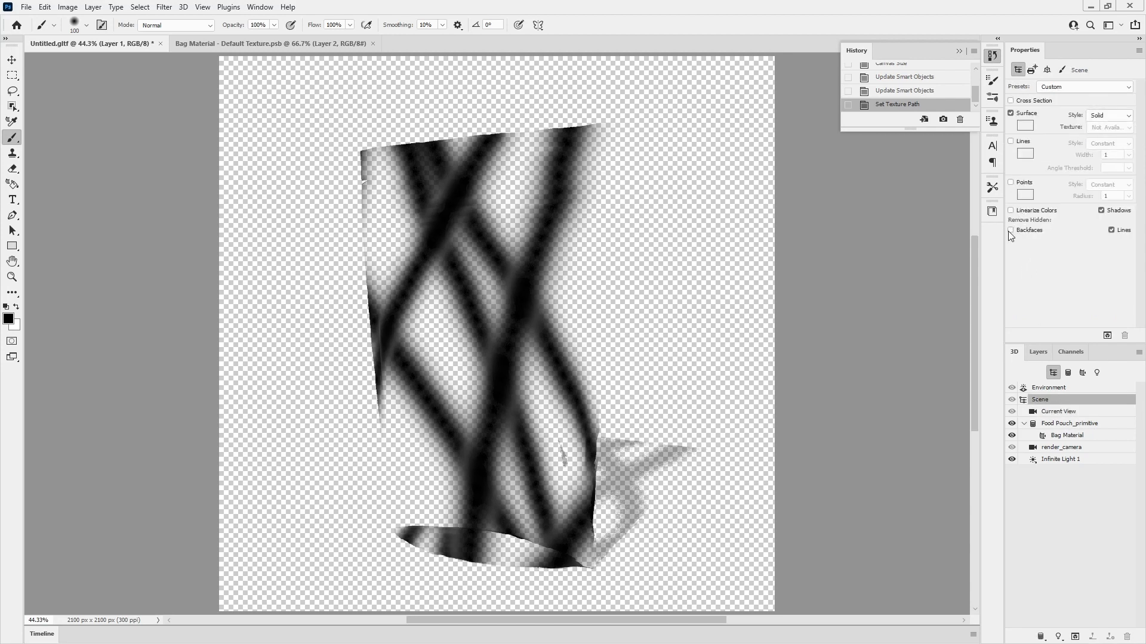
pyautogui.click(1010, 229)
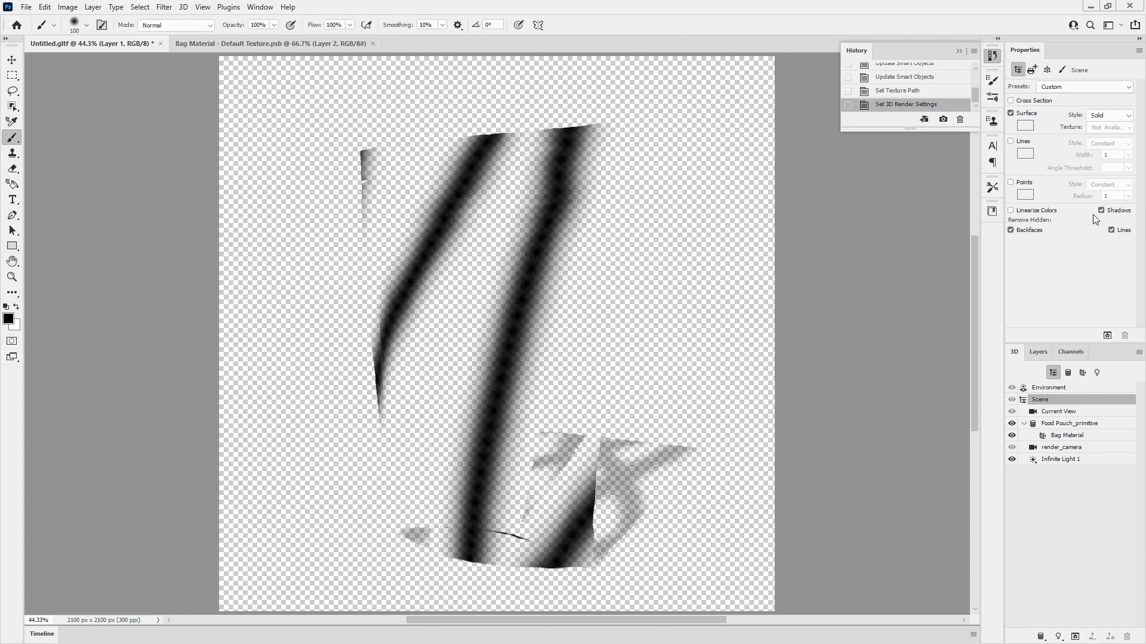
pyautogui.click(1111, 210)
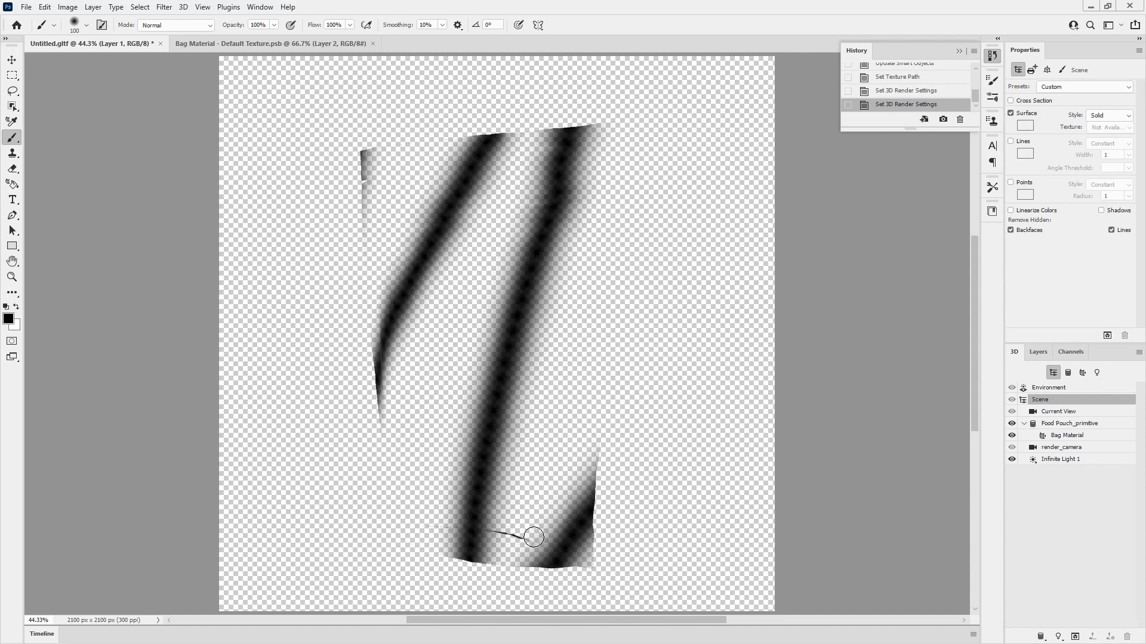
pyautogui.moveTo(449, 525)
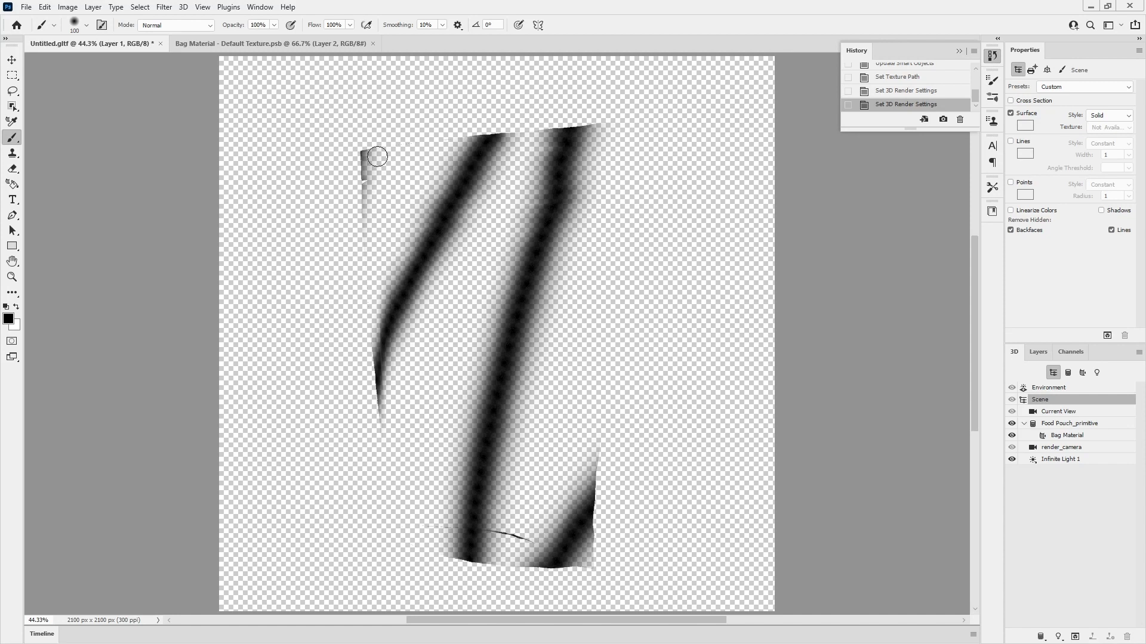
pyautogui.moveTo(1097, 551)
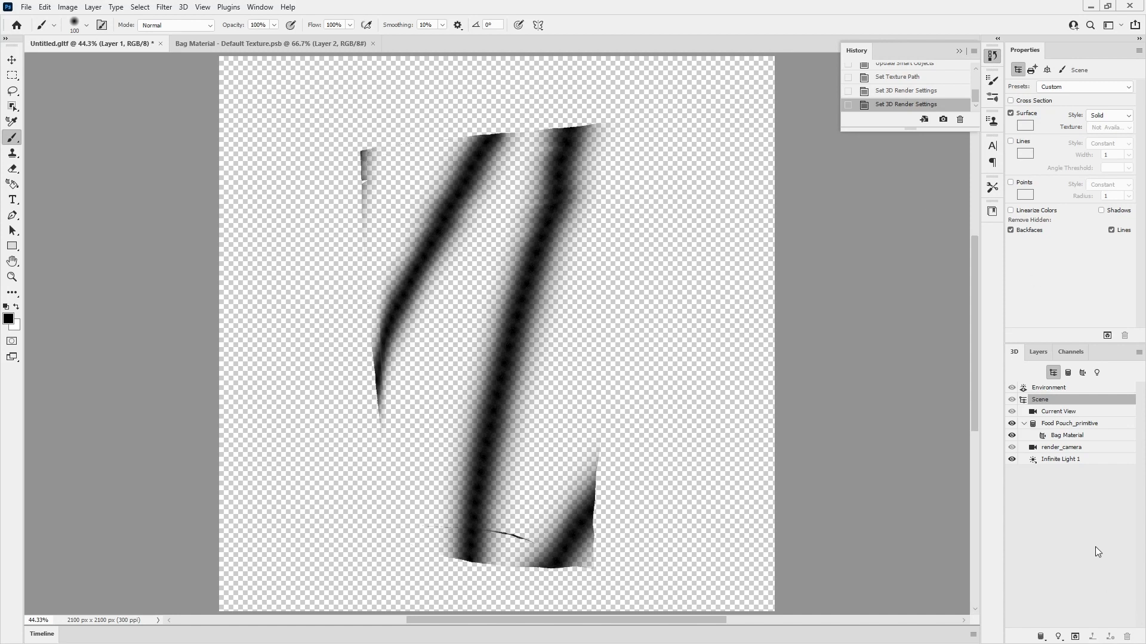
pyautogui.moveTo(1042, 489)
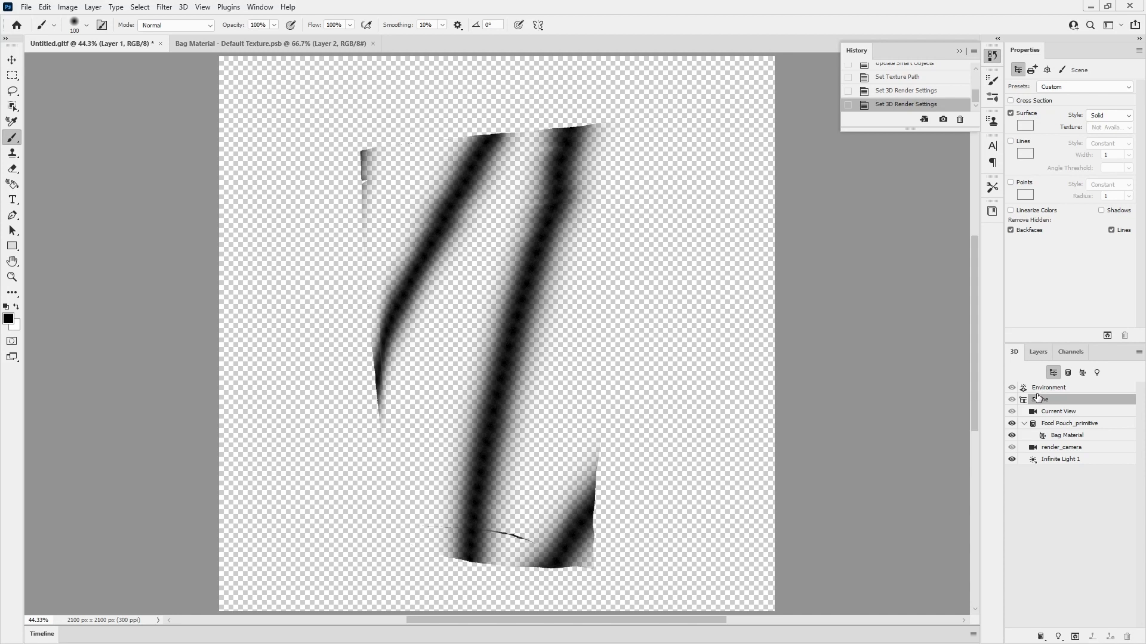
pyautogui.moveTo(427, 127)
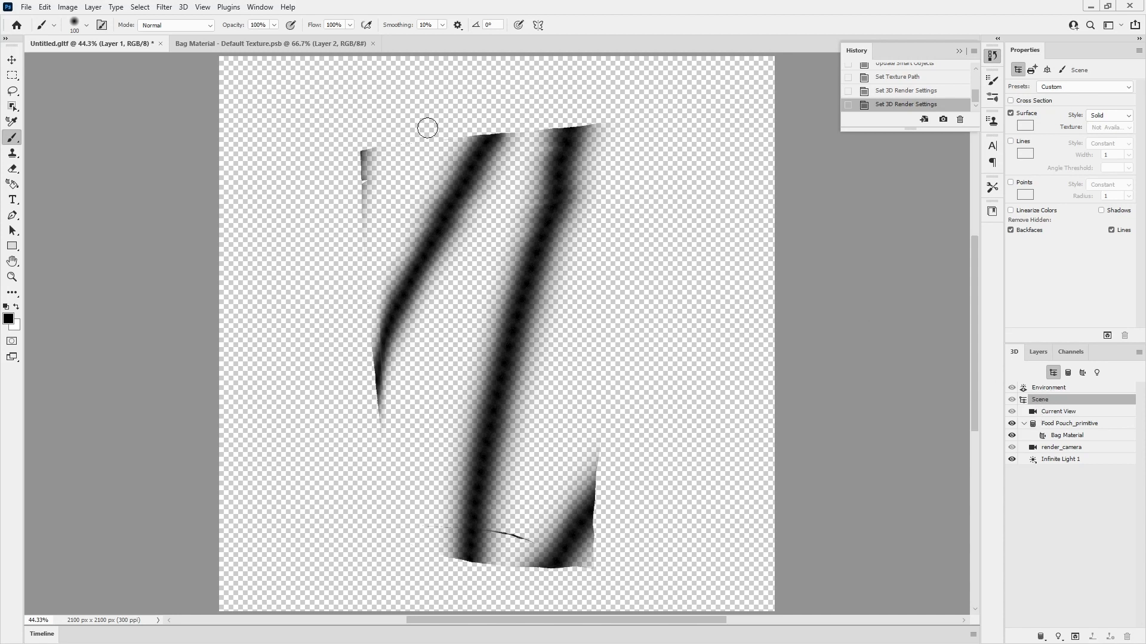
pyautogui.click(26, 6)
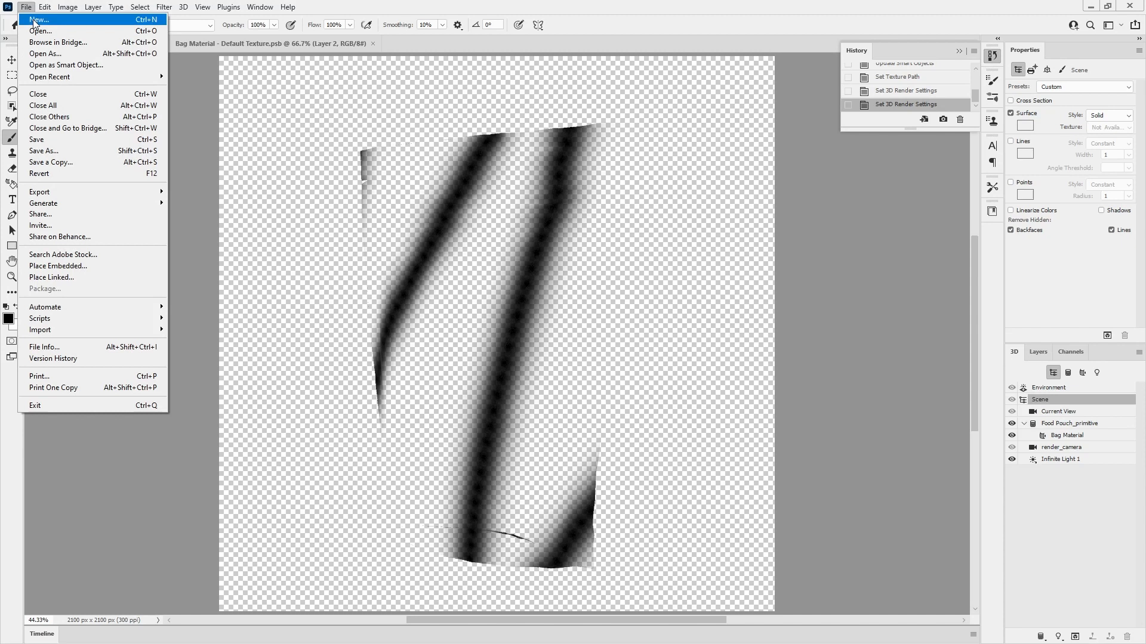
# - Create a new 1080 × 1080 pixel document
pyautogui.click(37, 19)
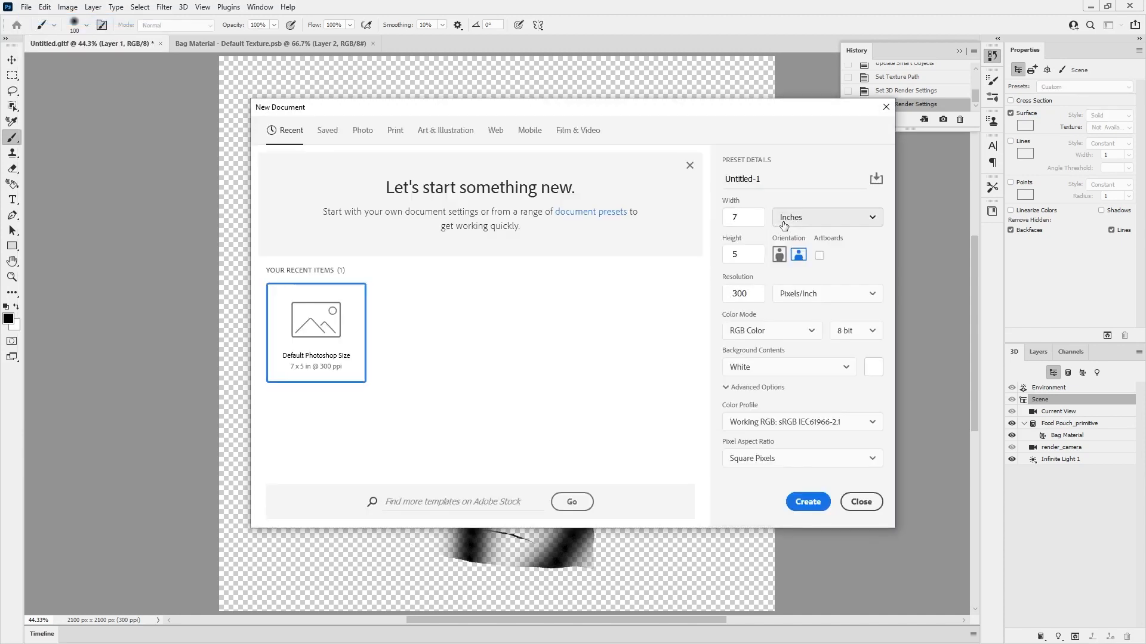
pyautogui.click(825, 217)
pyautogui.write('1080')
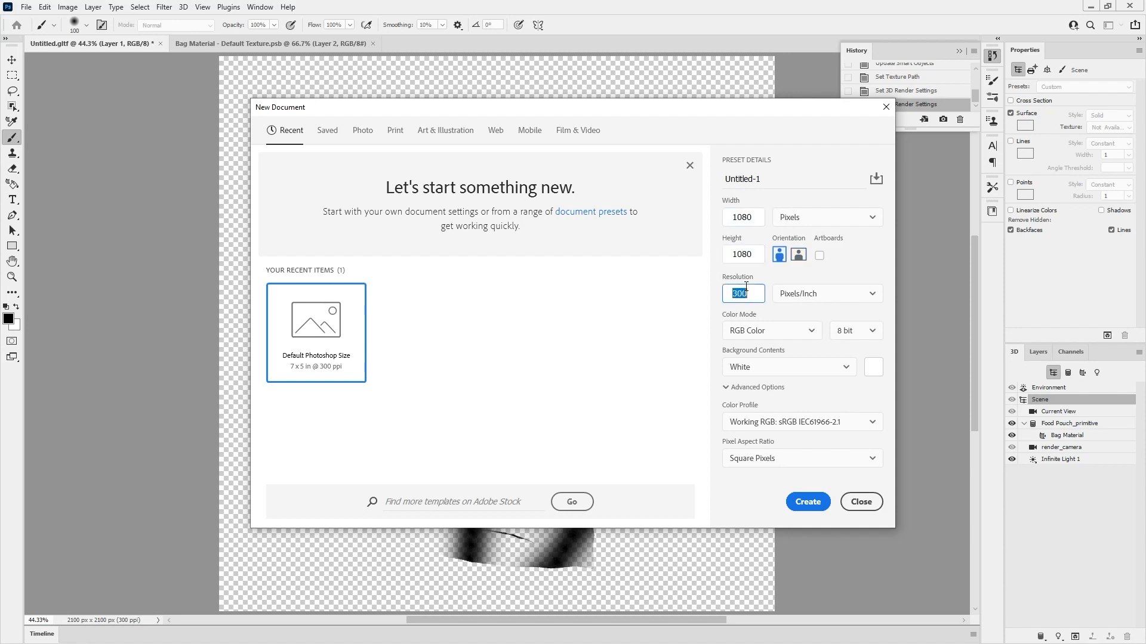
pyautogui.click(806, 501)
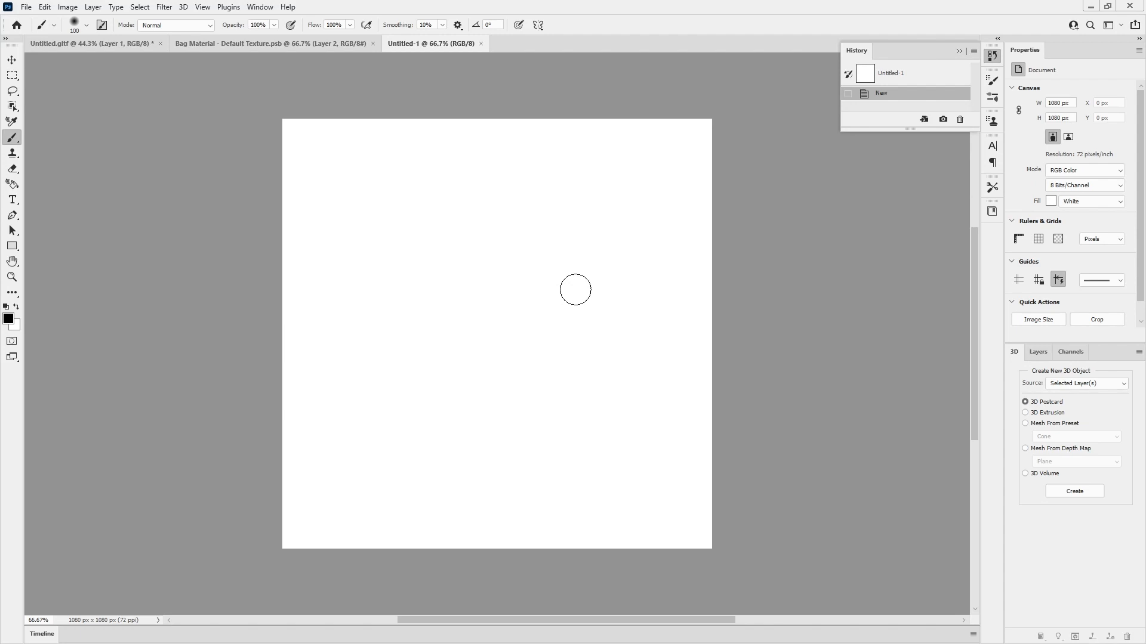
pyautogui.moveTo(498, 286)
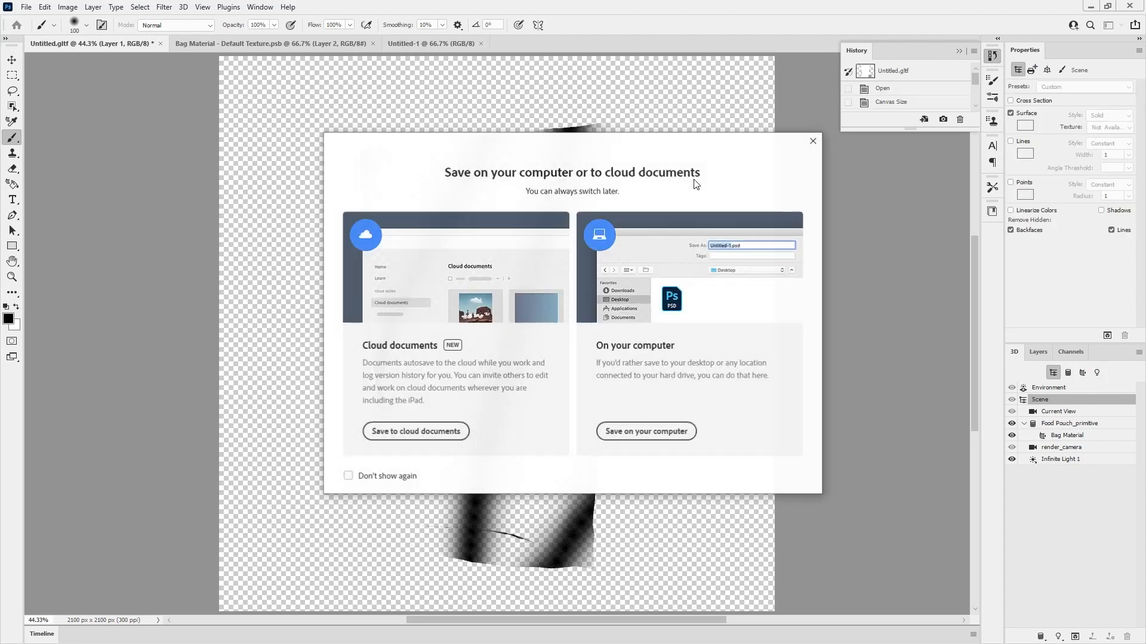
# - Save locally as a Photoshop PSD on the desktop, confirming compatibility options
pyautogui.click(349, 476)
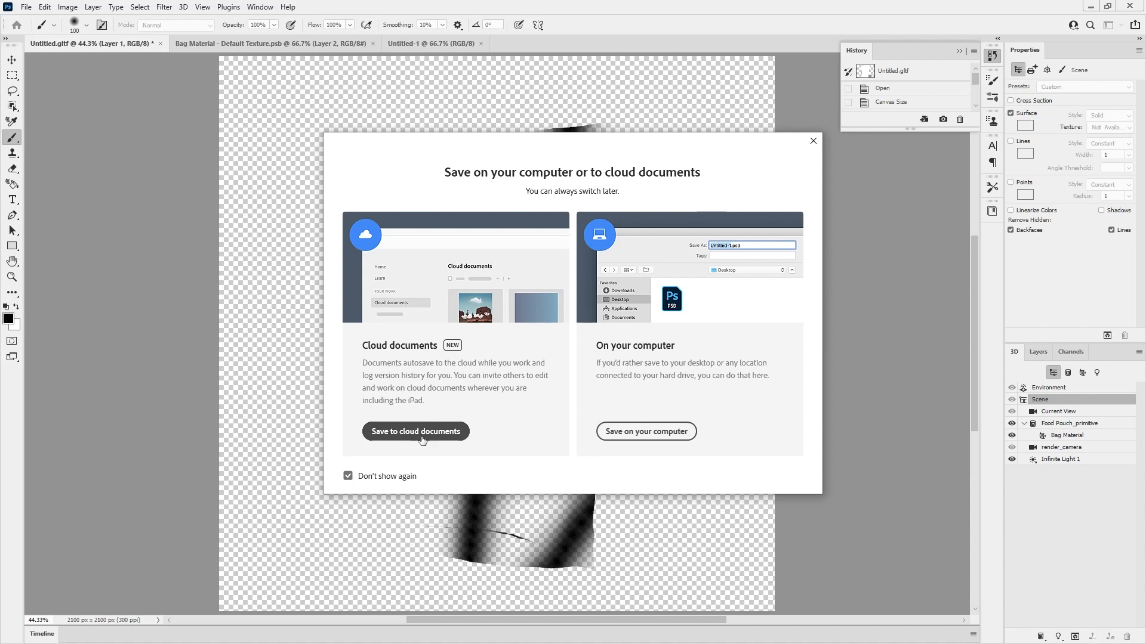
pyautogui.moveTo(365, 115)
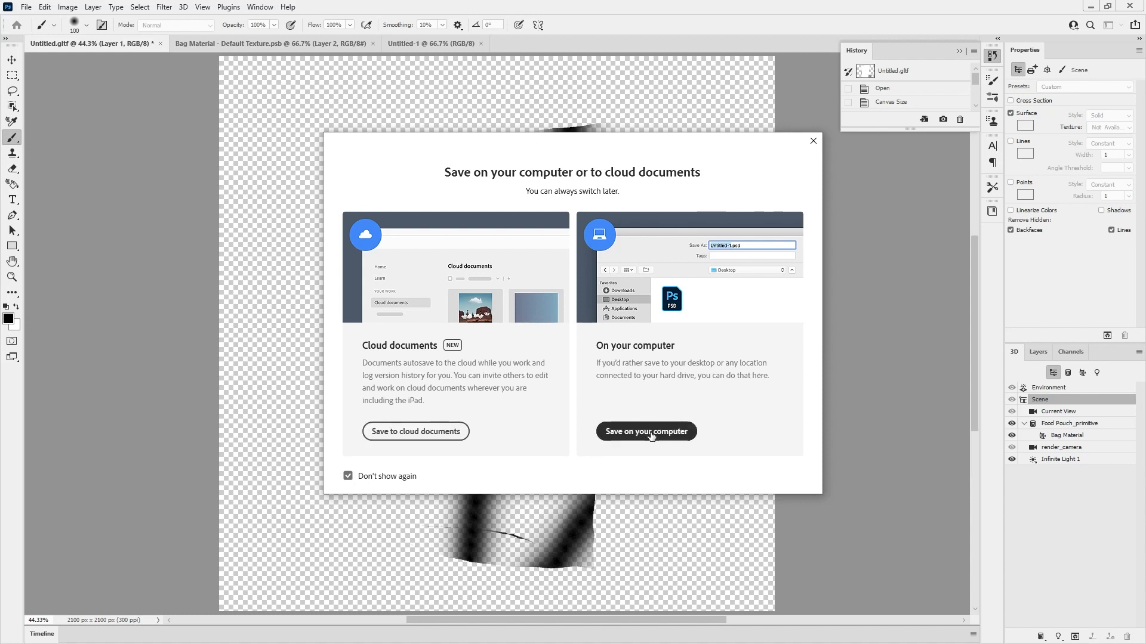
pyautogui.click(645, 431)
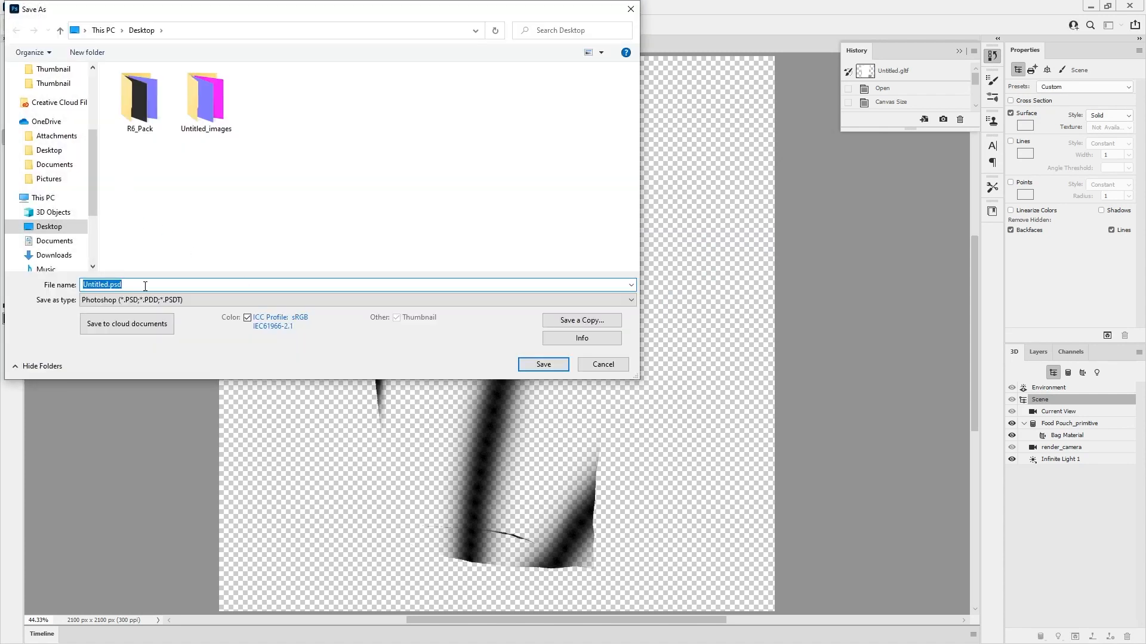
pyautogui.click(542, 364)
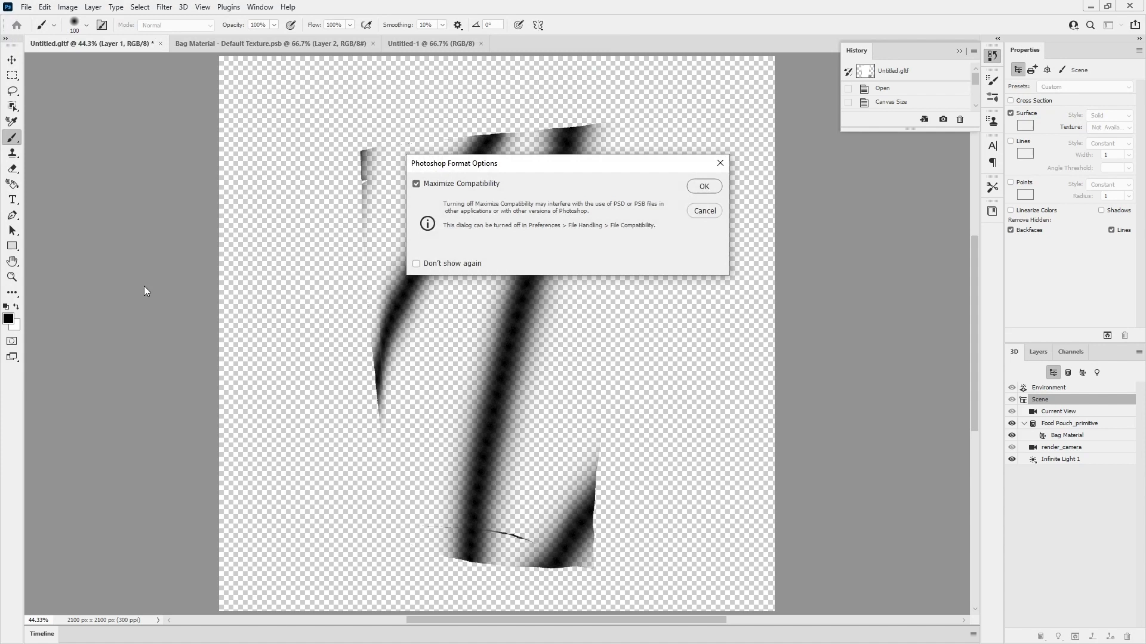
pyautogui.click(702, 186)
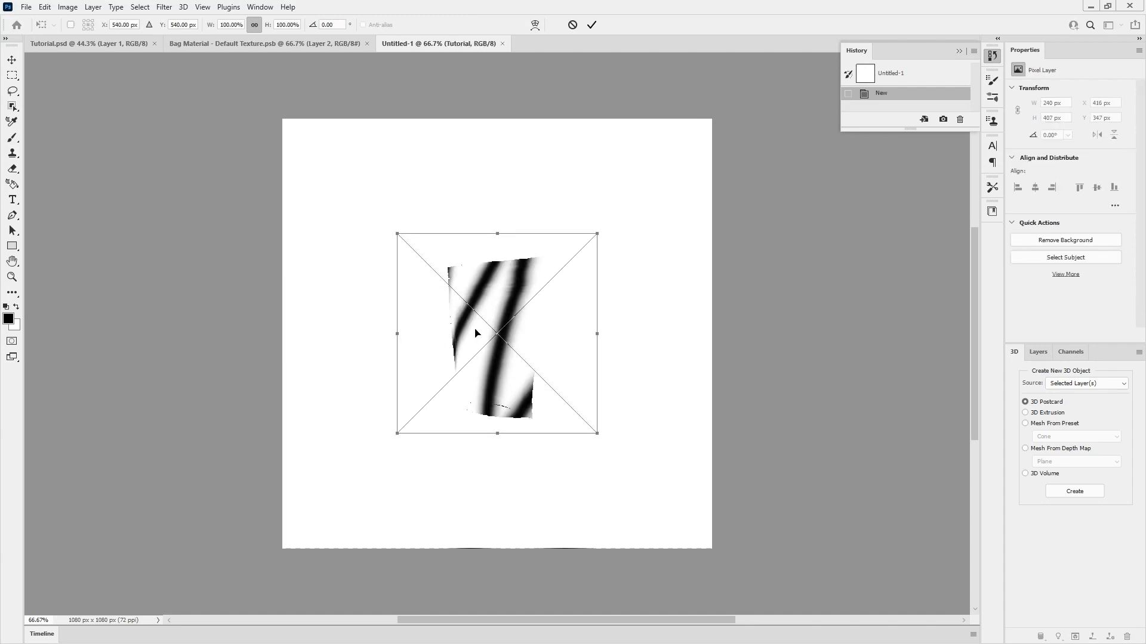
# - Enlarge the placed stripes, close the original file, and open the Tutorial smart object's contents
pyautogui.moveTo(495, 235); pyautogui.dragTo(496, 123)
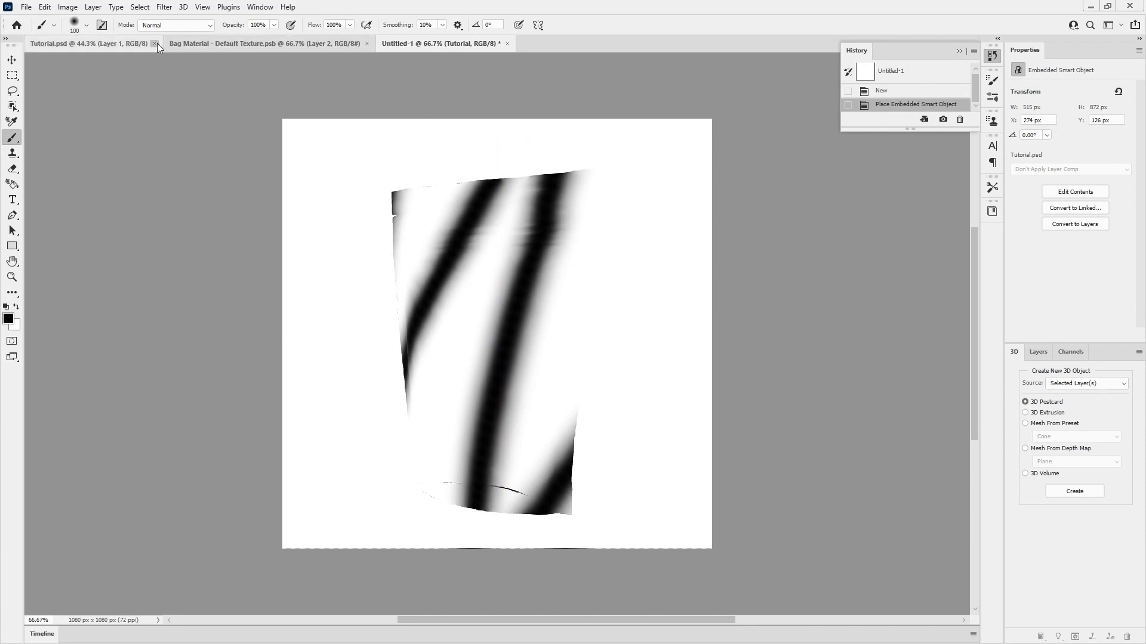
pyautogui.click(156, 43)
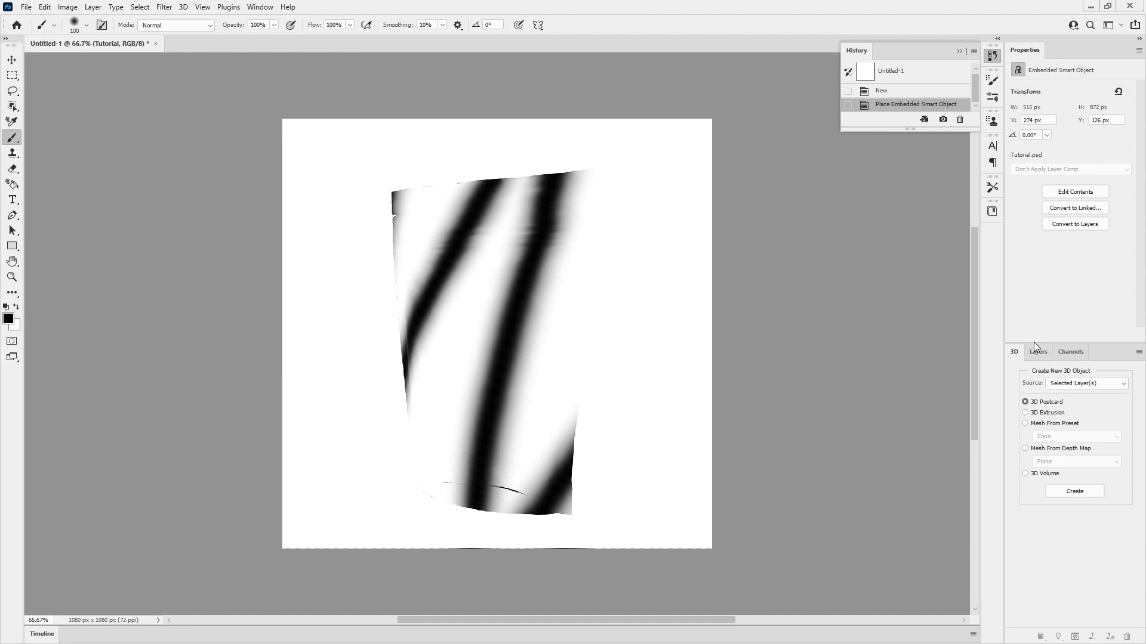
pyautogui.click(1038, 351)
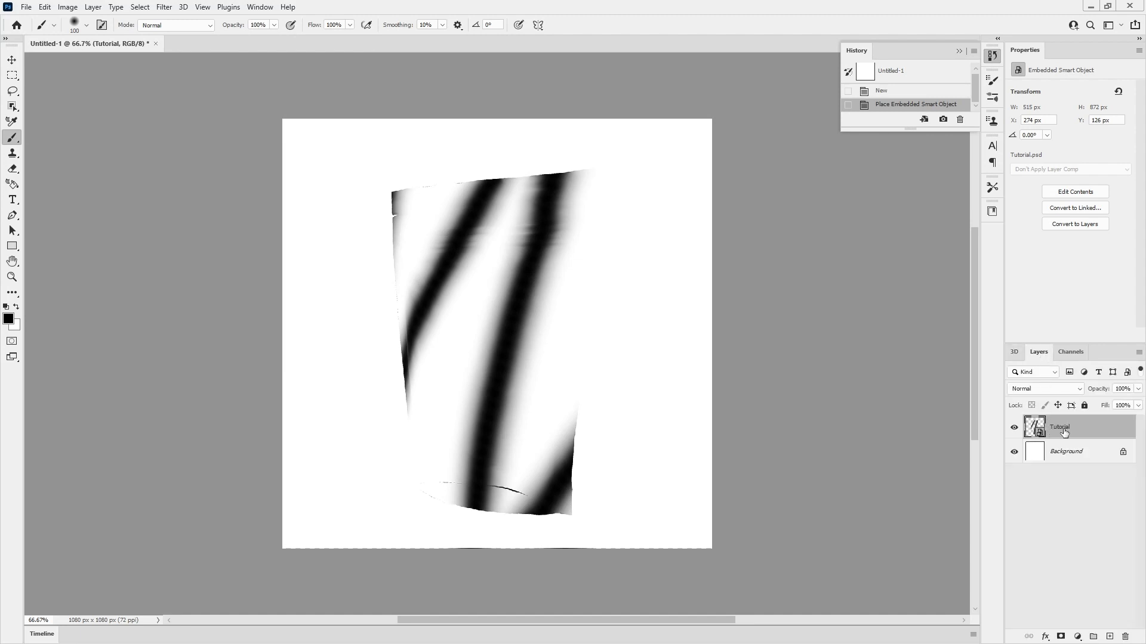
pyautogui.doubleClick(1033, 426)
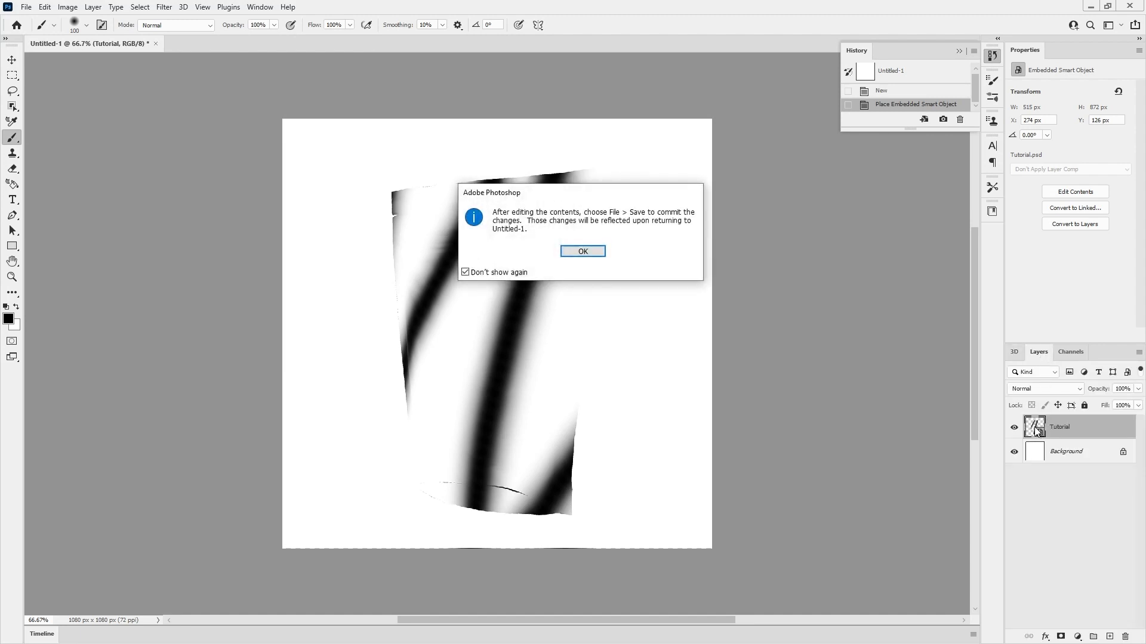
pyautogui.click(582, 250)
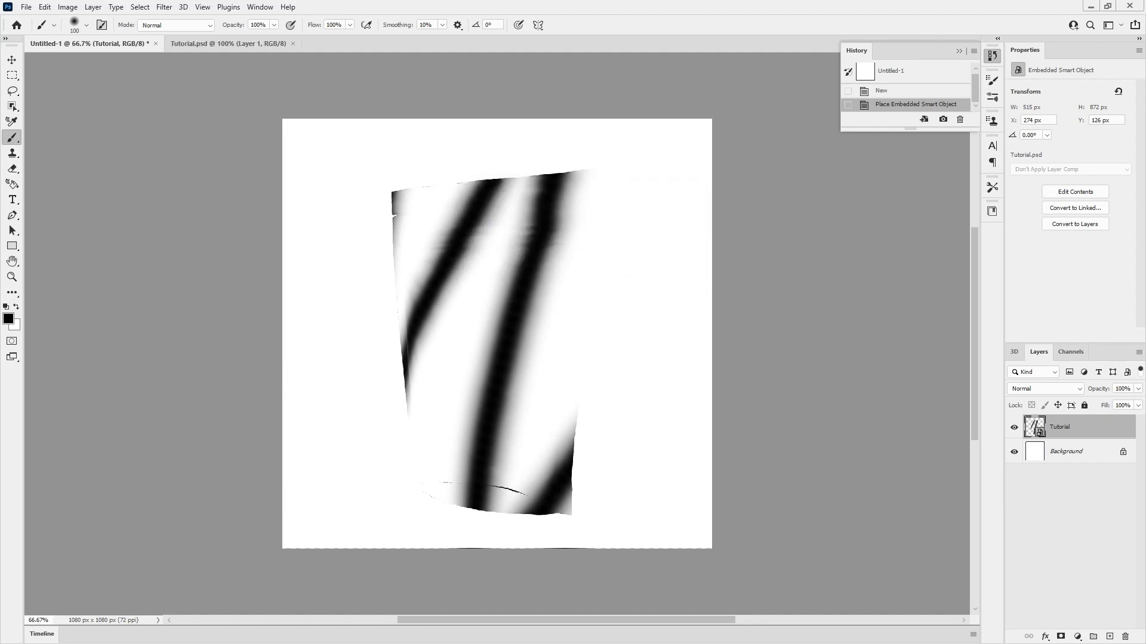
pyautogui.click(227, 43)
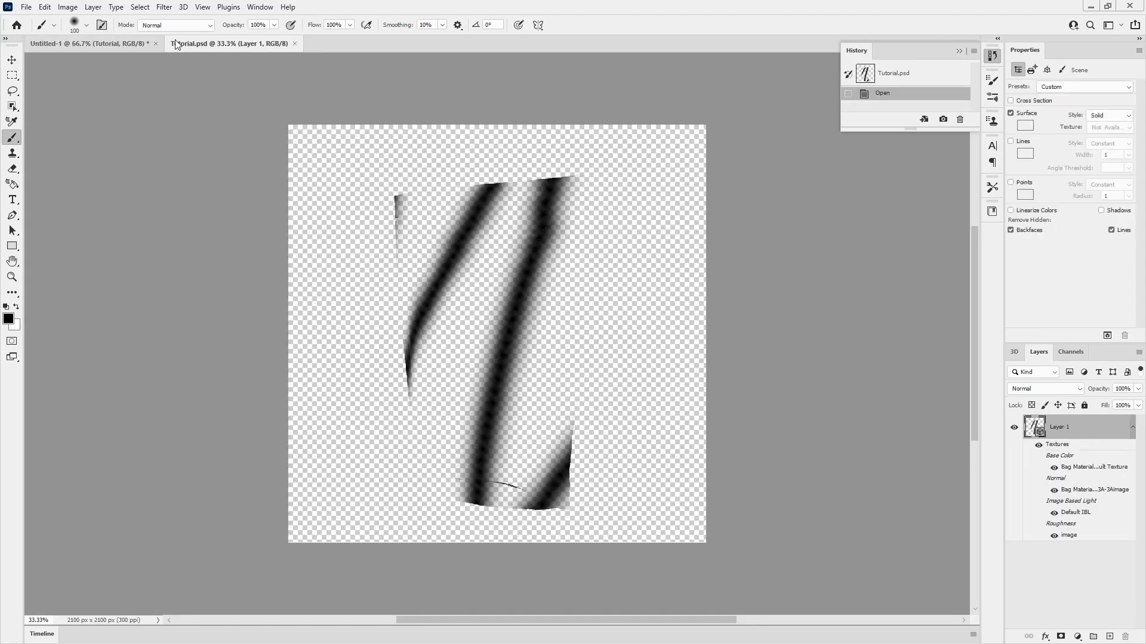
pyautogui.moveTo(296, 47)
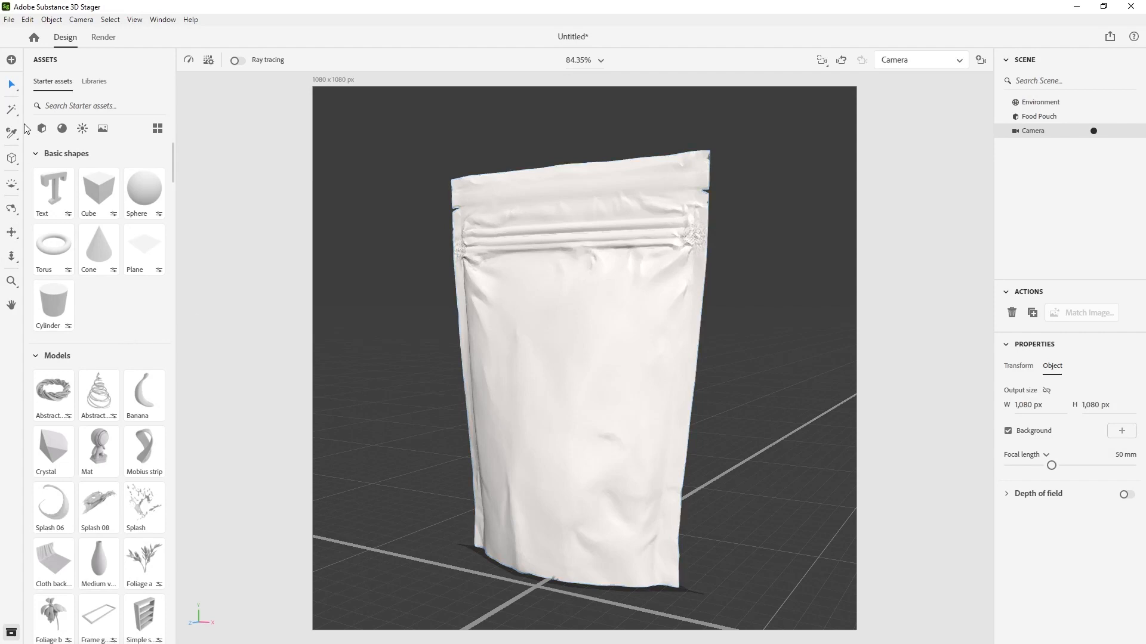
# - Apply the Cipollino Marble material from Assets to the Food Pouch
pyautogui.click(61, 128)
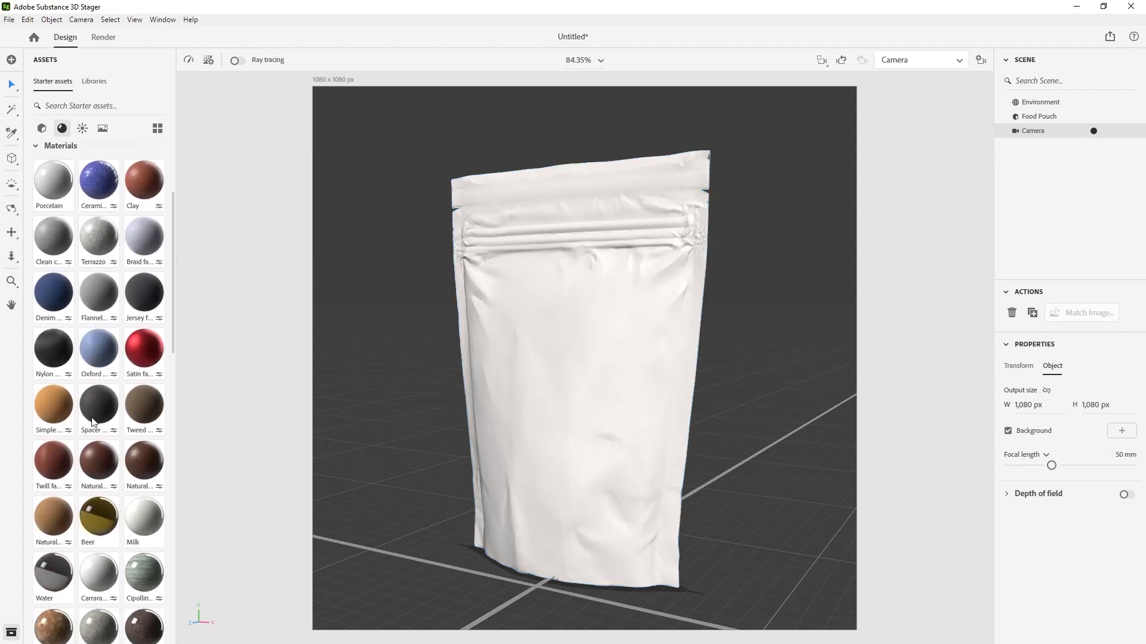
pyautogui.scroll(-3)
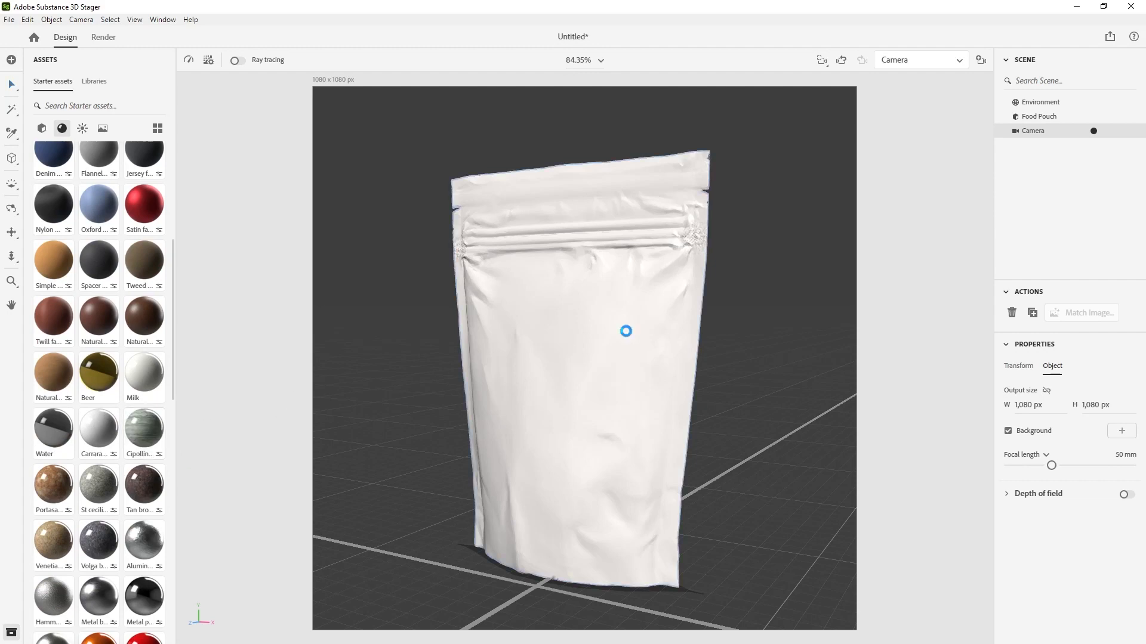
pyautogui.doubleClick(144, 432)
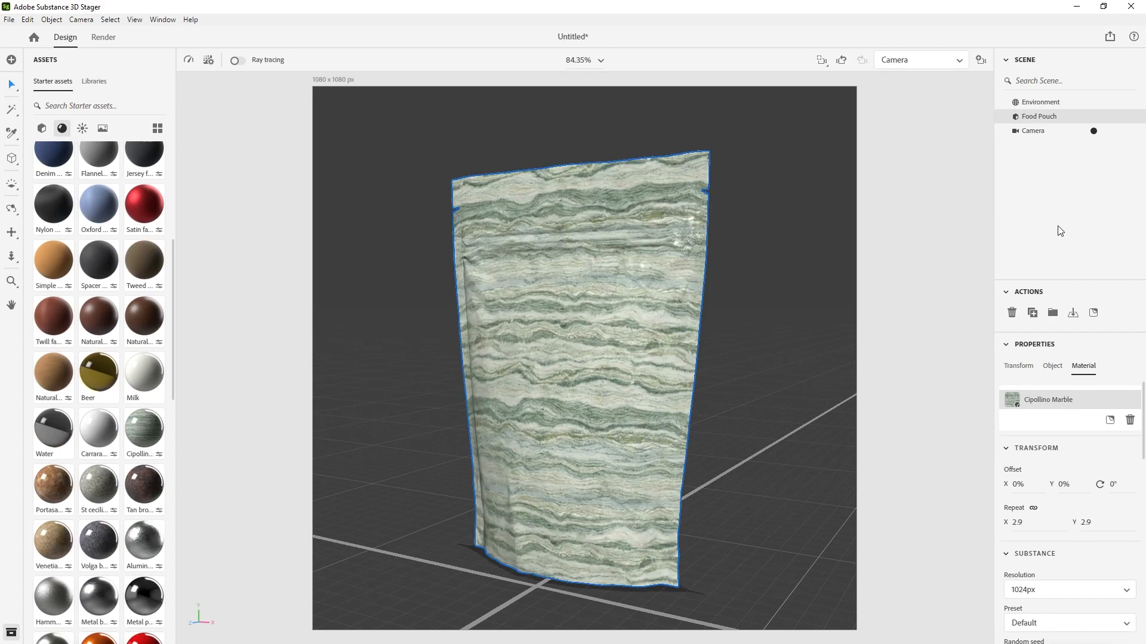
pyautogui.click(102, 37)
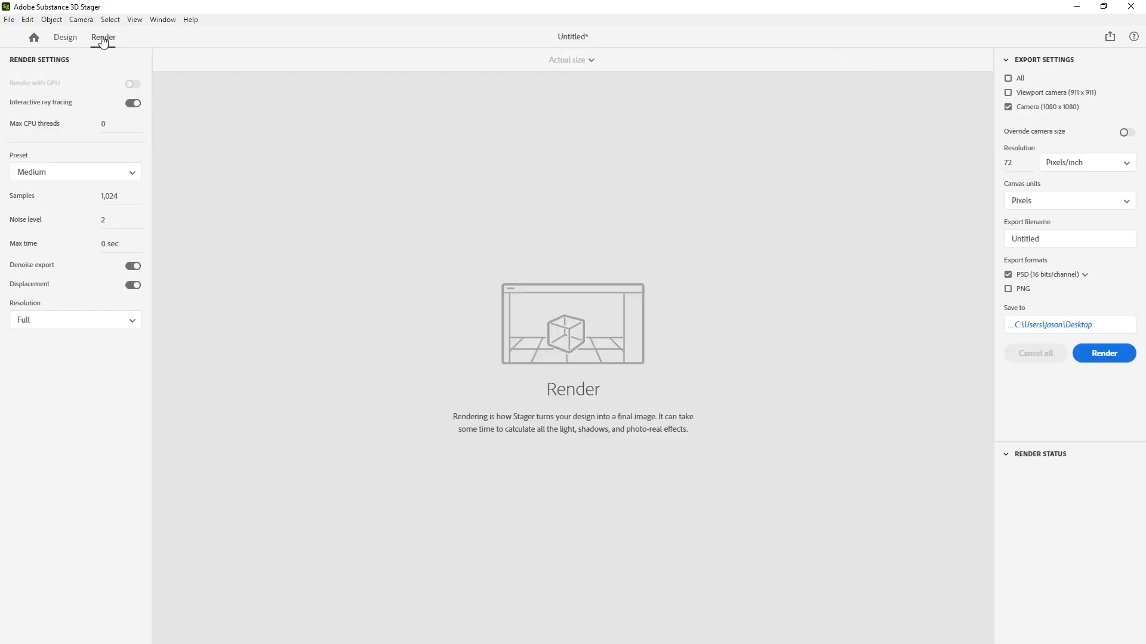
# - Render the camera view with the Draft preset as PNG instead of PSD
pyautogui.click(75, 172)
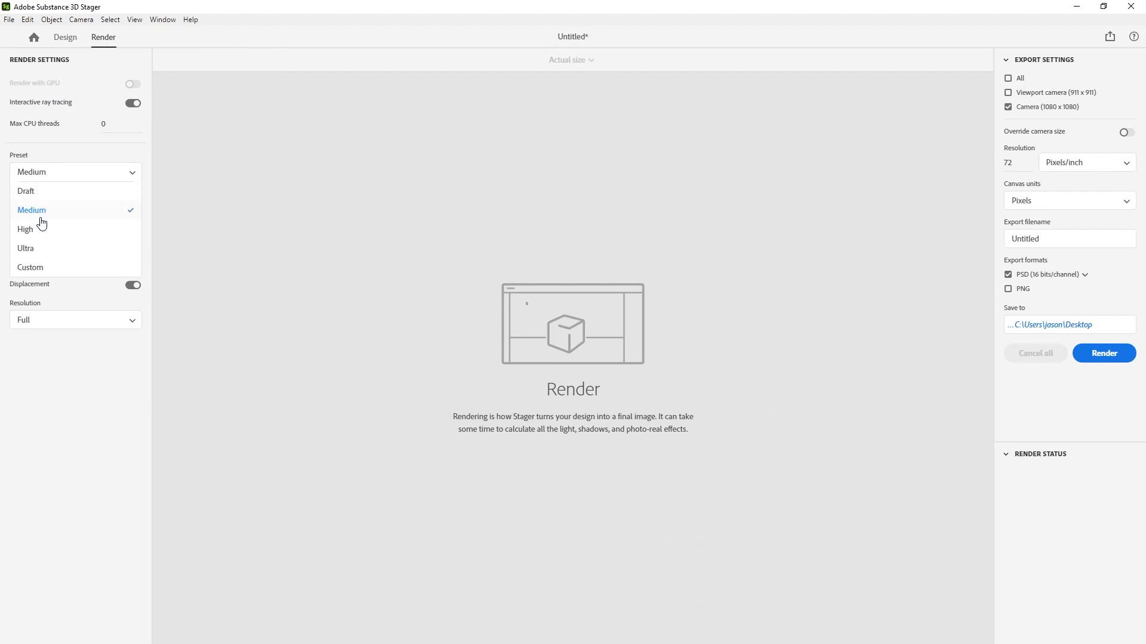
pyautogui.click(27, 190)
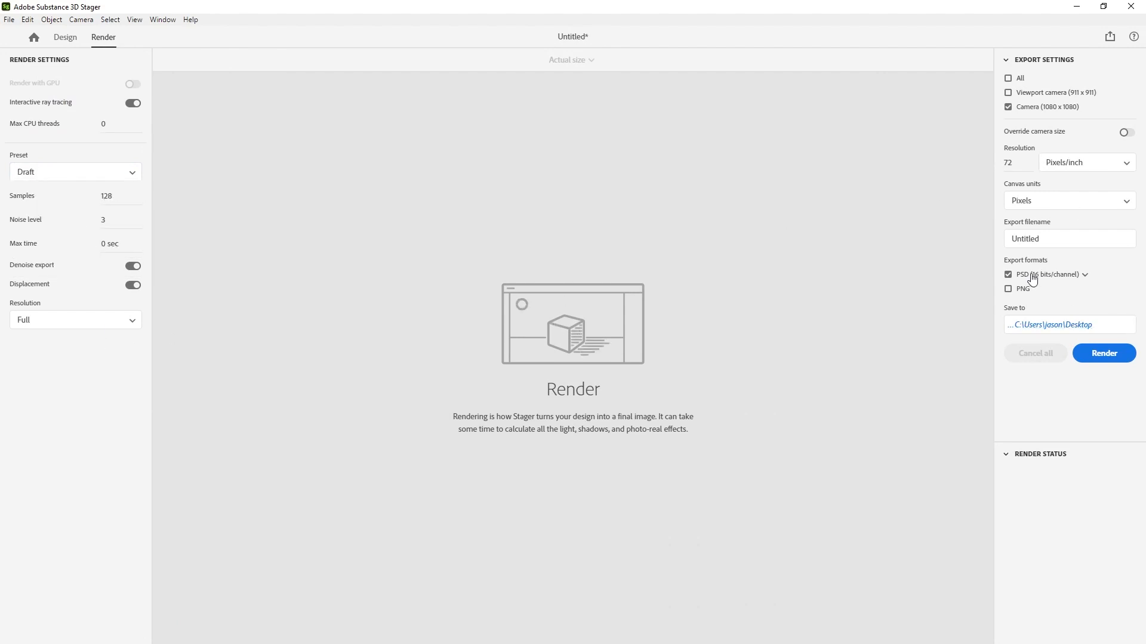
pyautogui.click(1008, 288)
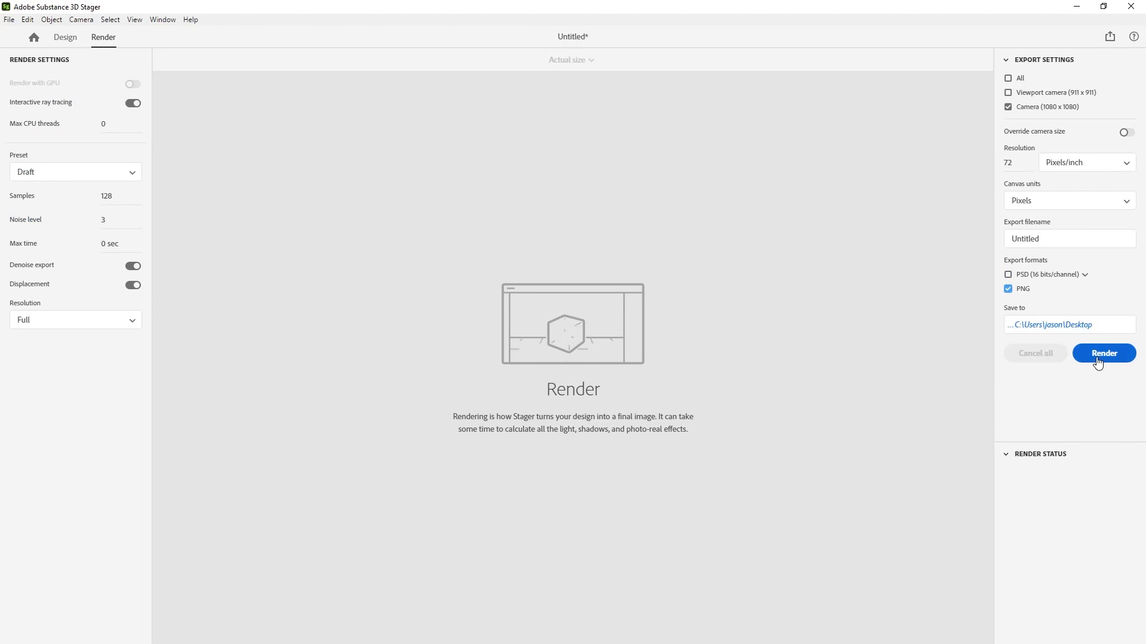
pyautogui.click(1103, 353)
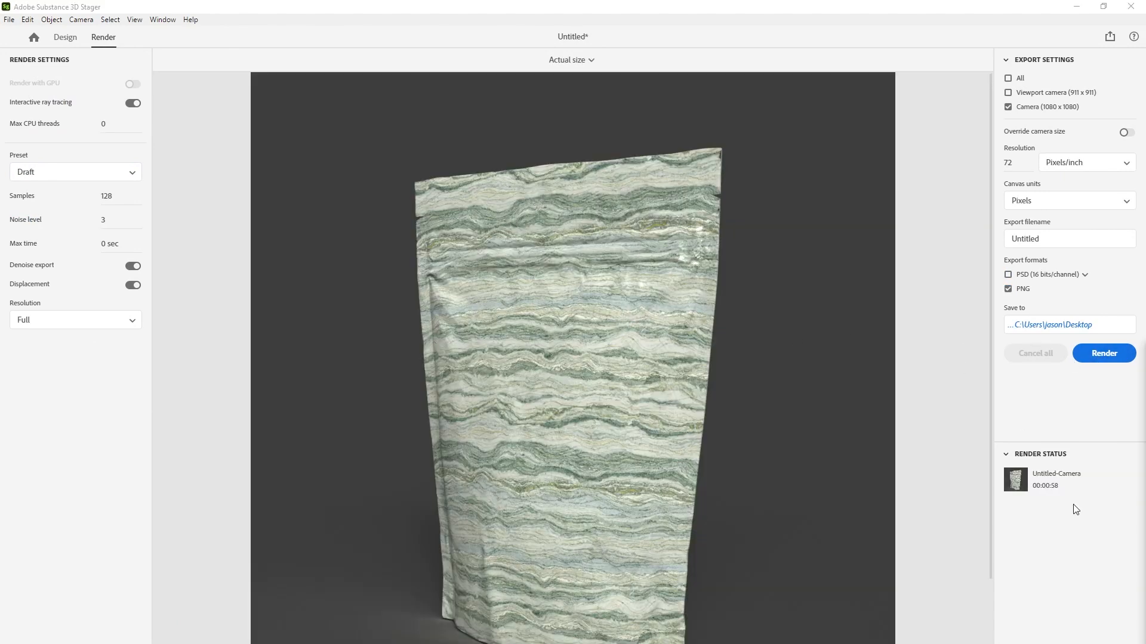
pyautogui.moveTo(596, 310)
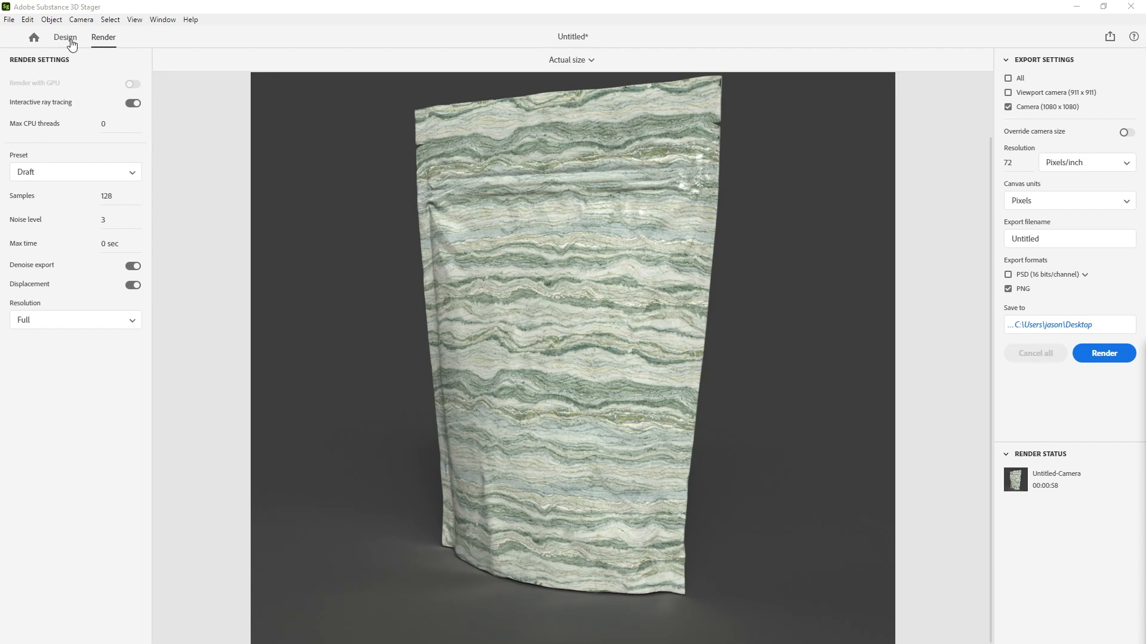
# - Return to Design and view the Environment's ground settings
pyautogui.click(65, 37)
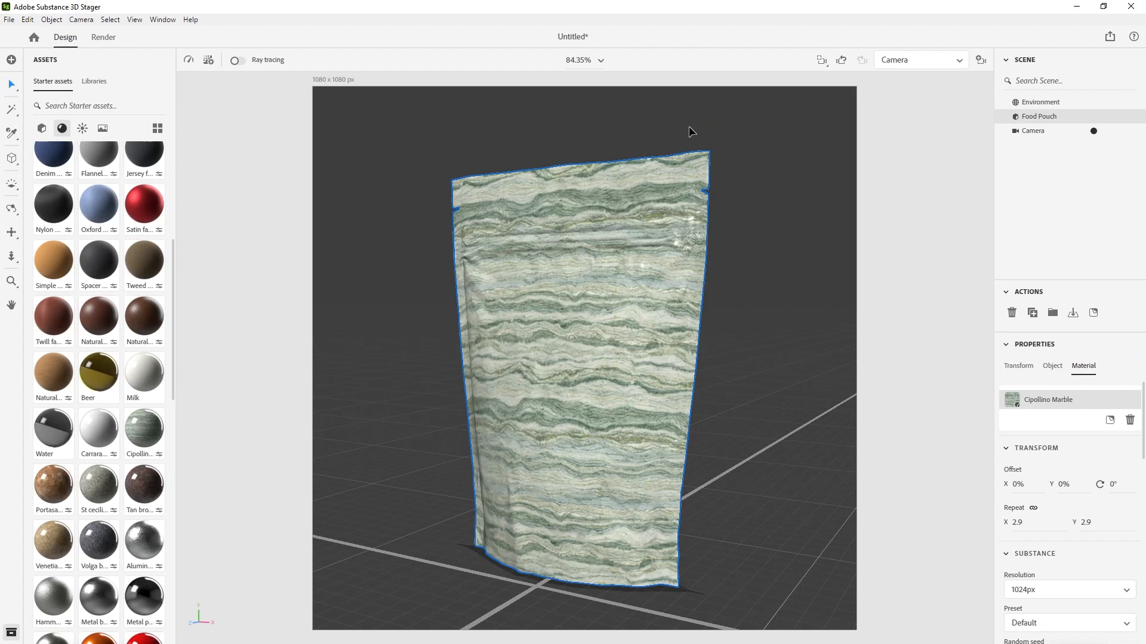
pyautogui.click(1039, 102)
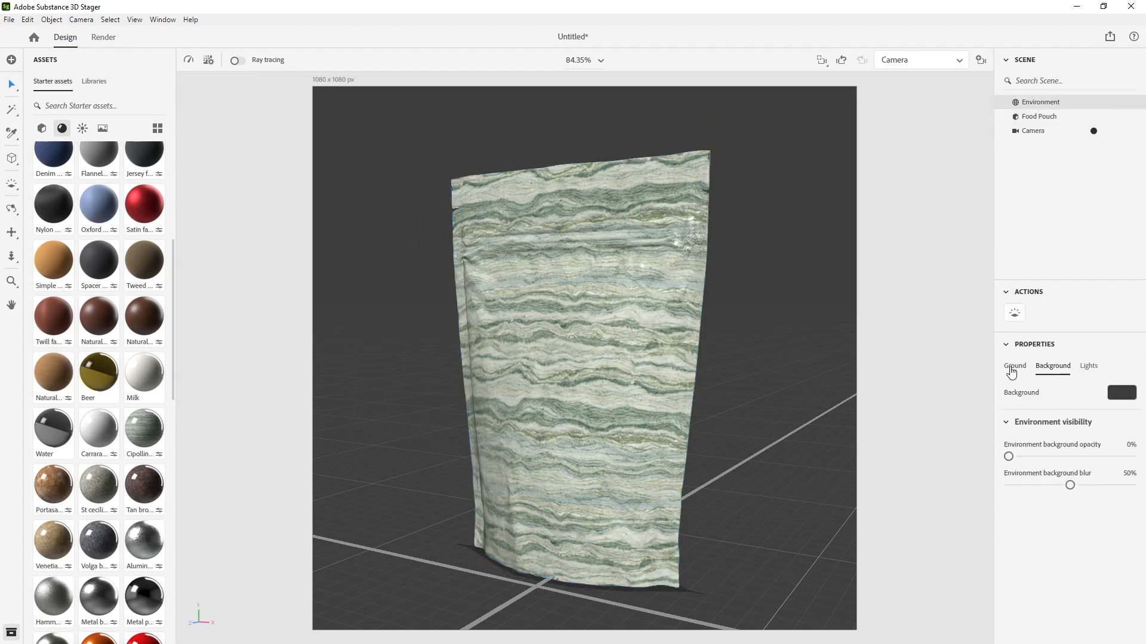
pyautogui.click(1015, 365)
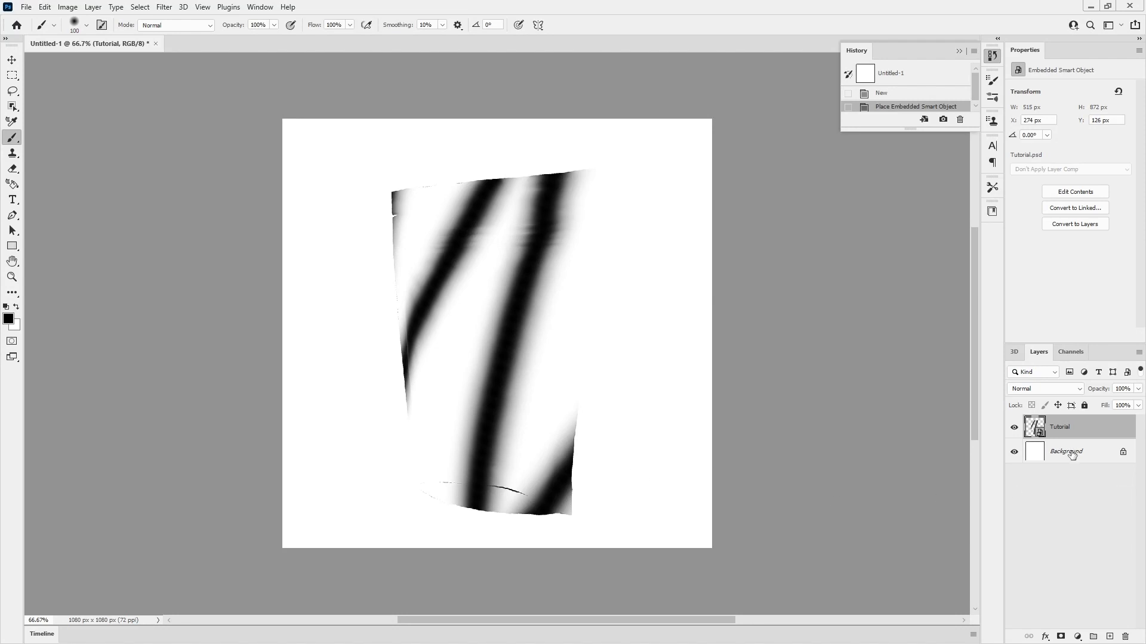
# - Set the Tutorial stripes layer to Darker Color blending, then hide it
pyautogui.click(1066, 451)
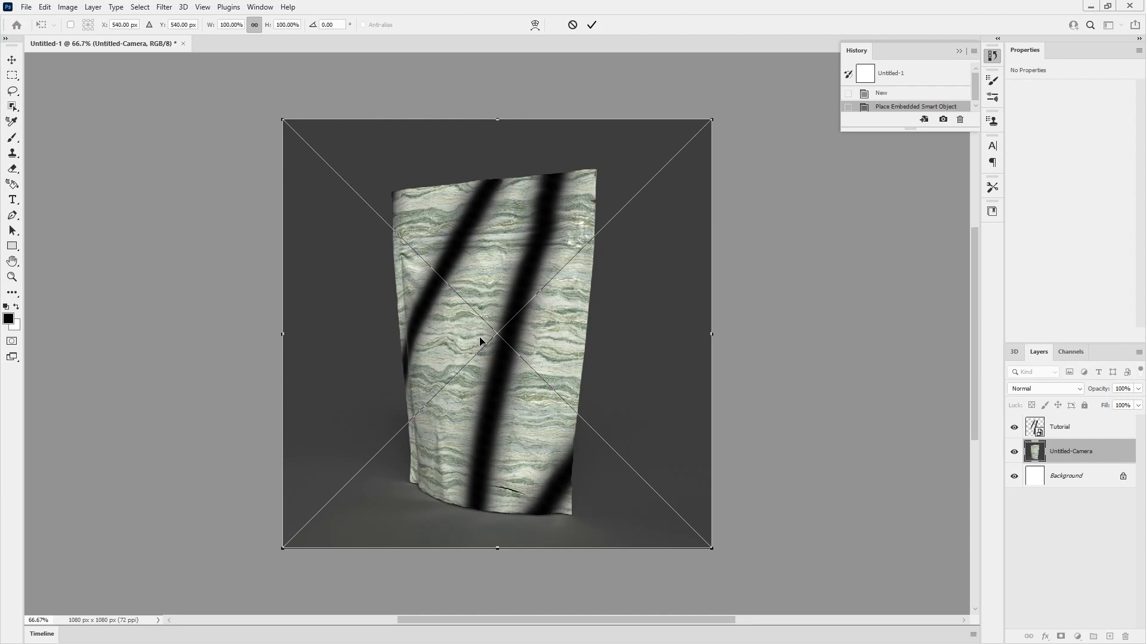
pyautogui.moveTo(901, 308)
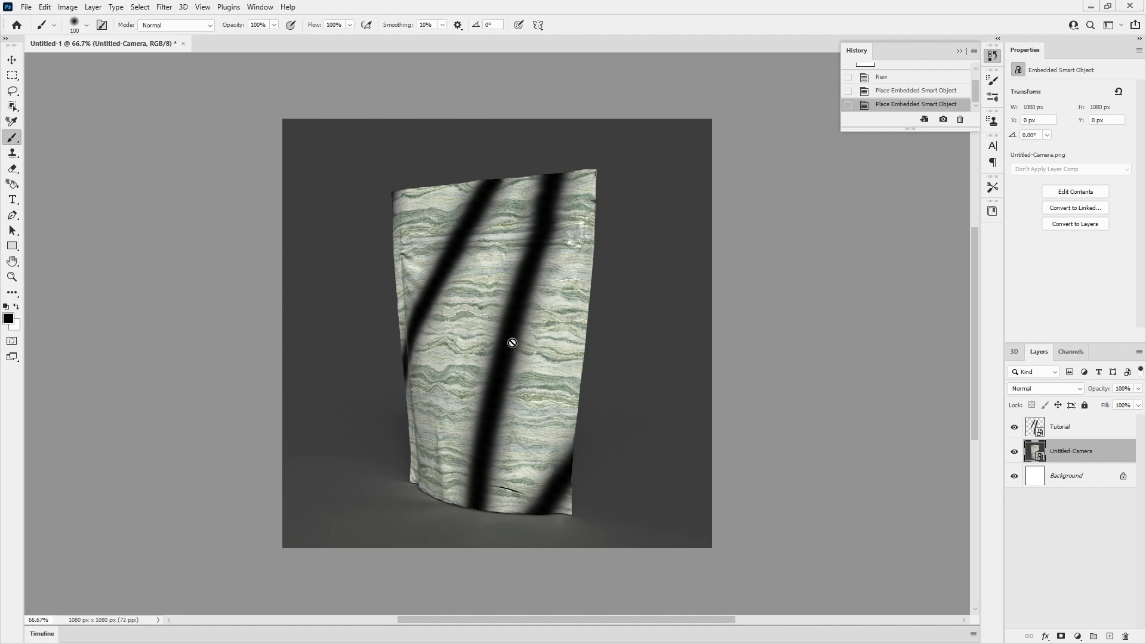
pyautogui.moveTo(503, 269)
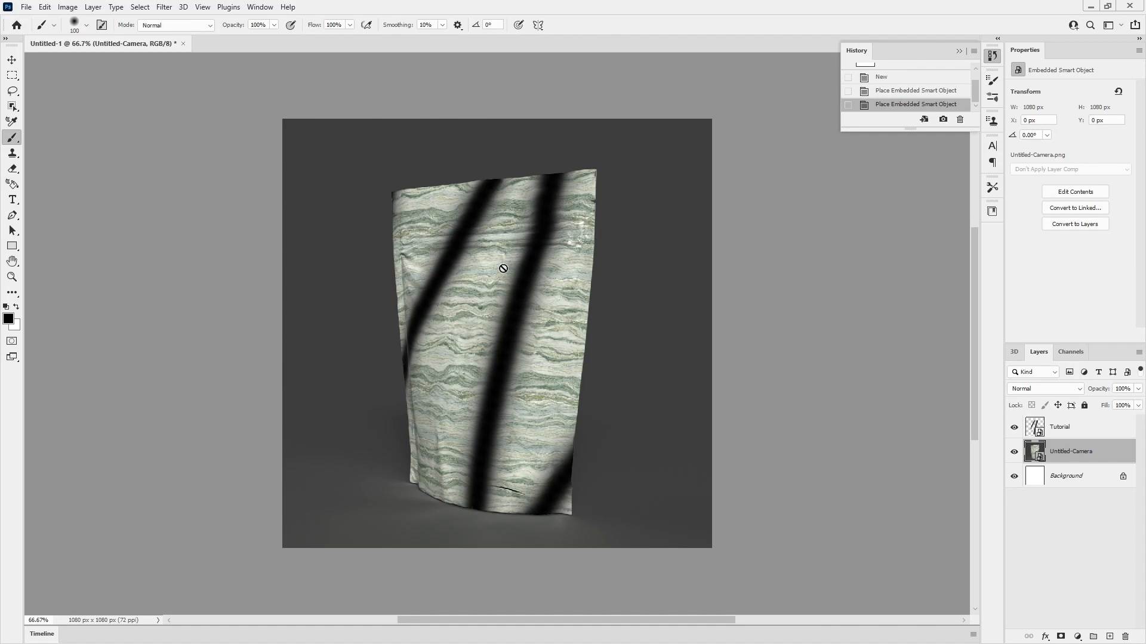
pyautogui.moveTo(470, 217)
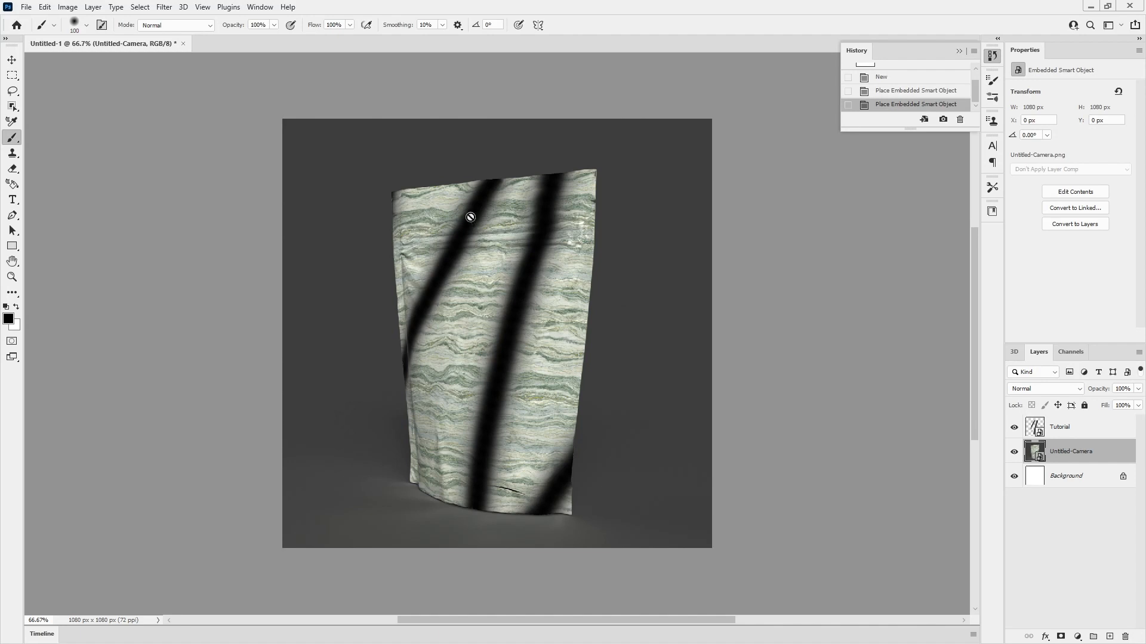
pyautogui.moveTo(437, 286)
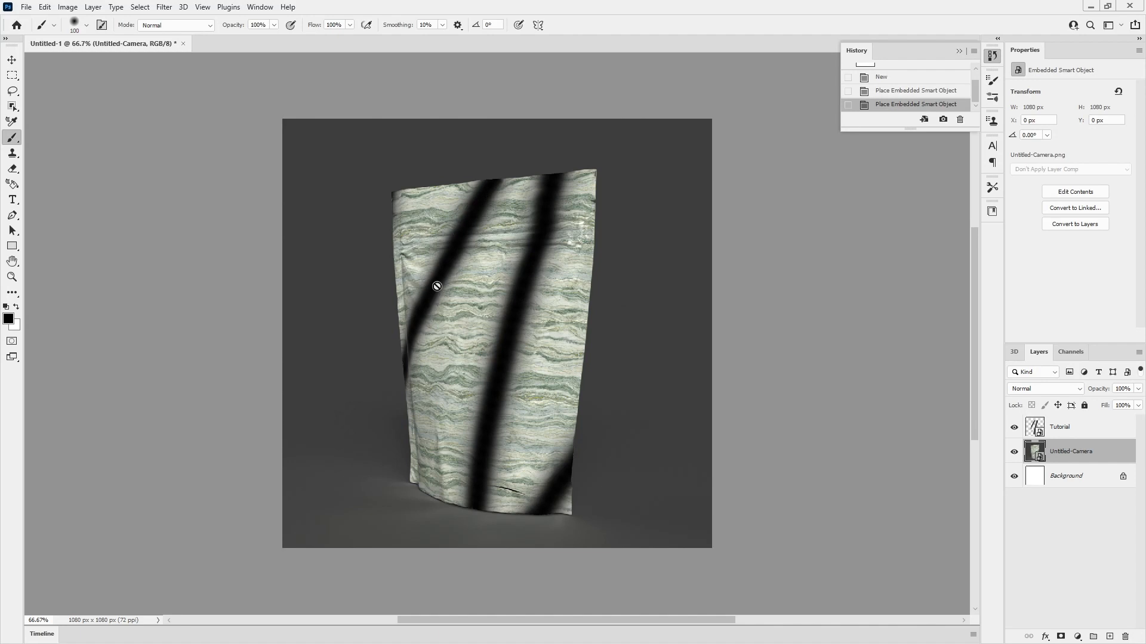
pyautogui.click(1067, 426)
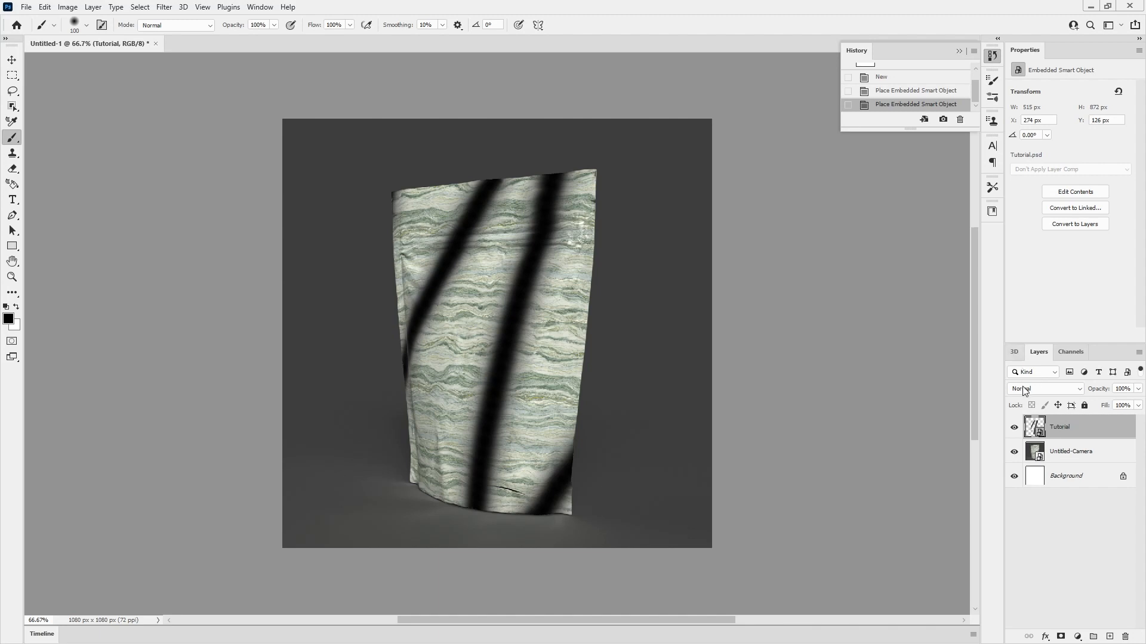
pyautogui.click(1043, 388)
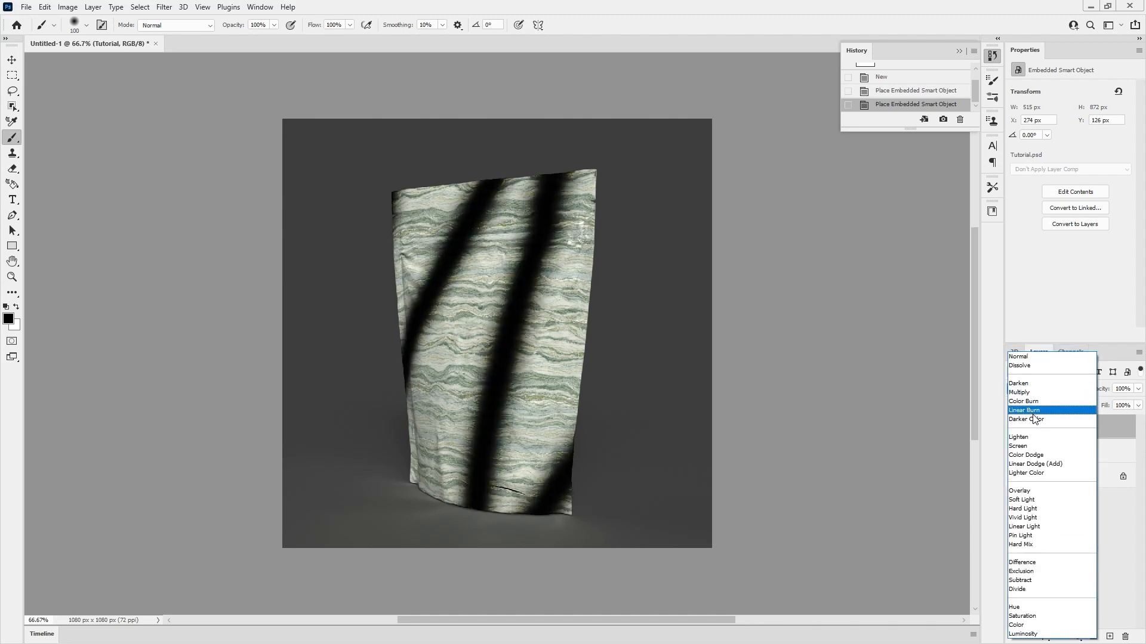
pyautogui.click(1026, 419)
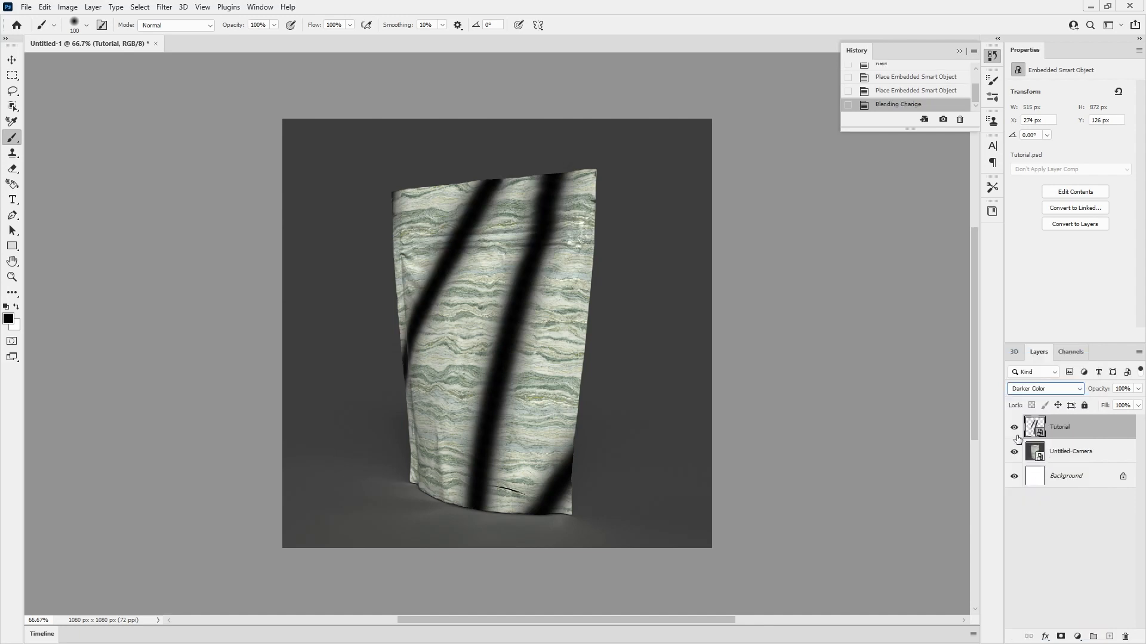
pyautogui.click(1013, 428)
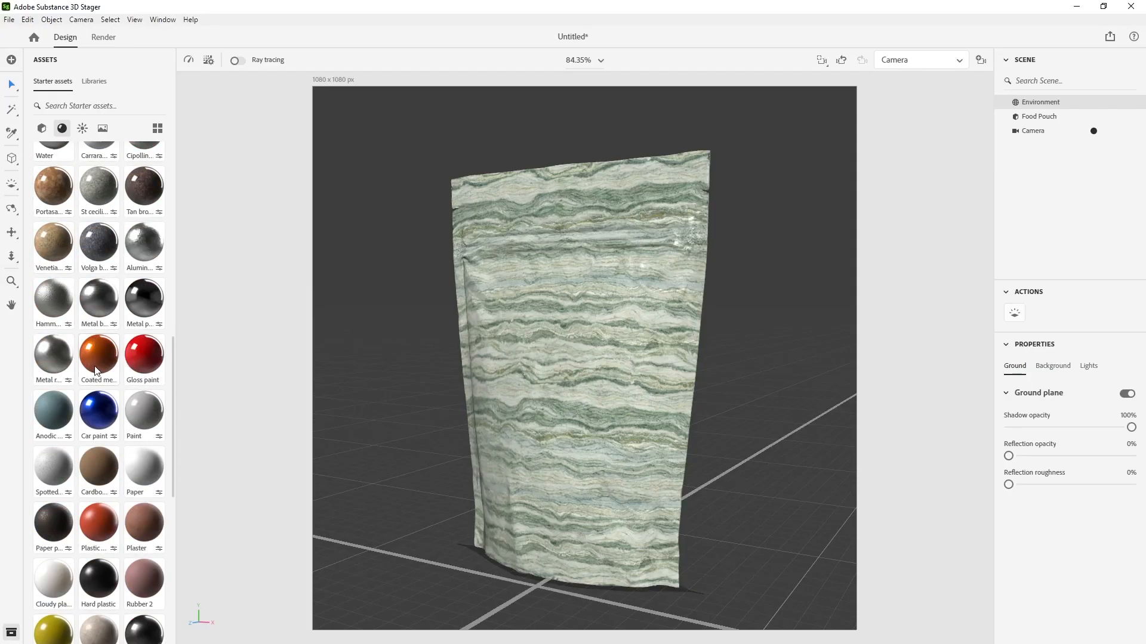
# - Open the Tutorial smart object's contents and its Base Color texture
pyautogui.scroll(-3)
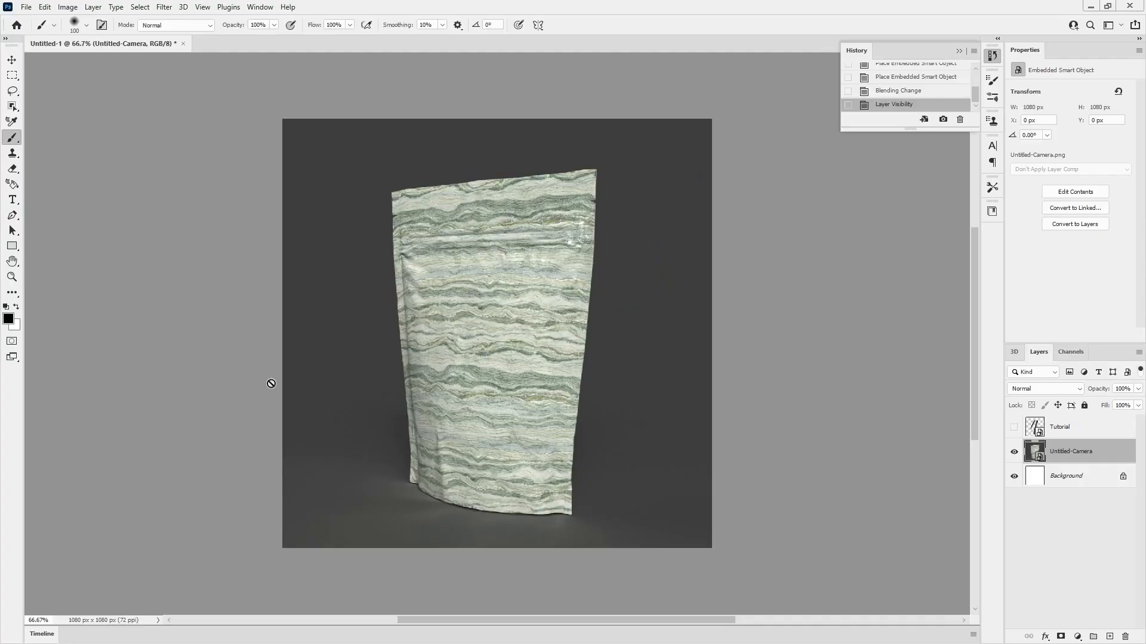
pyautogui.moveTo(739, 399)
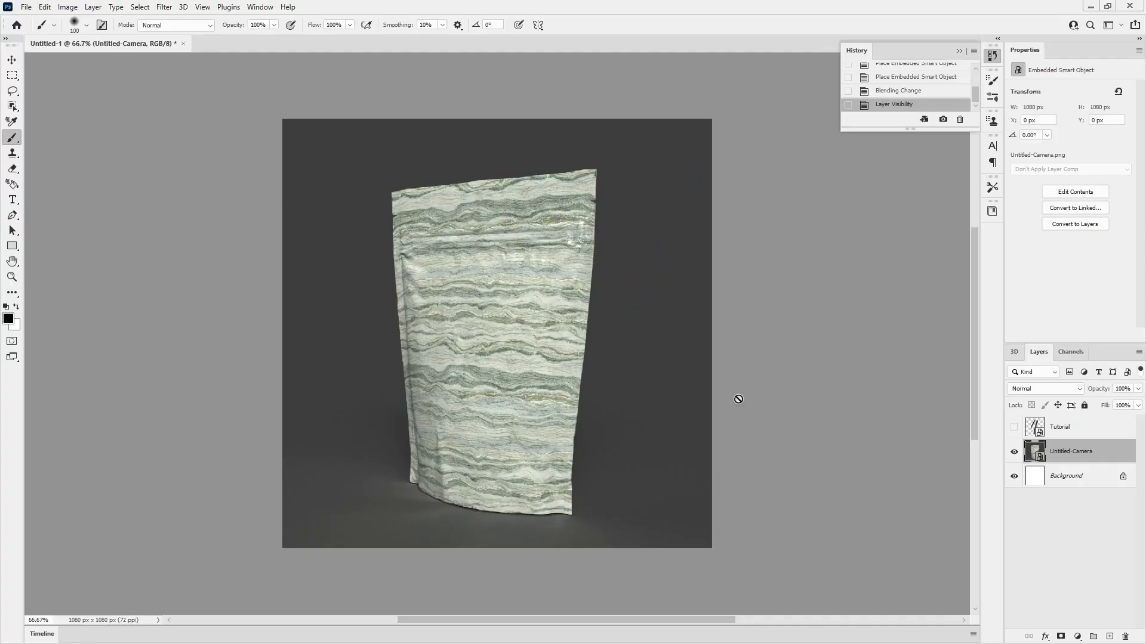
pyautogui.click(1013, 430)
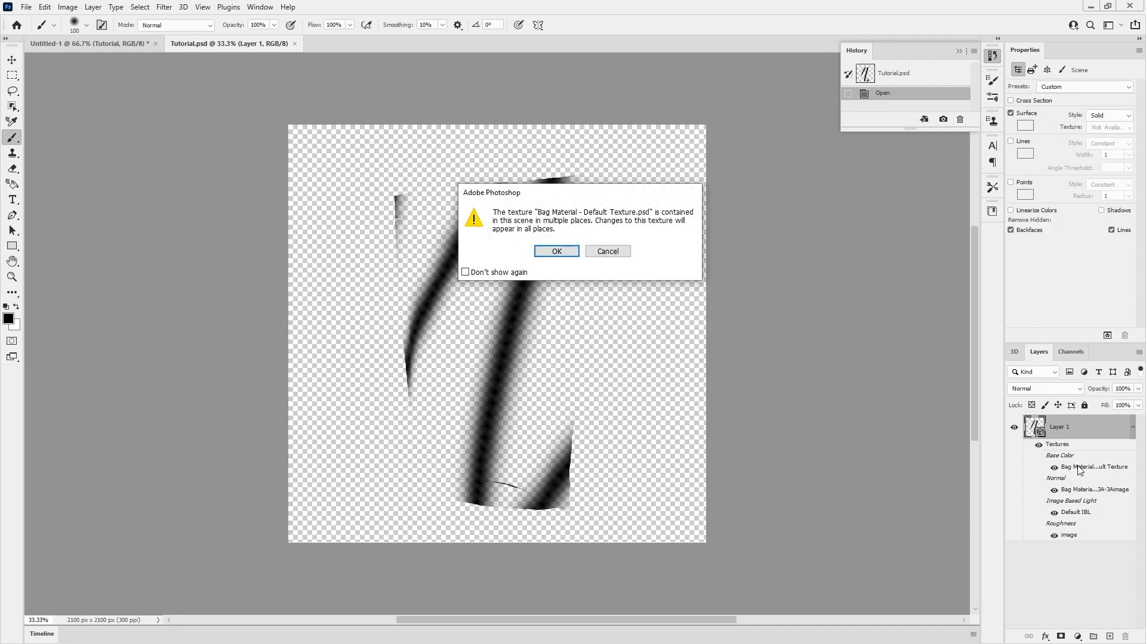
# - Confirm the shared-texture warning to open Bag Material - Default Texture.psb
pyautogui.click(555, 250)
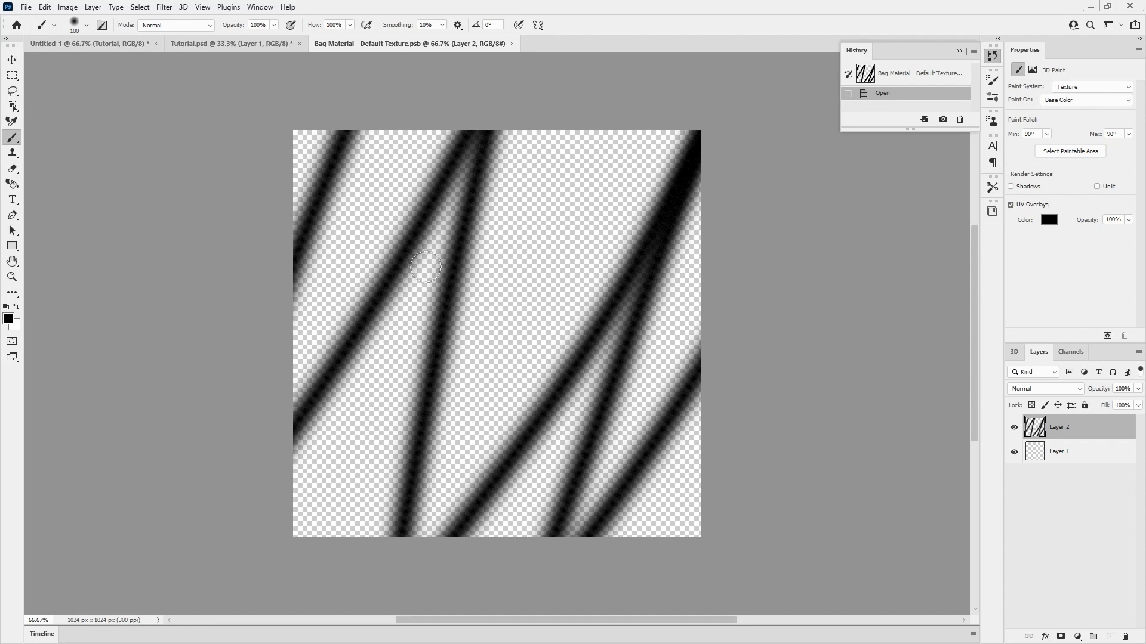
pyautogui.moveTo(361, 78)
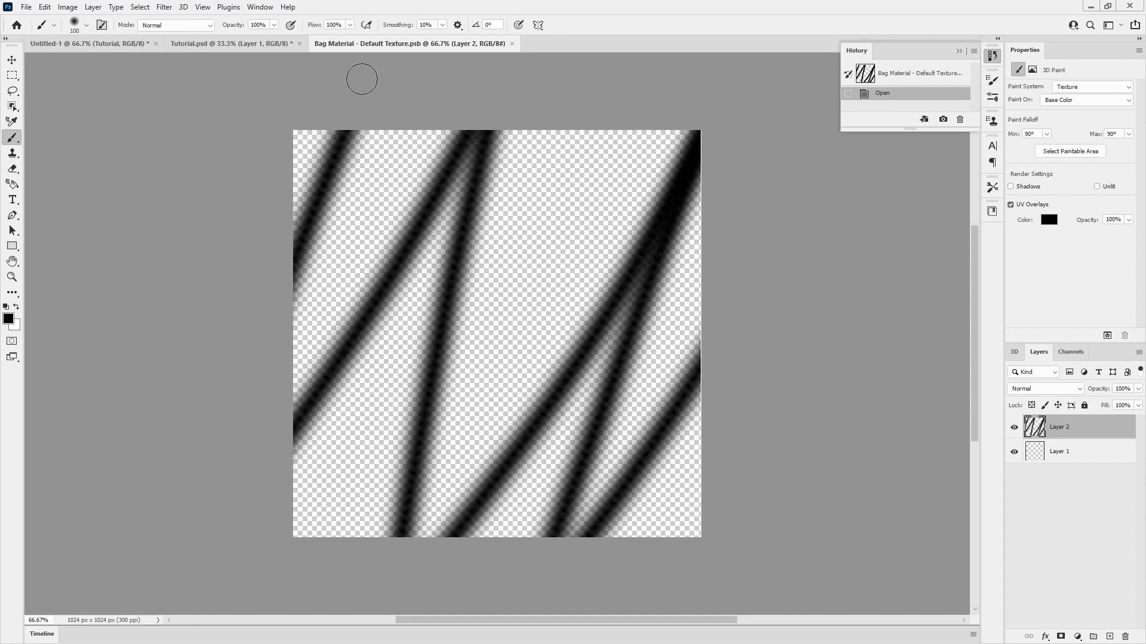
pyautogui.click(212, 43)
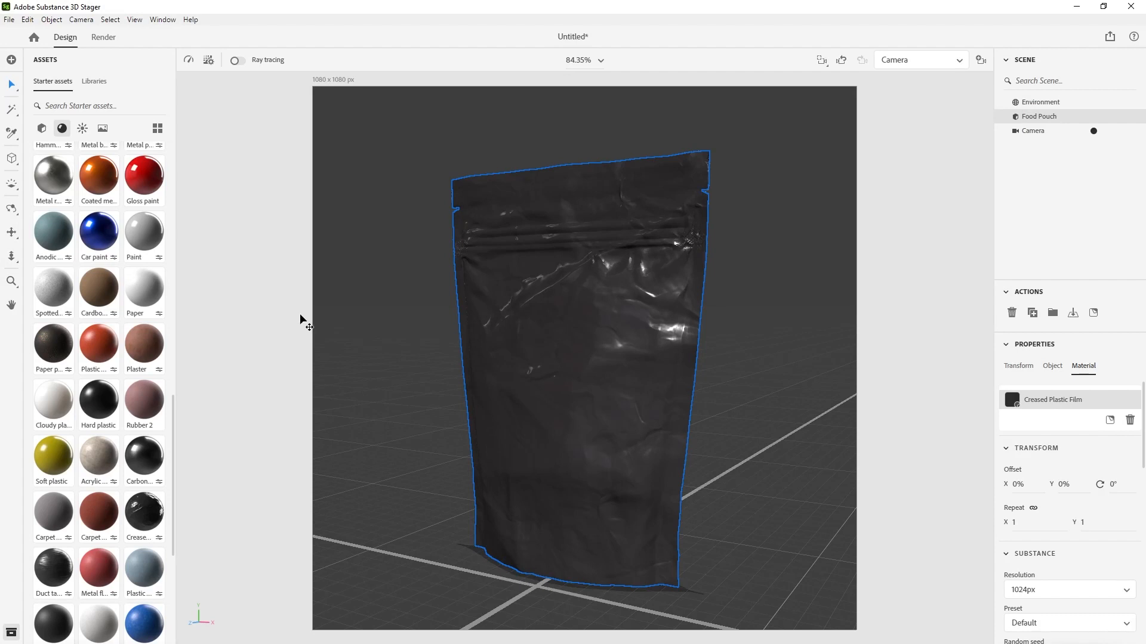
pyautogui.moveTo(402, 241)
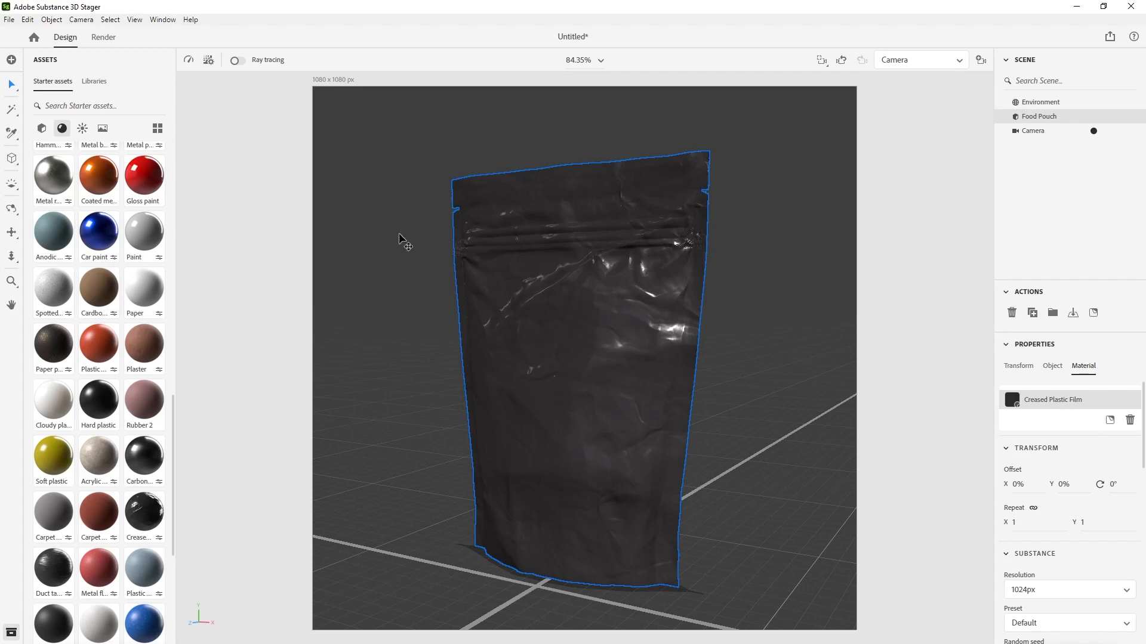
# - Export the Food Pouch UVs at 2048 x 2048 via Object > Export UVs
pyautogui.click(27, 19)
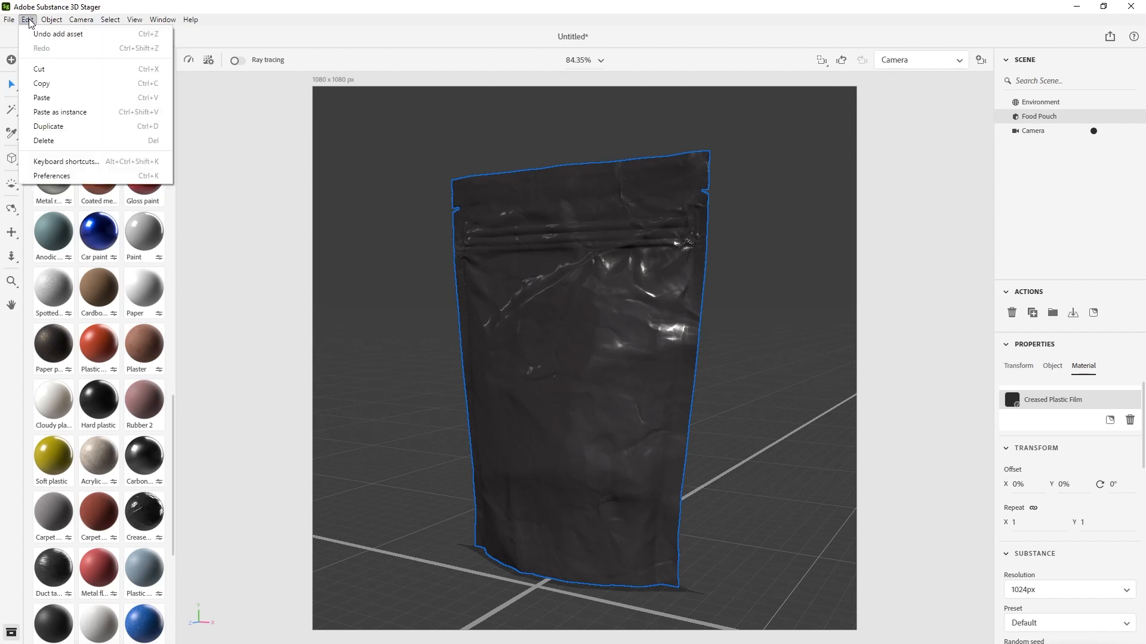
pyautogui.click(52, 20)
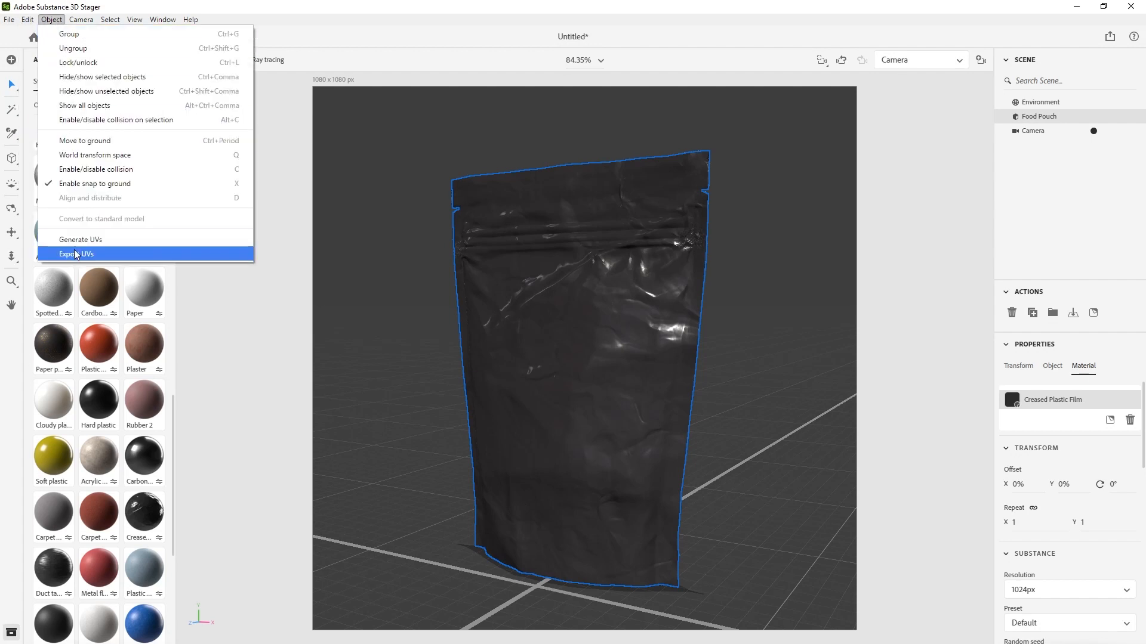
pyautogui.click(75, 254)
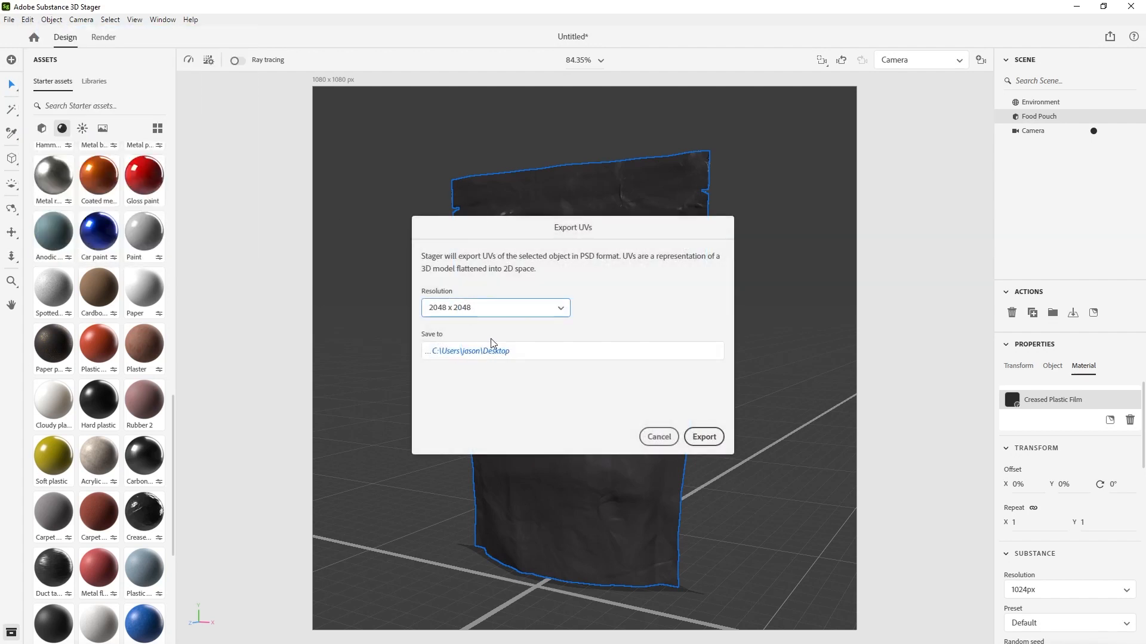
pyautogui.click(702, 436)
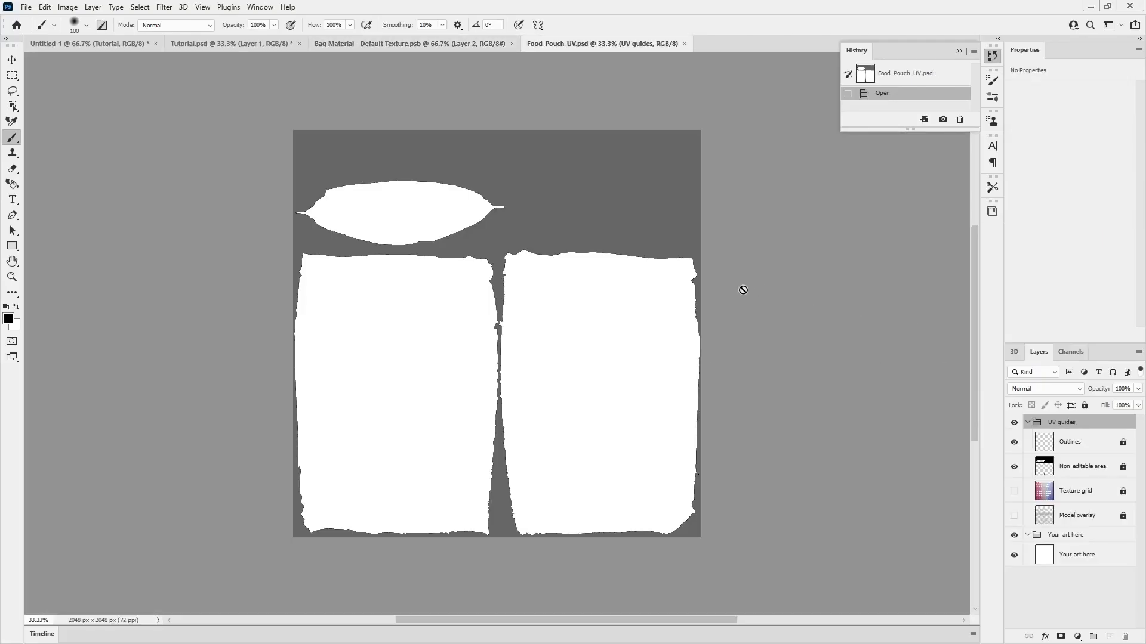
# - Bring the UV guides and Your art here layers into the texture, showing only the grid
pyautogui.click(1123, 469)
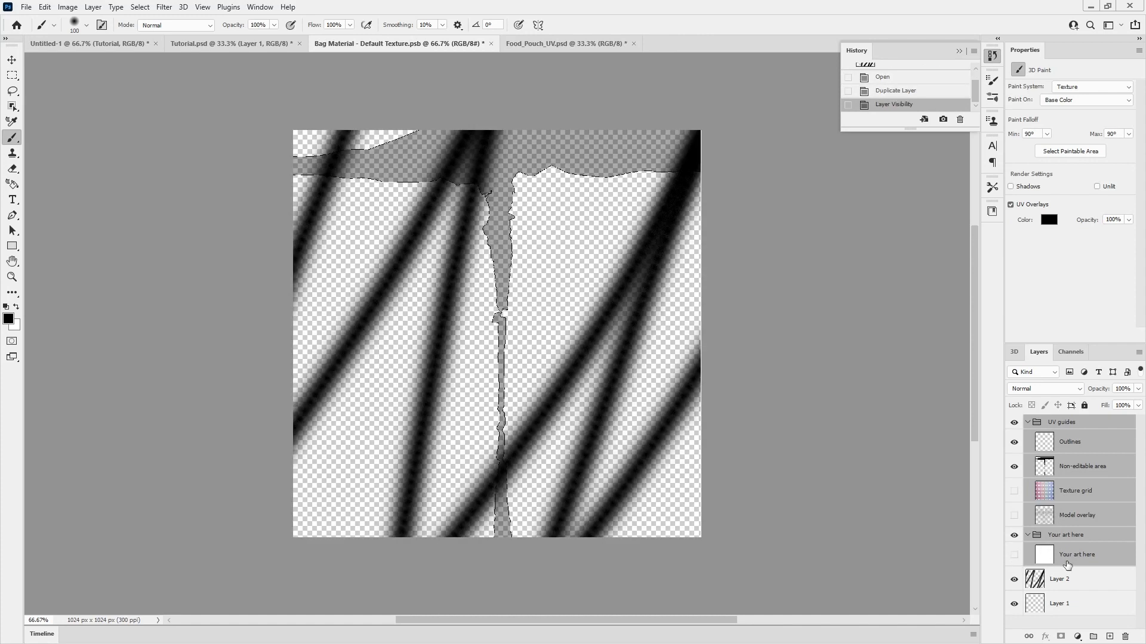
pyautogui.click(1077, 554)
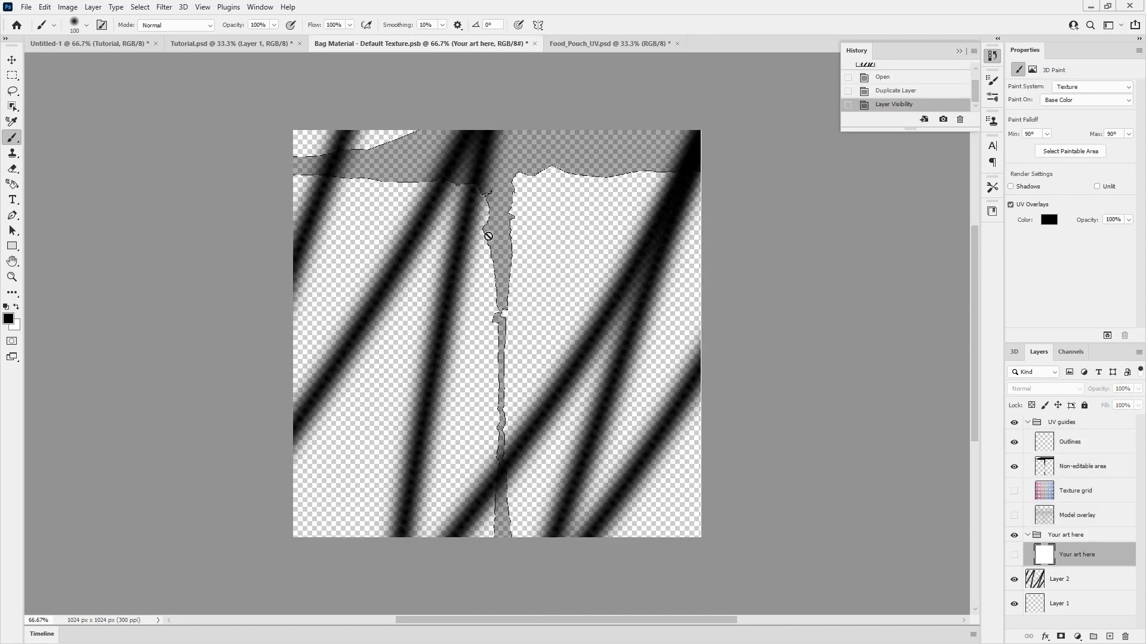
pyautogui.moveTo(316, 303)
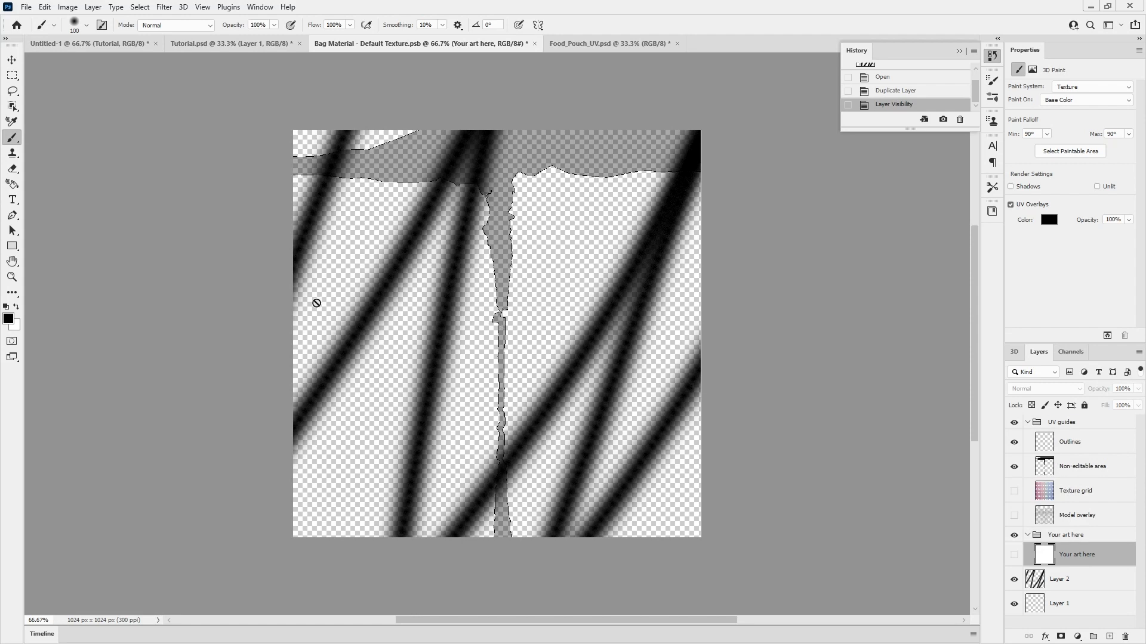
pyautogui.moveTo(1026, 557)
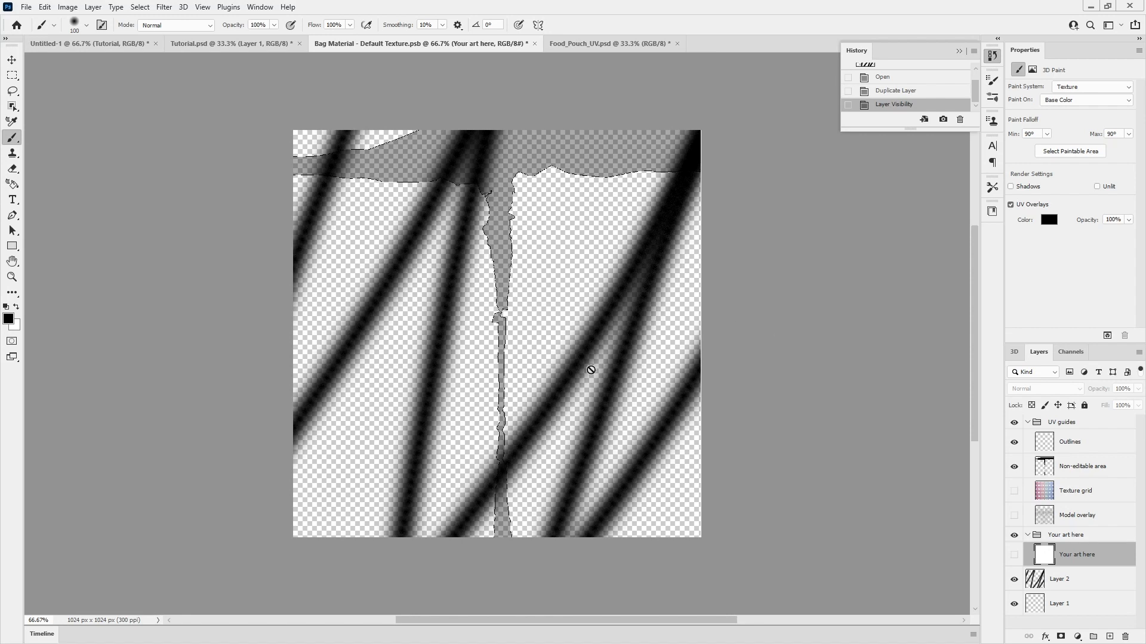
pyautogui.moveTo(1003, 453)
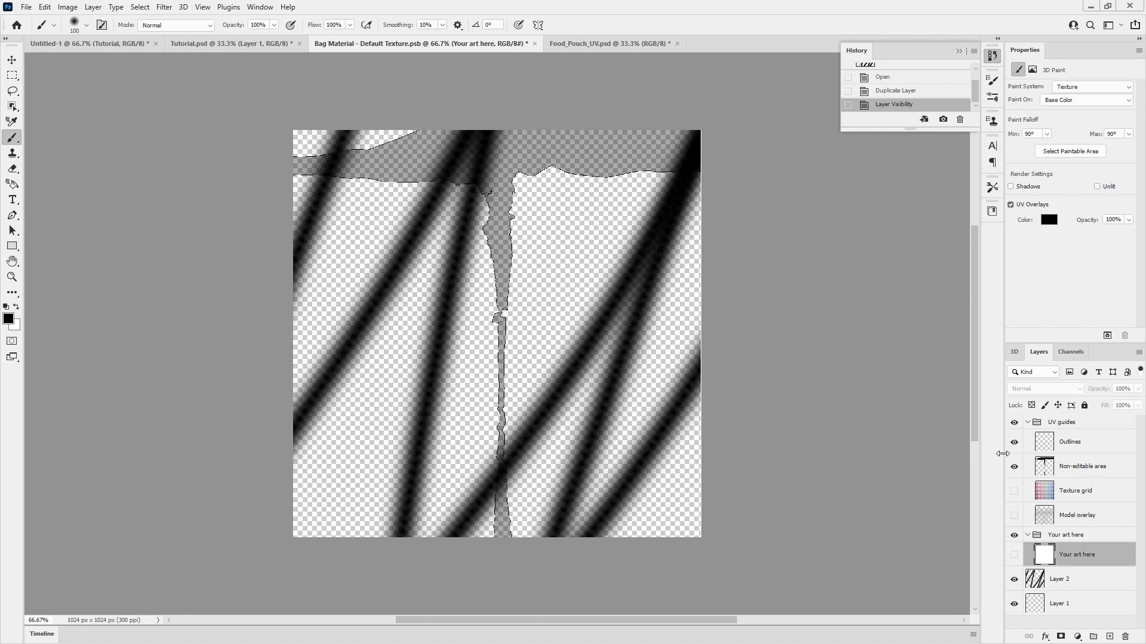
pyautogui.click(1014, 494)
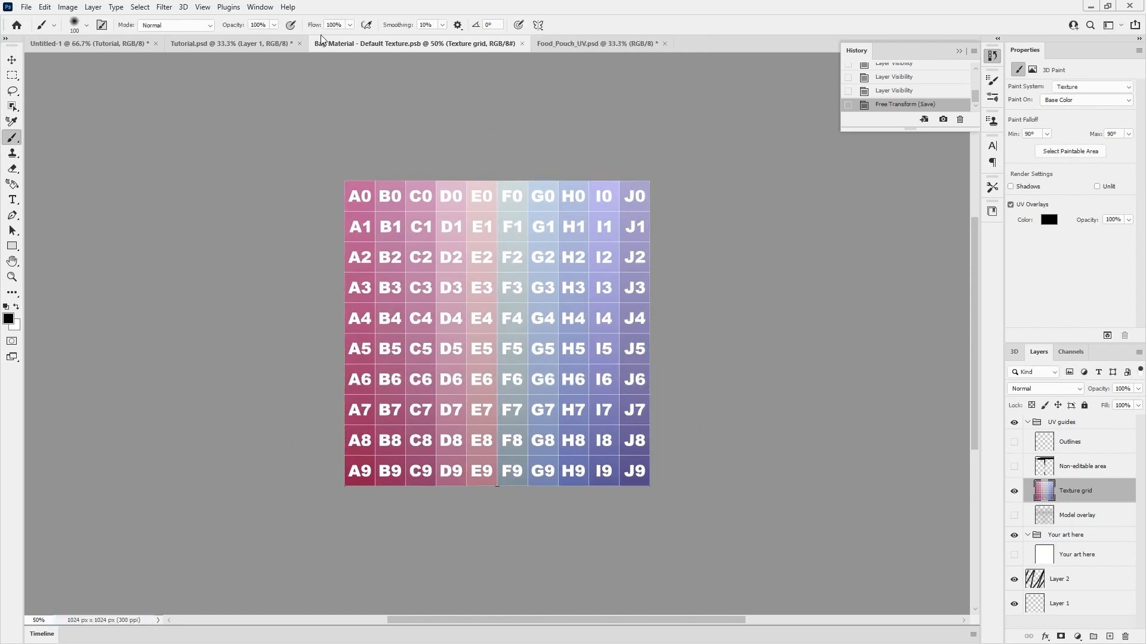
# - Check the grid on the pouch, then close Food_Pouch_UV.psd without saving
pyautogui.click(212, 43)
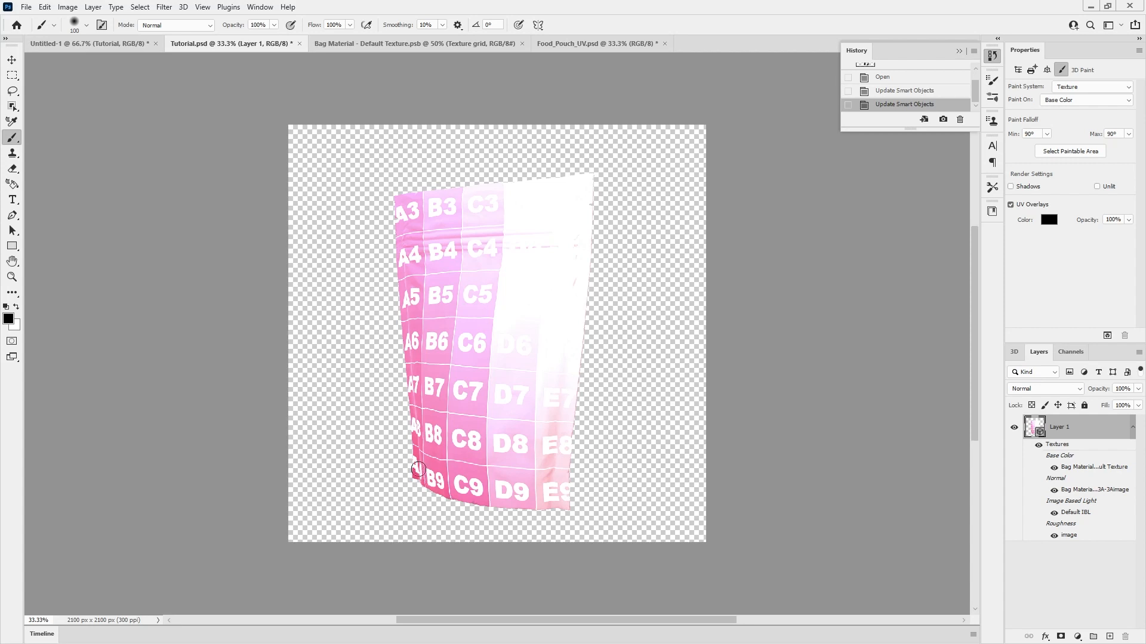
pyautogui.moveTo(558, 408)
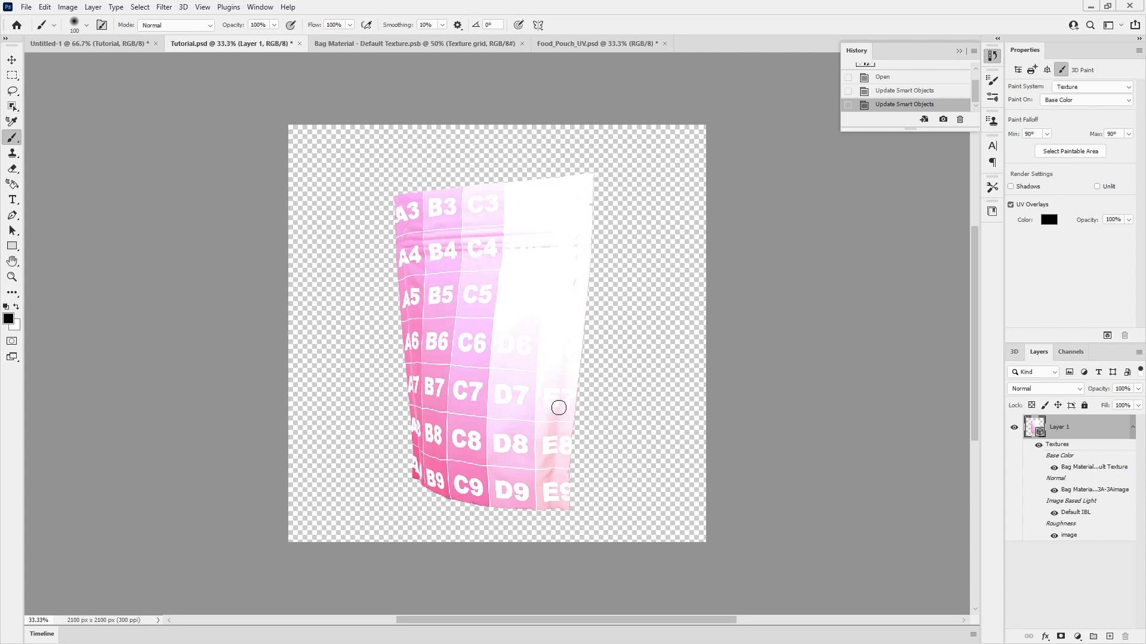
pyautogui.moveTo(600, 6)
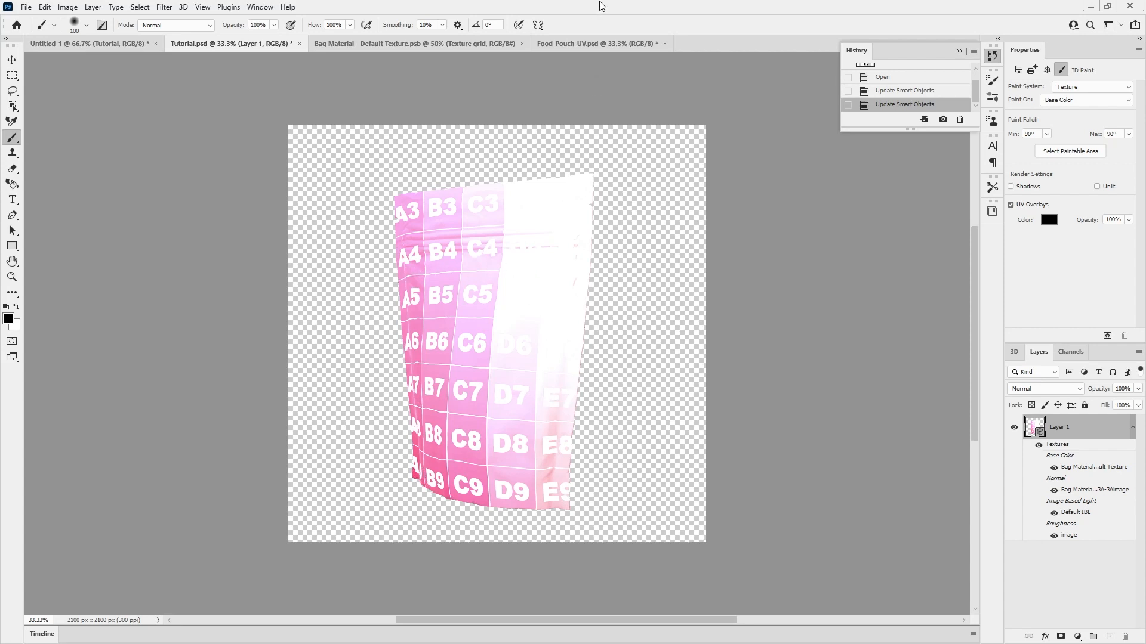
pyautogui.click(595, 43)
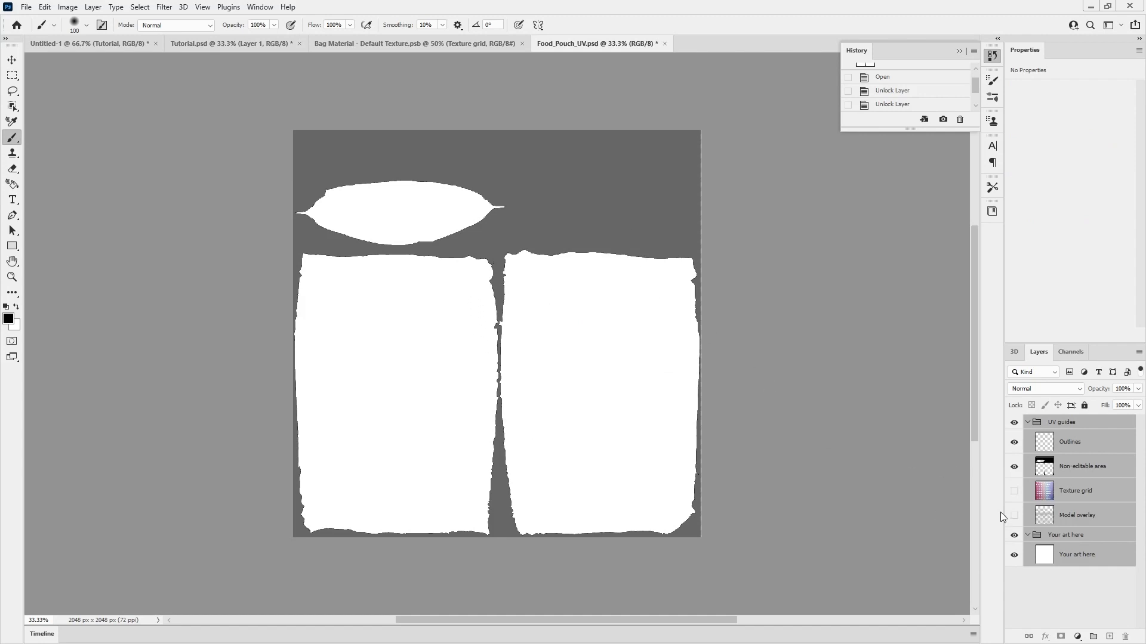
pyautogui.click(664, 43)
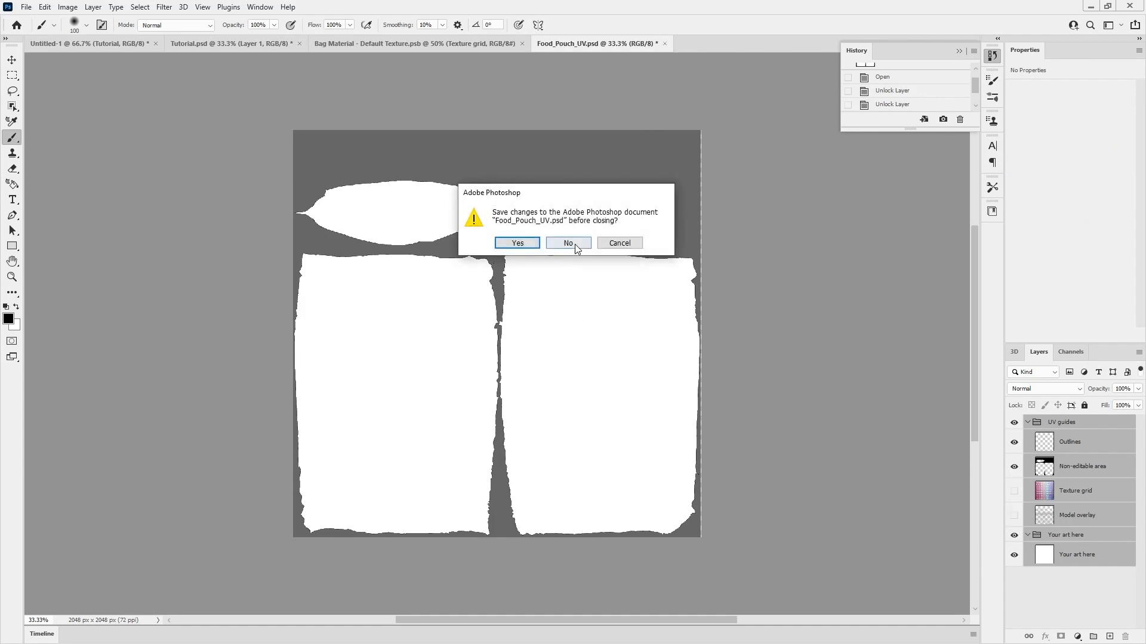
pyautogui.click(568, 243)
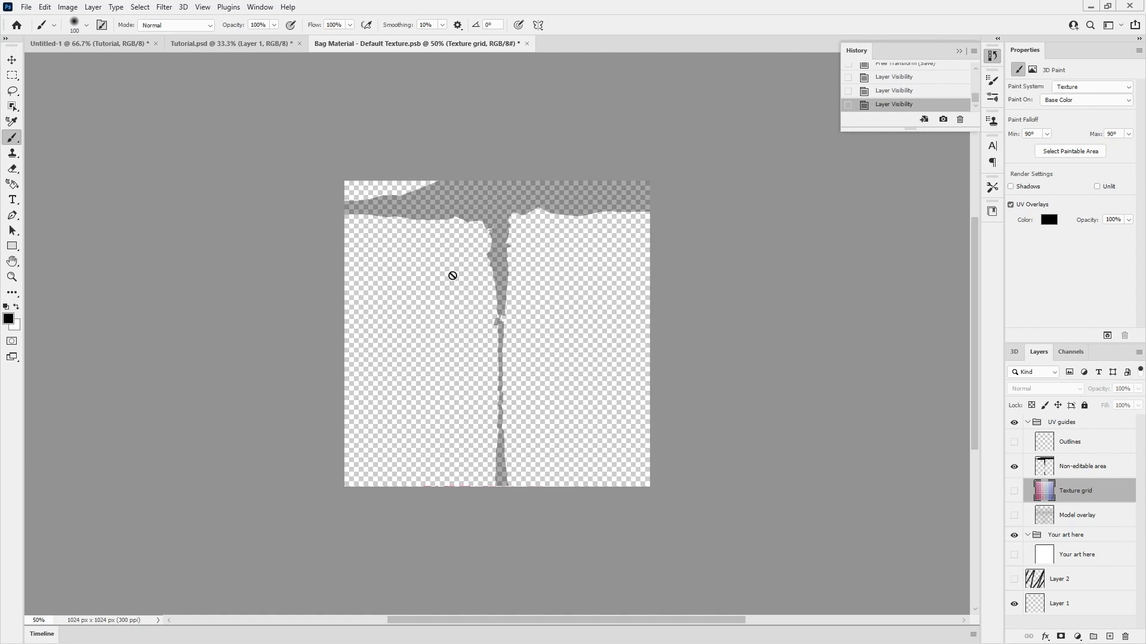
pyautogui.moveTo(456, 355)
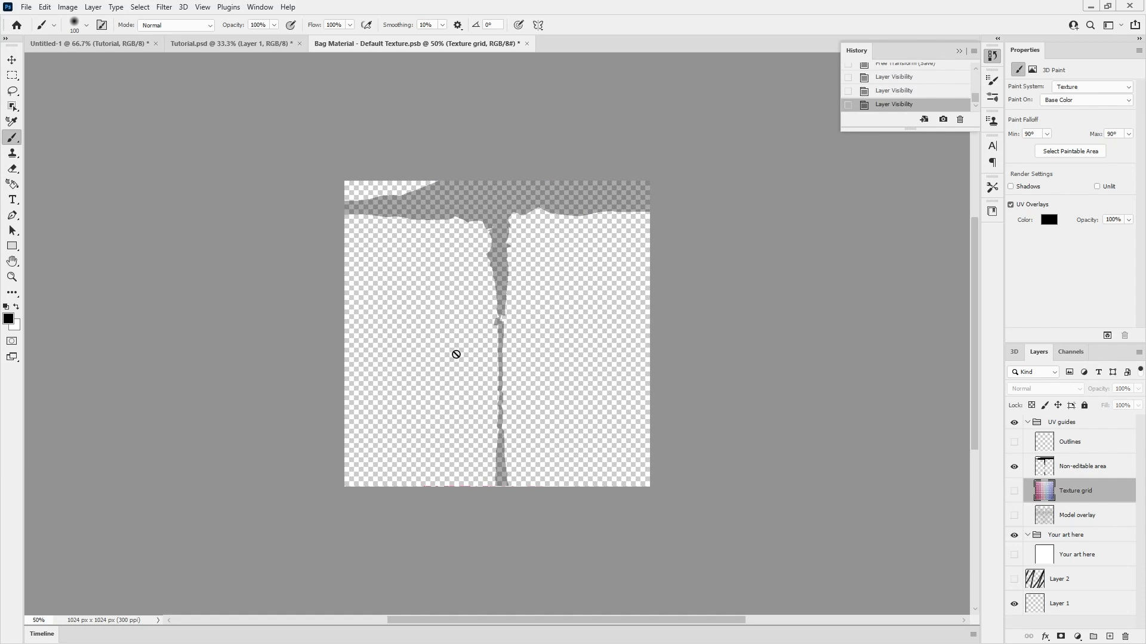
# - Lasso the front panel seam, mask the stripes layer, and hide the non-editable area
pyautogui.click(12, 90)
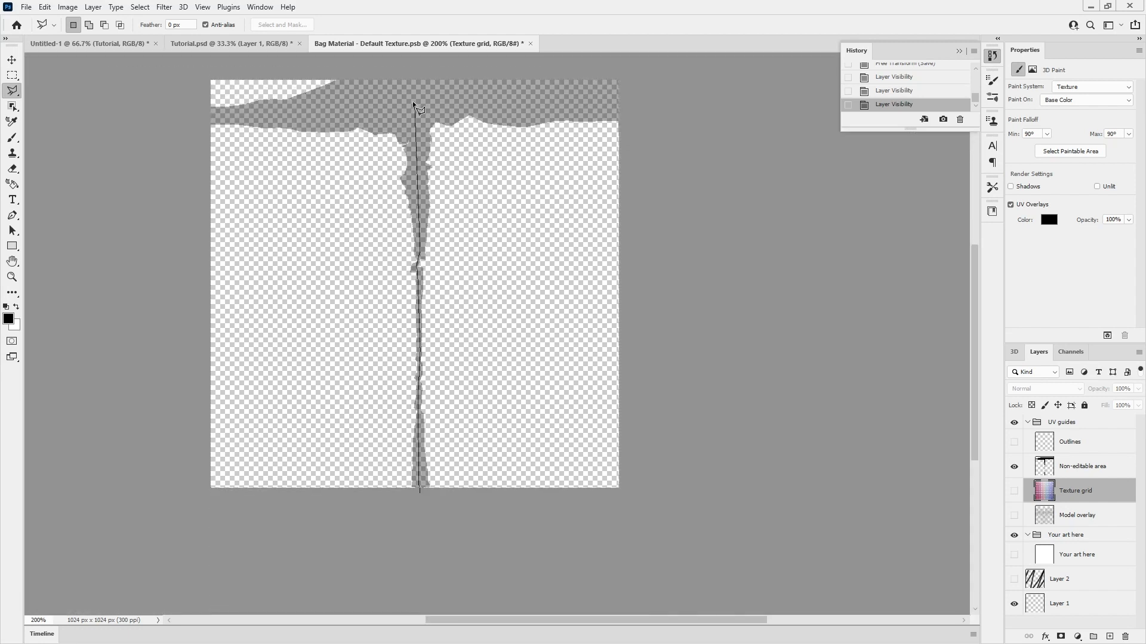
pyautogui.moveTo(416, 106); pyautogui.dragTo(204, 515)
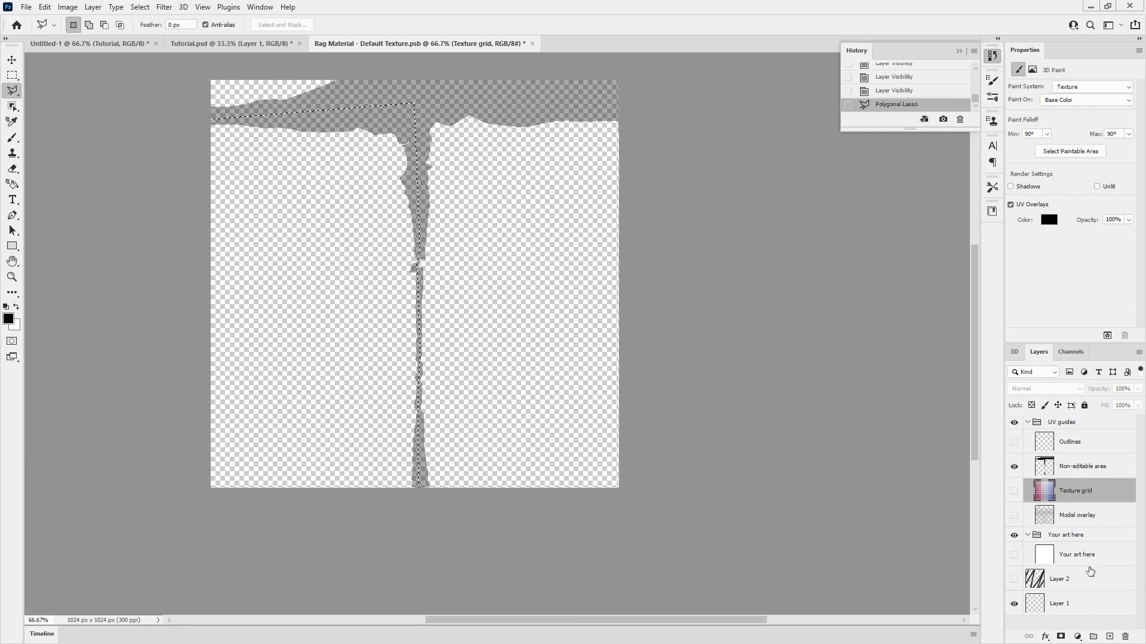
pyautogui.click(1060, 579)
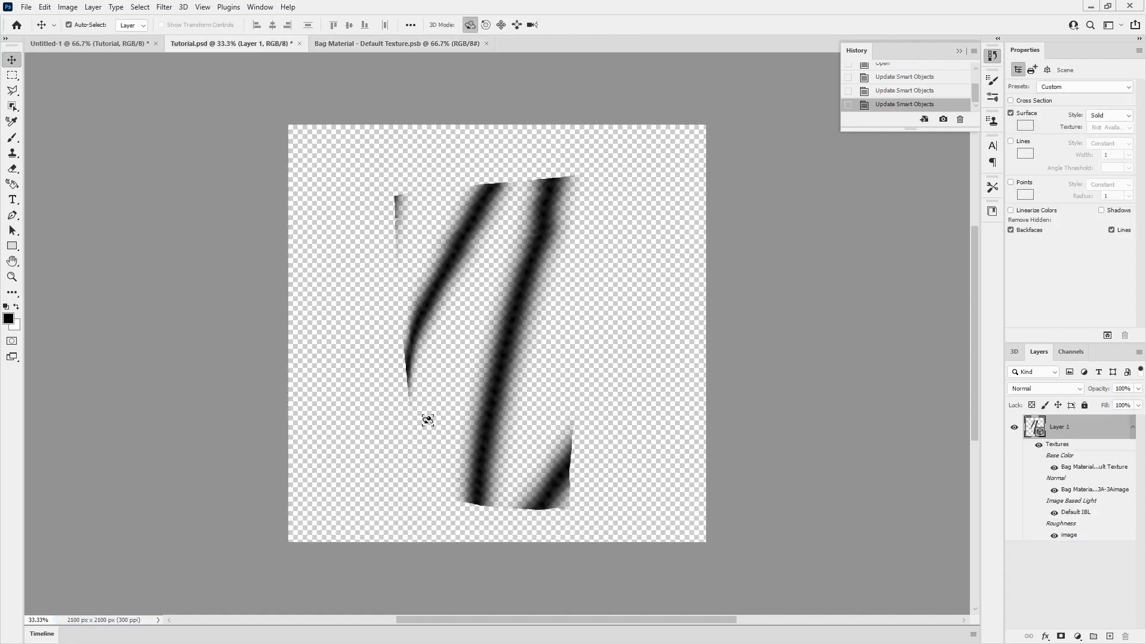
pyautogui.moveTo(427, 500)
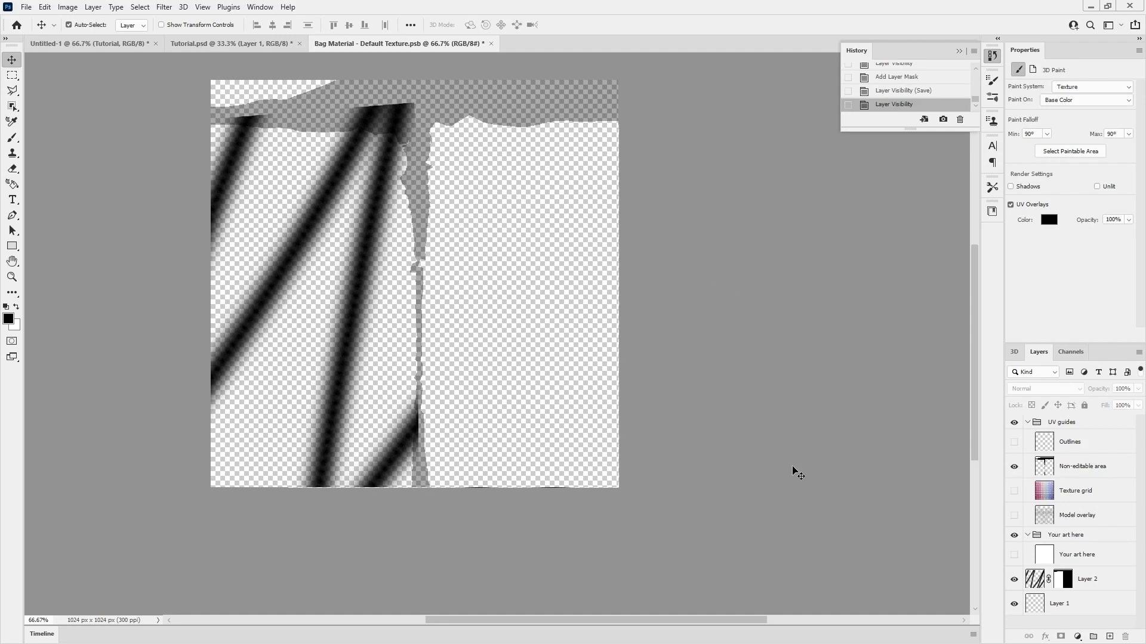
pyautogui.click(232, 43)
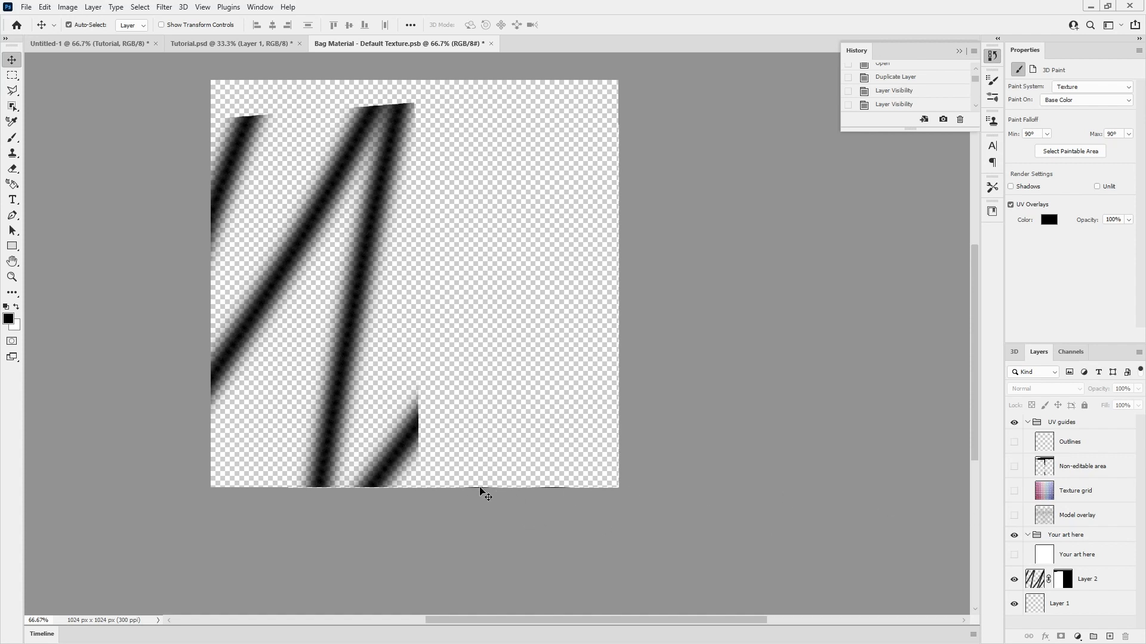
pyautogui.click(66, 42)
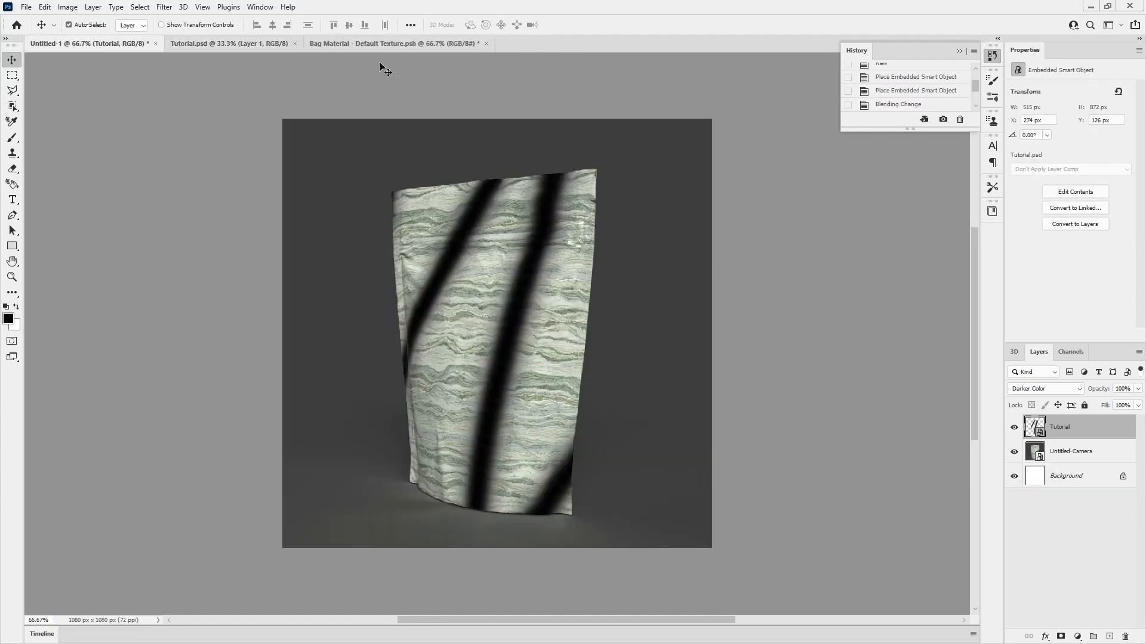
# - Go back to the Bag Material texture, then switch to Substance 3D Stager
pyautogui.click(395, 43)
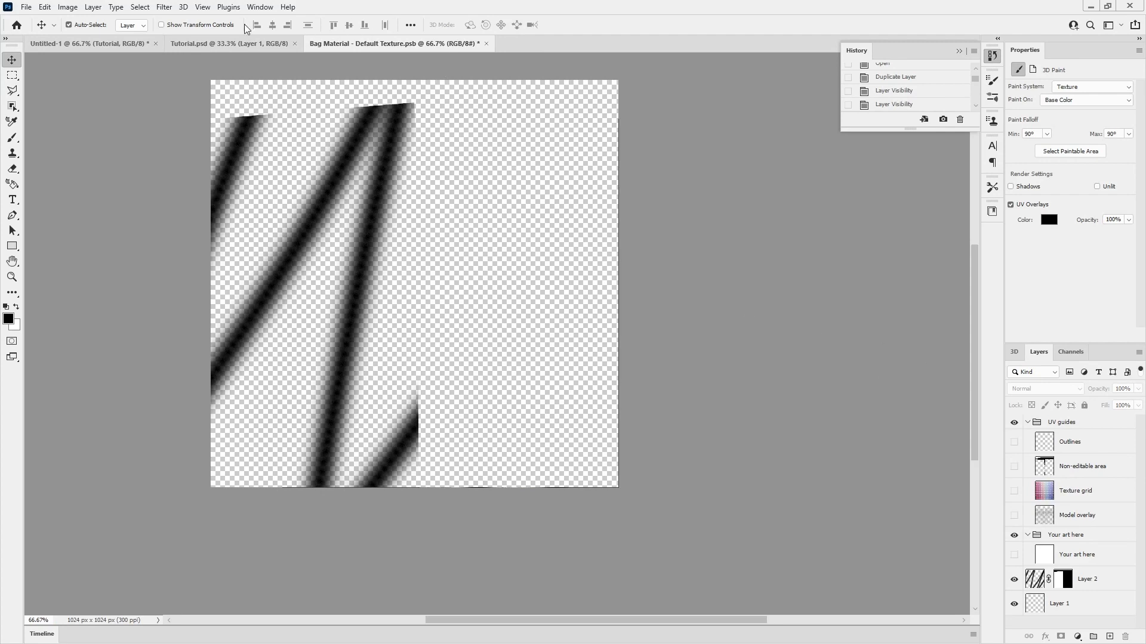
pyautogui.click(87, 43)
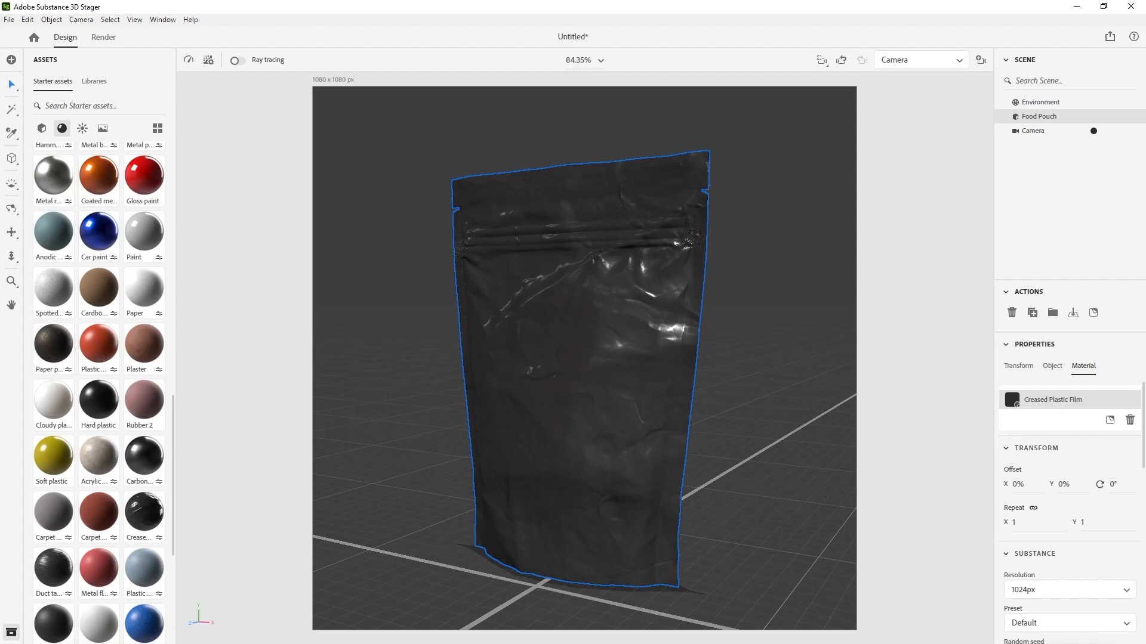
# - Render the Stager camera view as a 16-bit layered PSD instead of PNG and open it
pyautogui.click(103, 37)
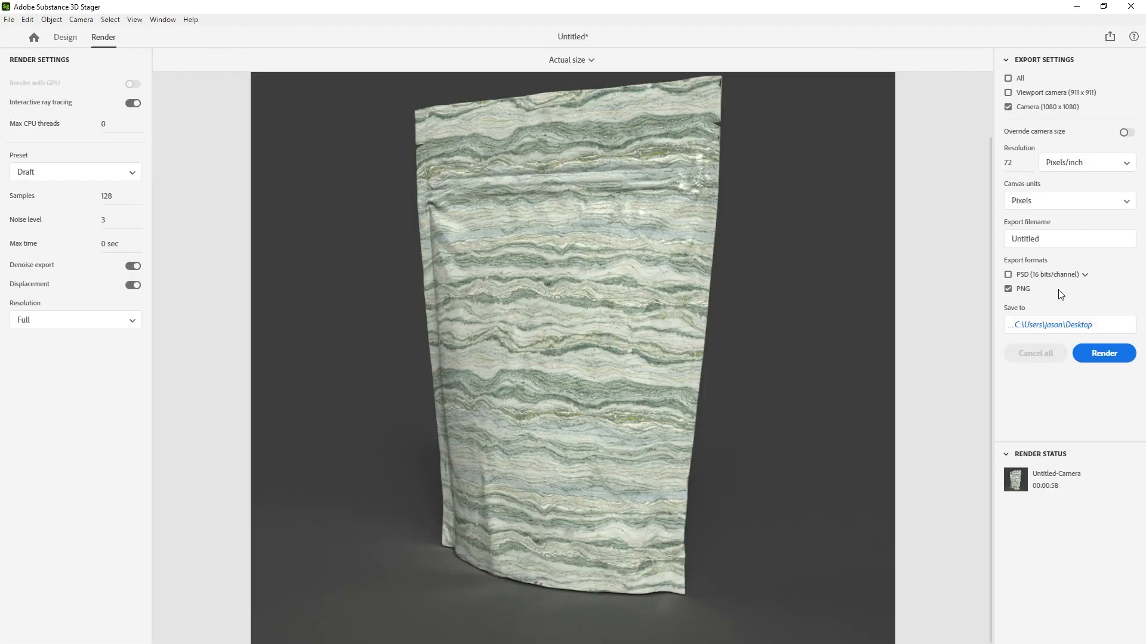
pyautogui.click(1009, 274)
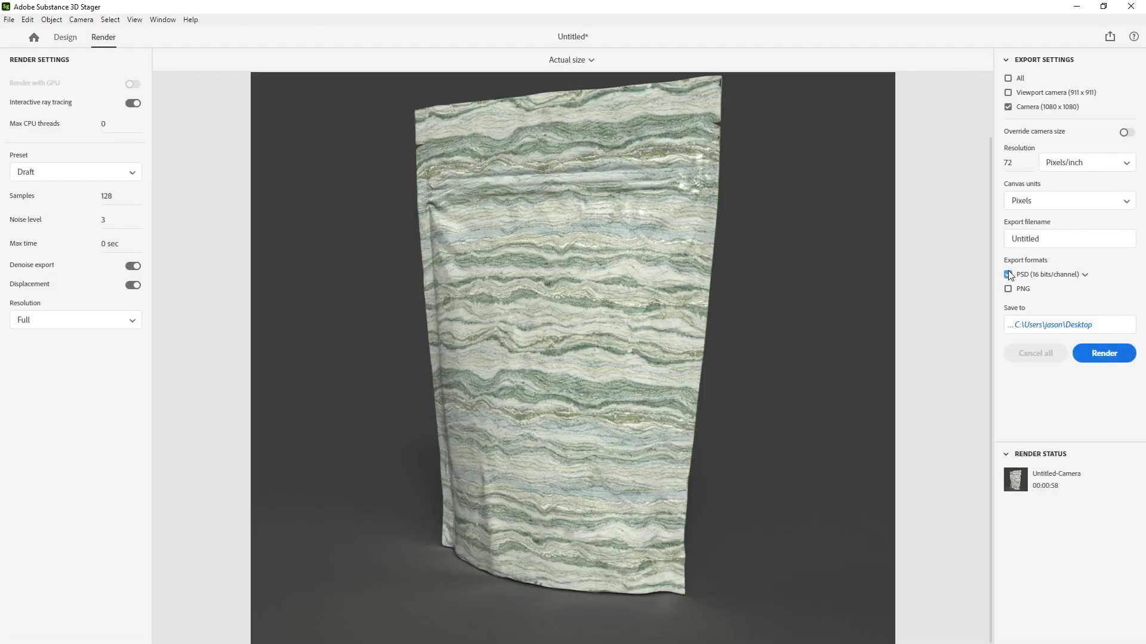
pyautogui.click(1009, 274)
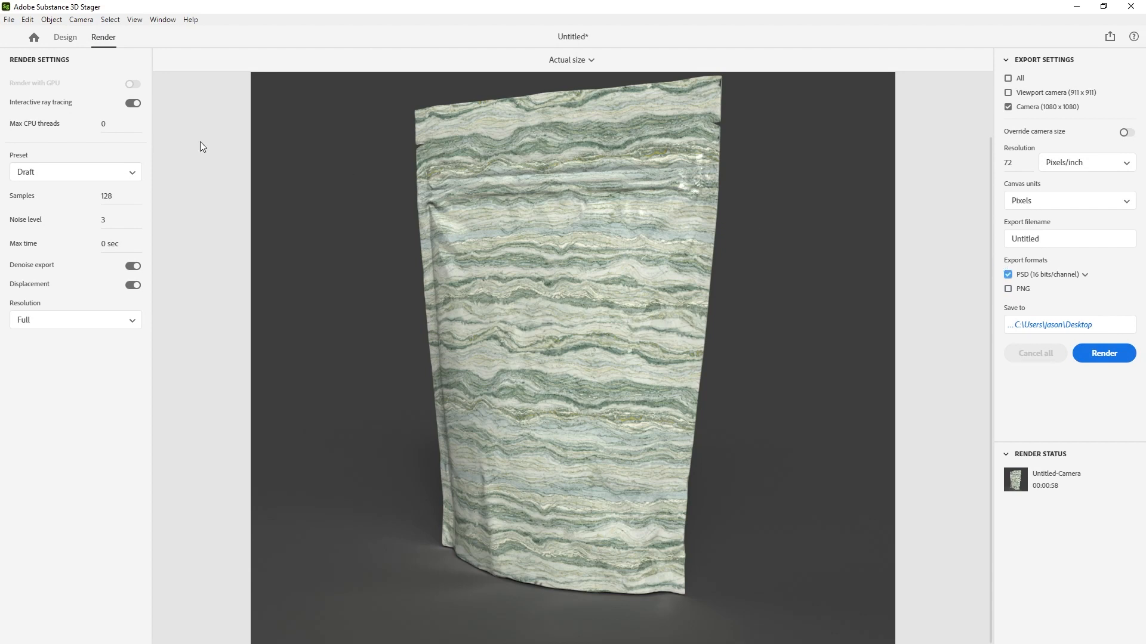
pyautogui.click(1103, 353)
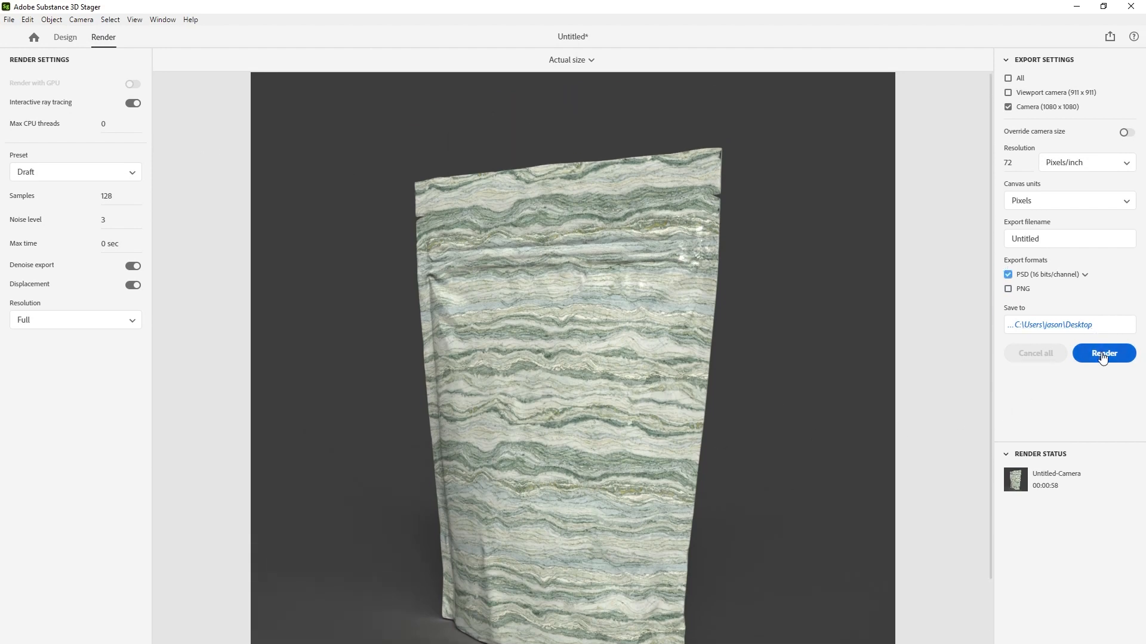
pyautogui.moveTo(1104, 353)
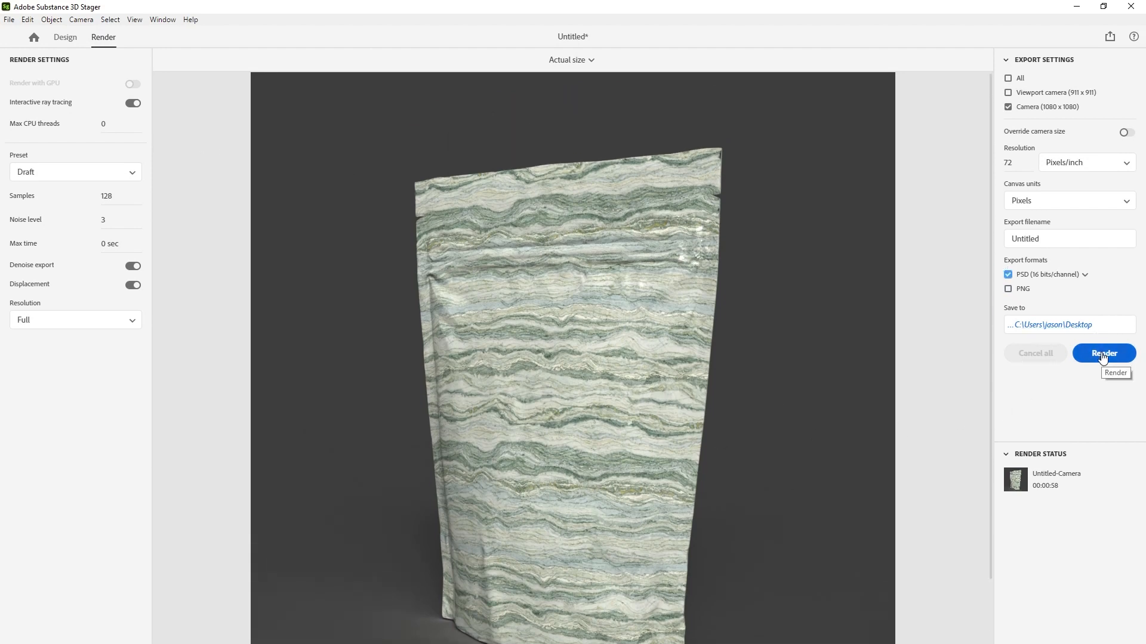
pyautogui.click(1103, 353)
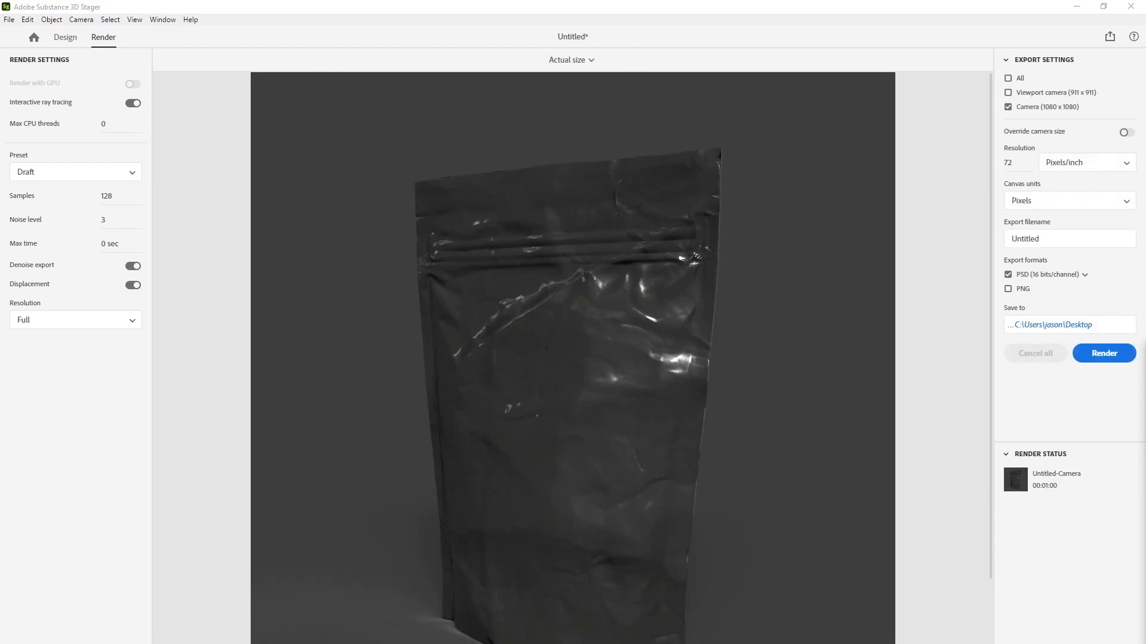
pyautogui.click(1102, 353)
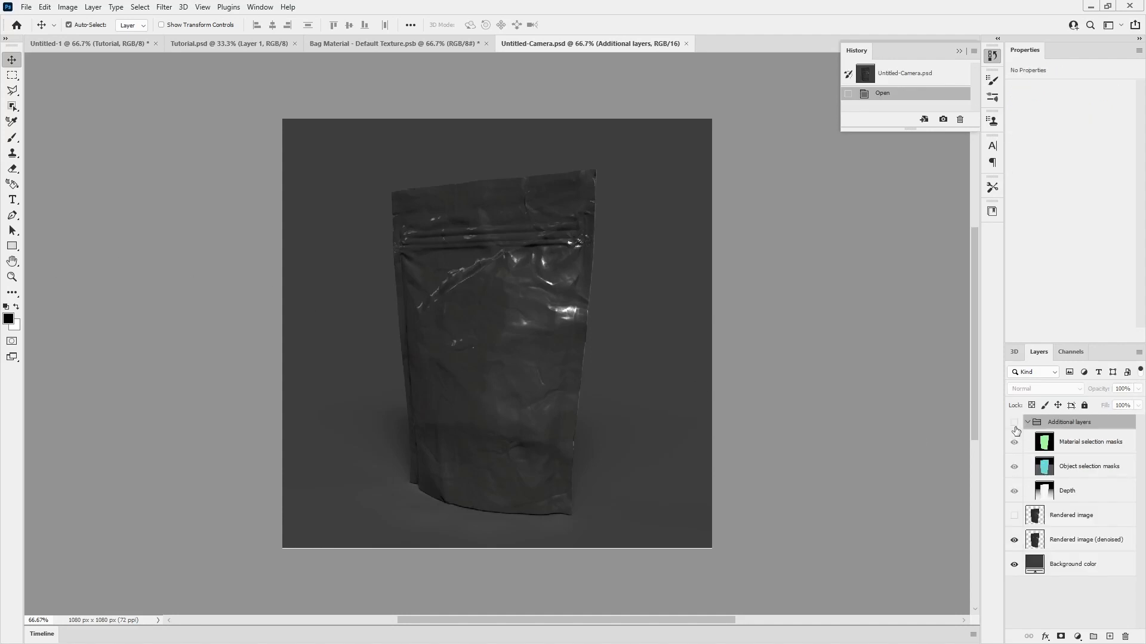
# - Hide the depth and plain render passes, and bring Rendered image (denoised) into Untitled-1
pyautogui.click(1013, 444)
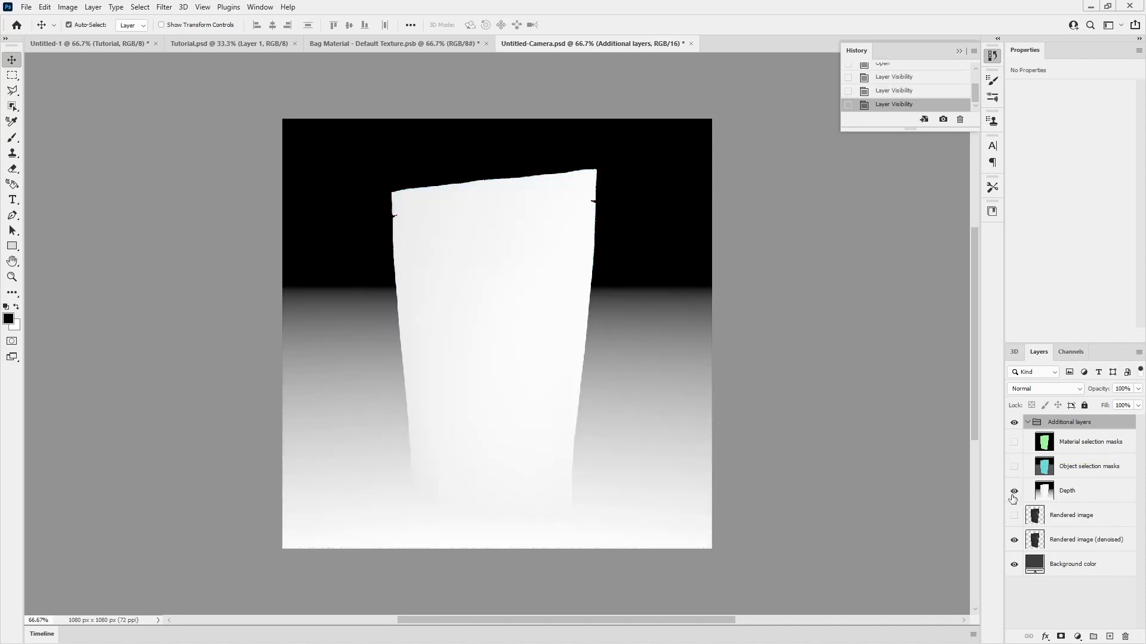
pyautogui.click(1013, 466)
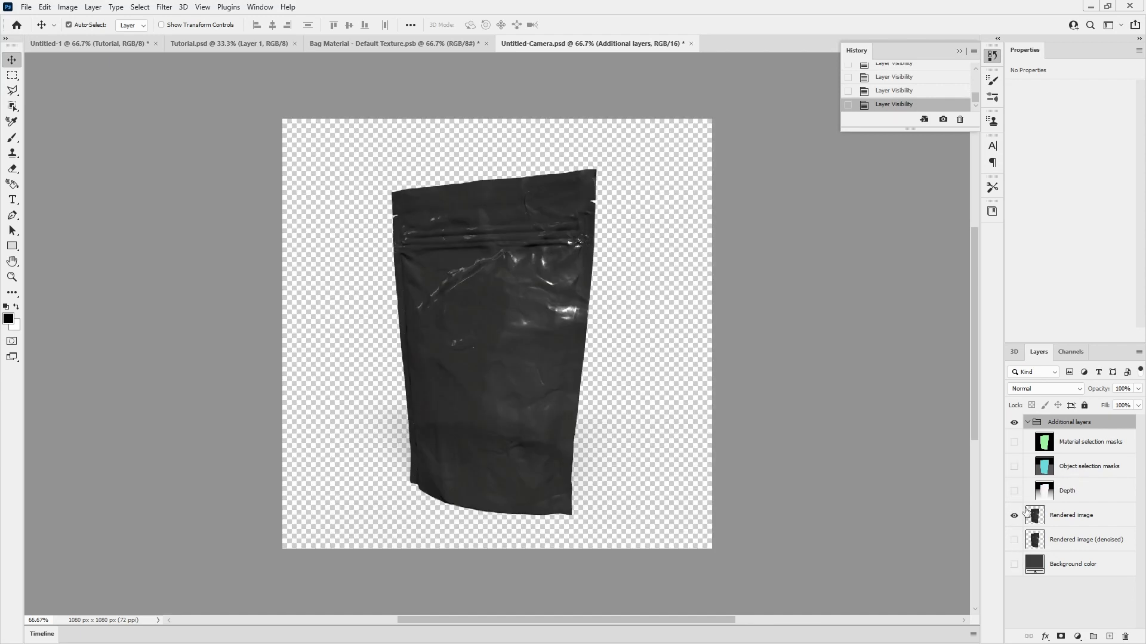
pyautogui.click(1014, 515)
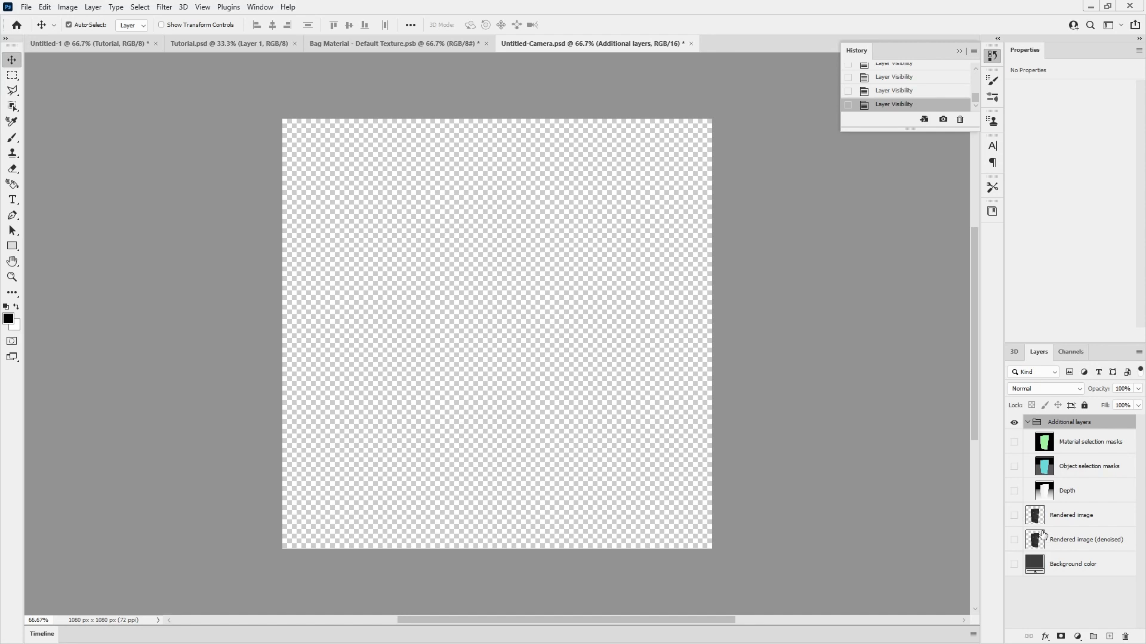
pyautogui.click(1013, 539)
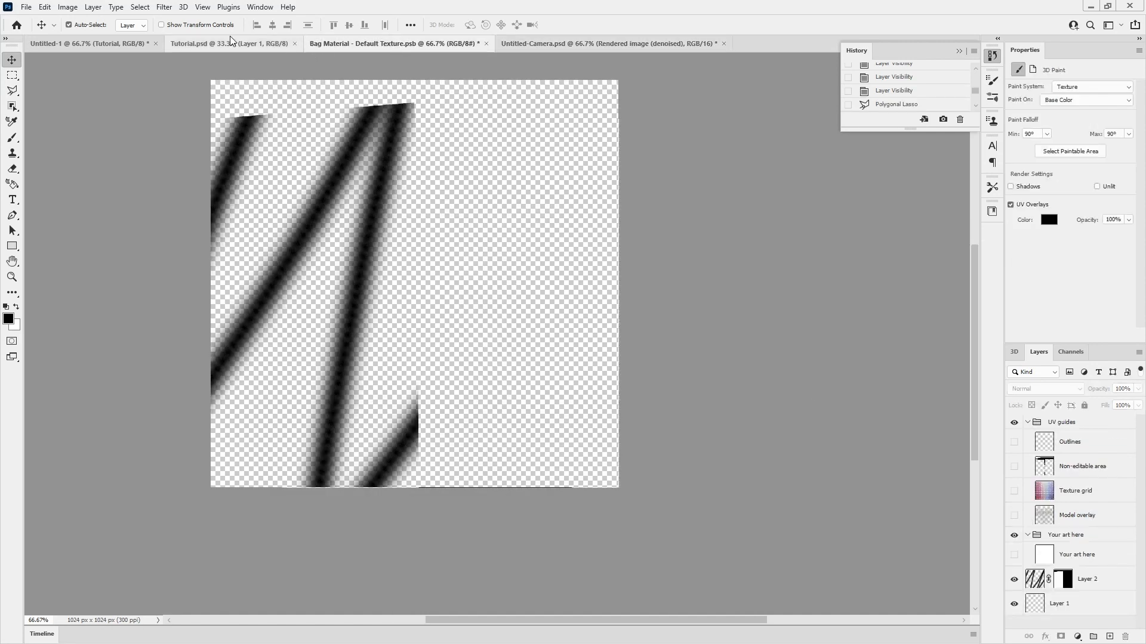
pyautogui.click(230, 43)
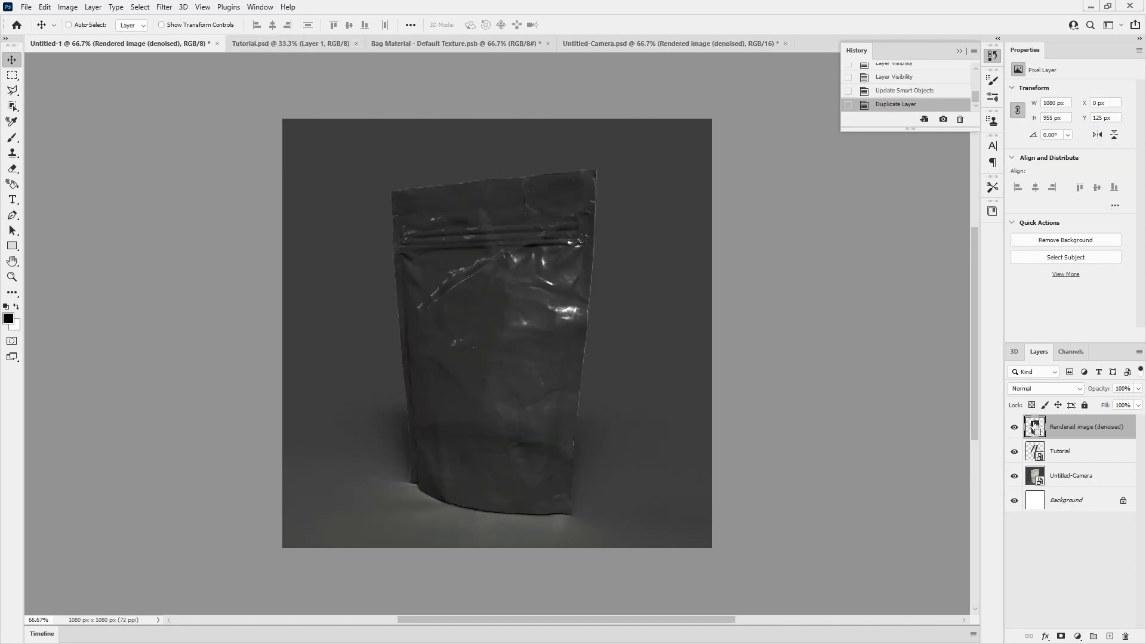
# - Load the denoised render's pouch outline as a selection and hide that layer
pyautogui.click(1013, 426)
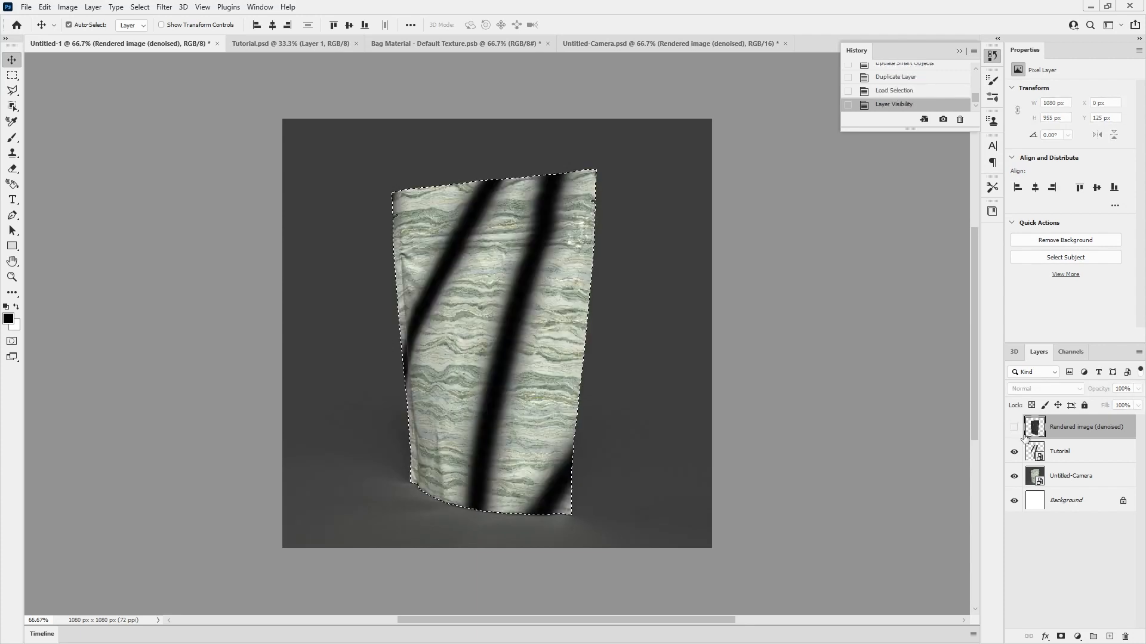
pyautogui.click(1071, 475)
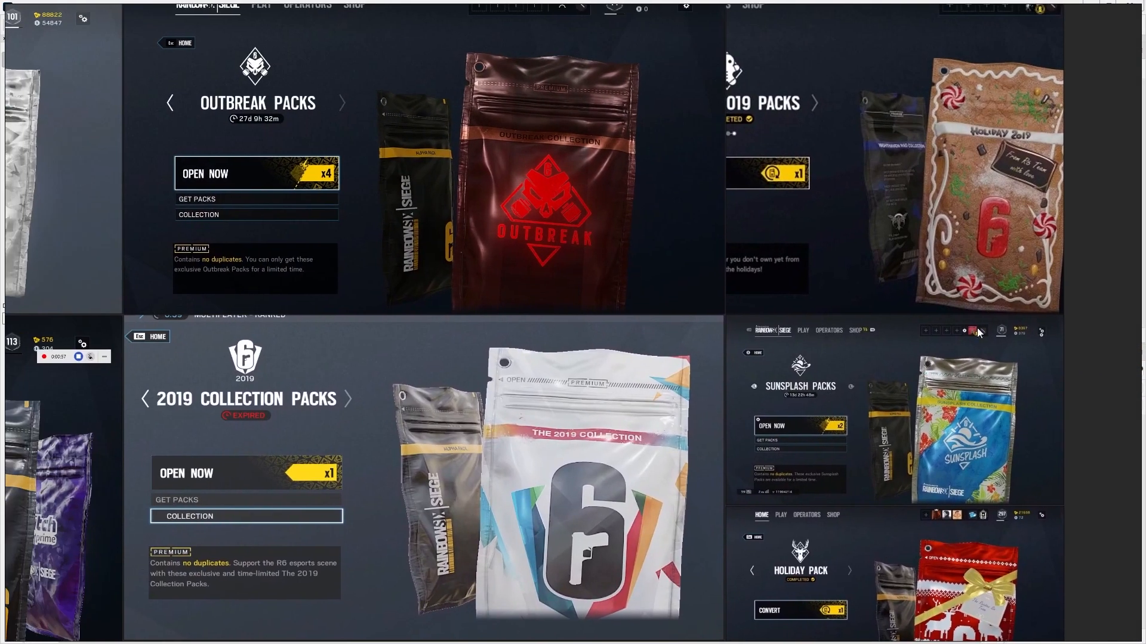
pyautogui.moveTo(844, 360)
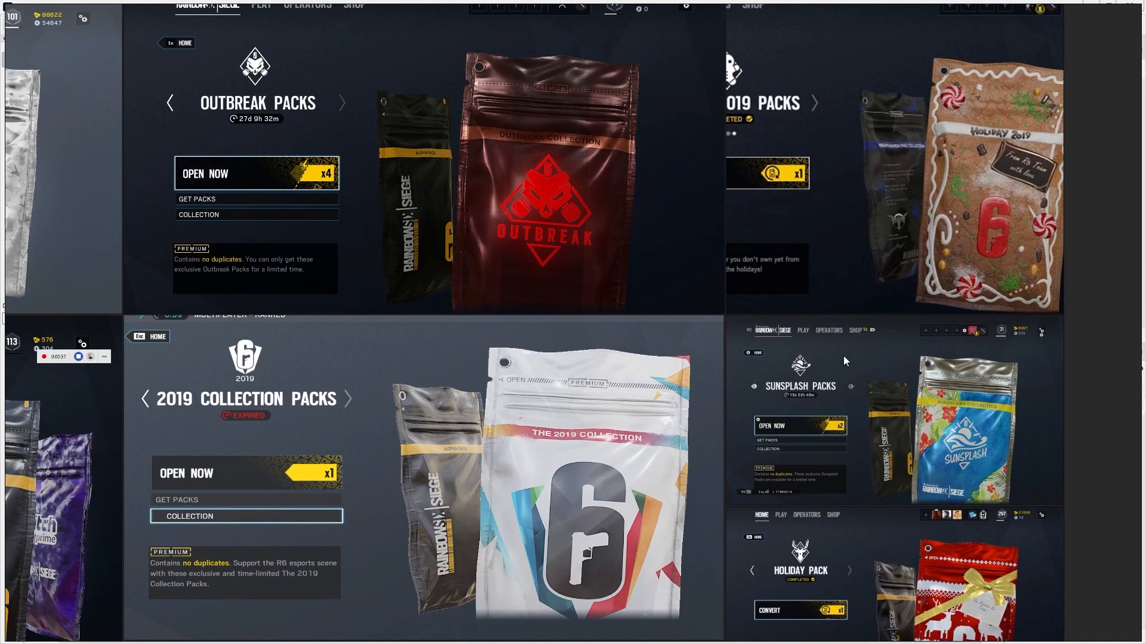